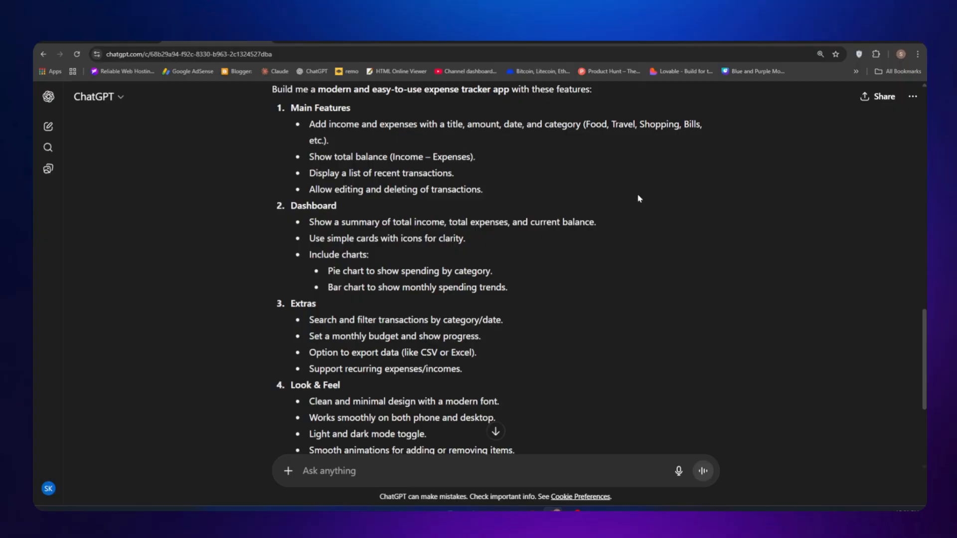
{"action": "mouse_move", "coordinate": [636, 147]}
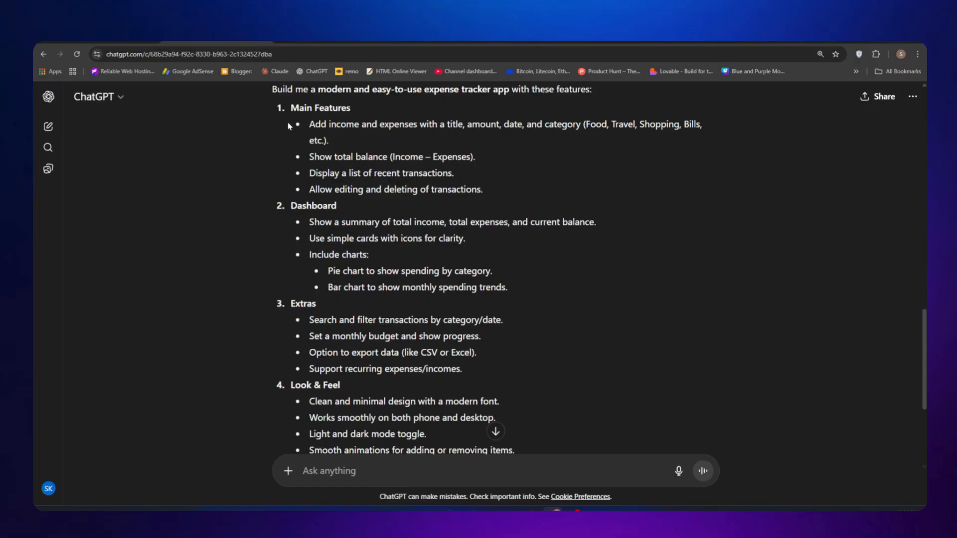
{"action": "mouse_move", "coordinate": [286, 118]}
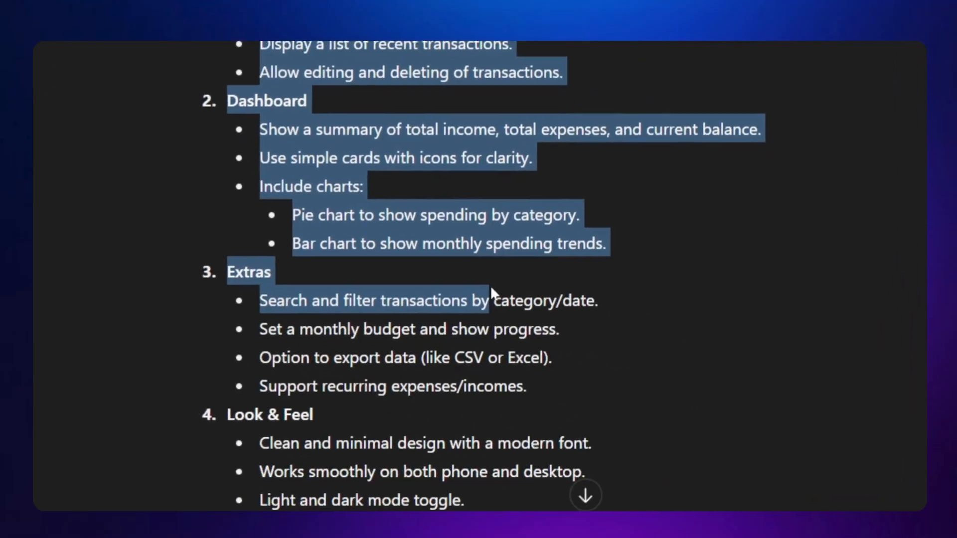
- Browse the Rocket.new homepage and its supported integrations, ending back at the empty build prompt
{"action": "scroll", "scroll_direction": "down", "scroll_amount": 3}
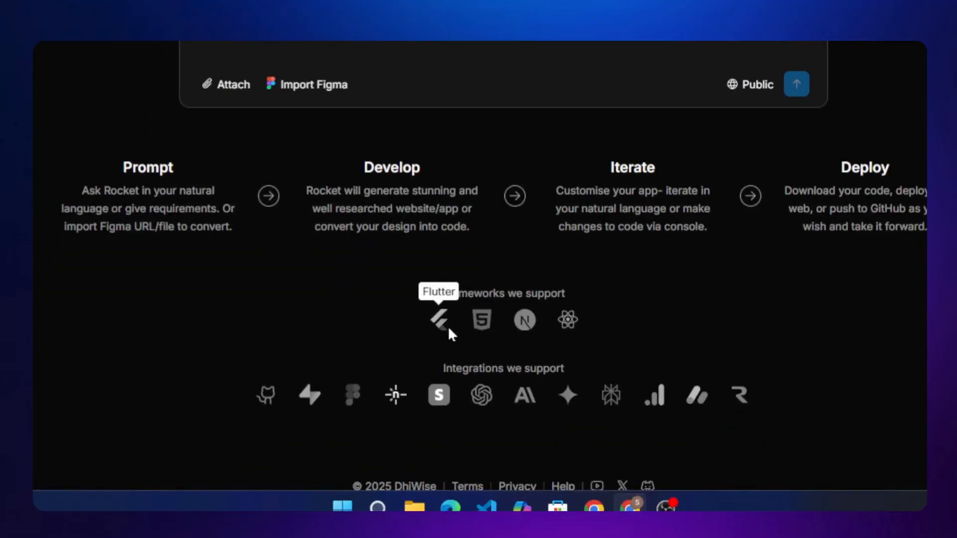
{"action": "mouse_move", "coordinate": [566, 330]}
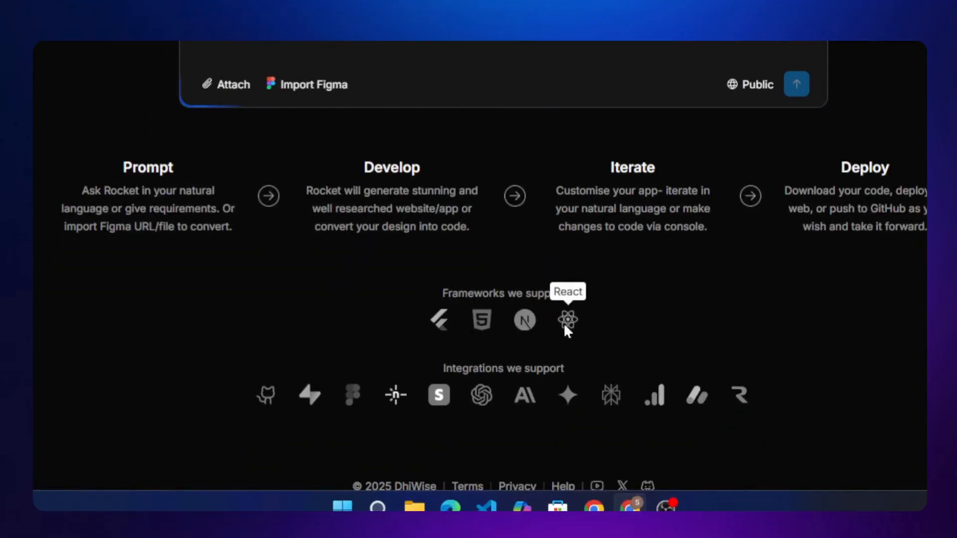
{"action": "mouse_move", "coordinate": [241, 400]}
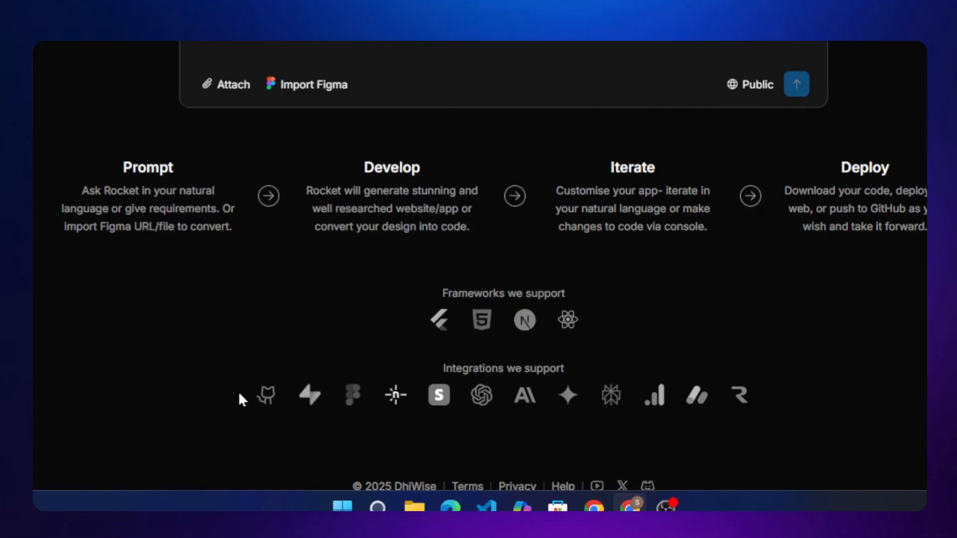
{"action": "mouse_move", "coordinate": [351, 402]}
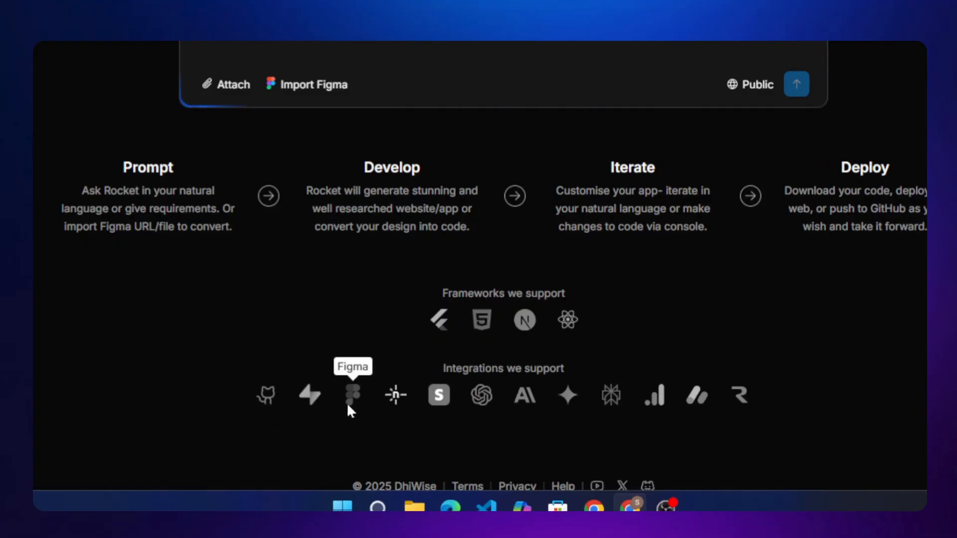
{"action": "mouse_move", "coordinate": [427, 397]}
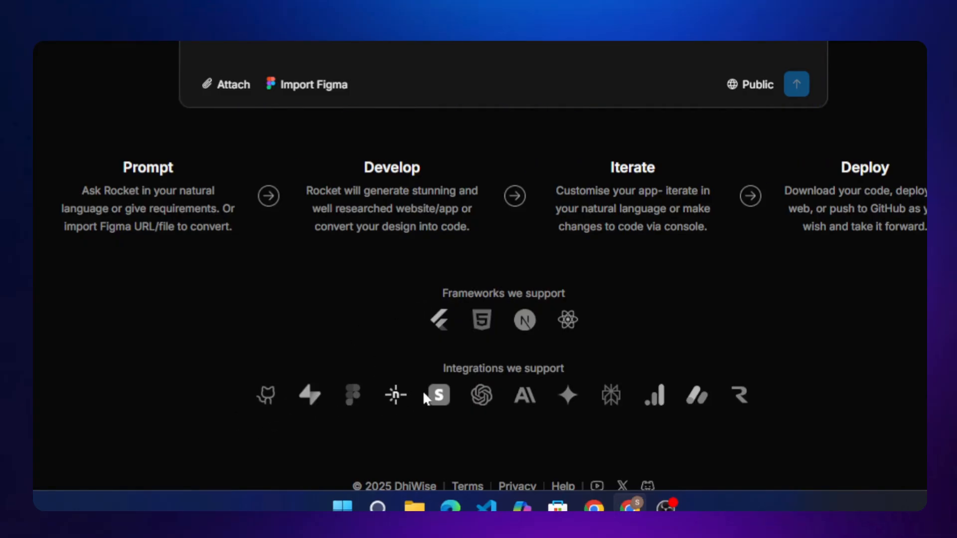
{"action": "scroll", "scroll_direction": "up", "scroll_amount": 3}
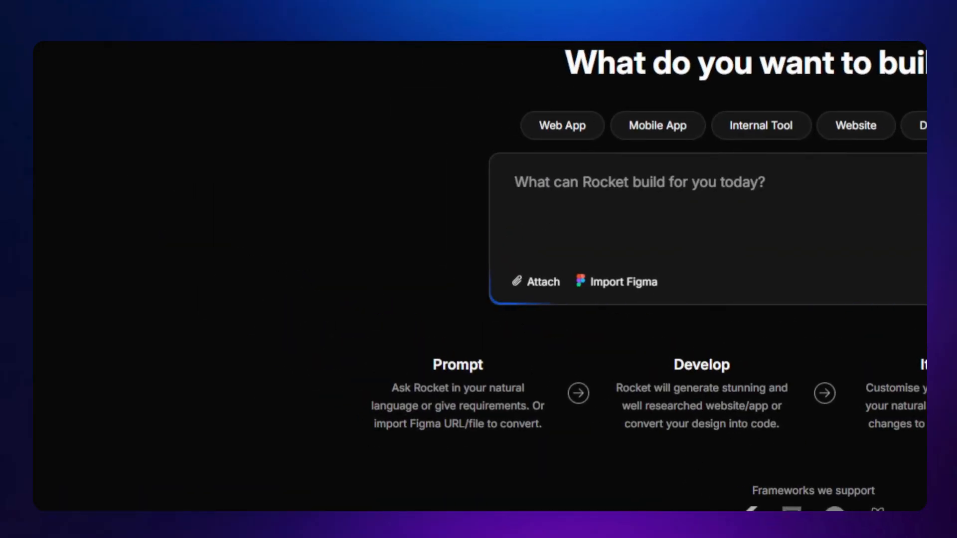
{"action": "mouse_move", "coordinate": [817, 342]}
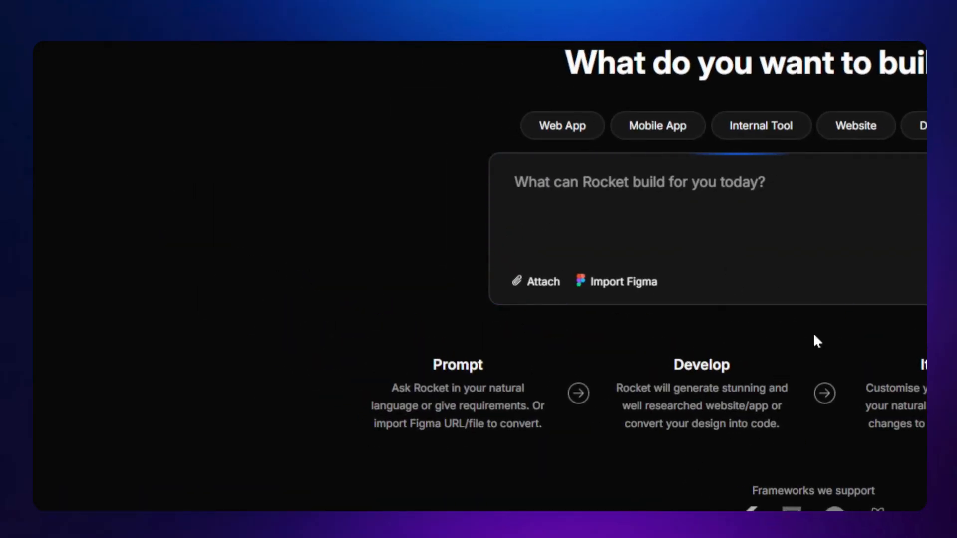
{"action": "scroll", "scroll_direction": "down", "scroll_amount": 3}
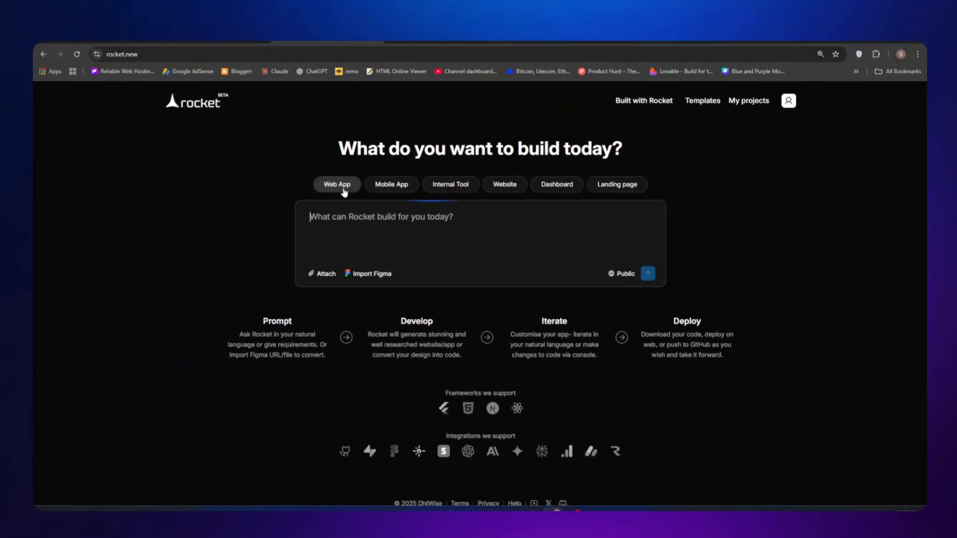
- Paste the ChatGPT expense-tracker feature list as a Mobile App prompt and submit it
{"action": "left_click", "coordinate": [390, 184]}
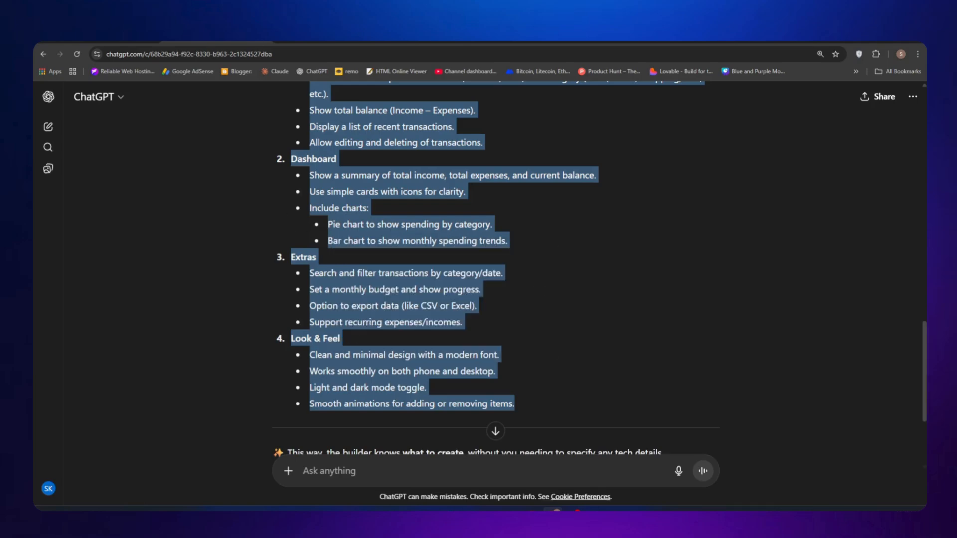
{"action": "right_click", "coordinate": [381, 213]}
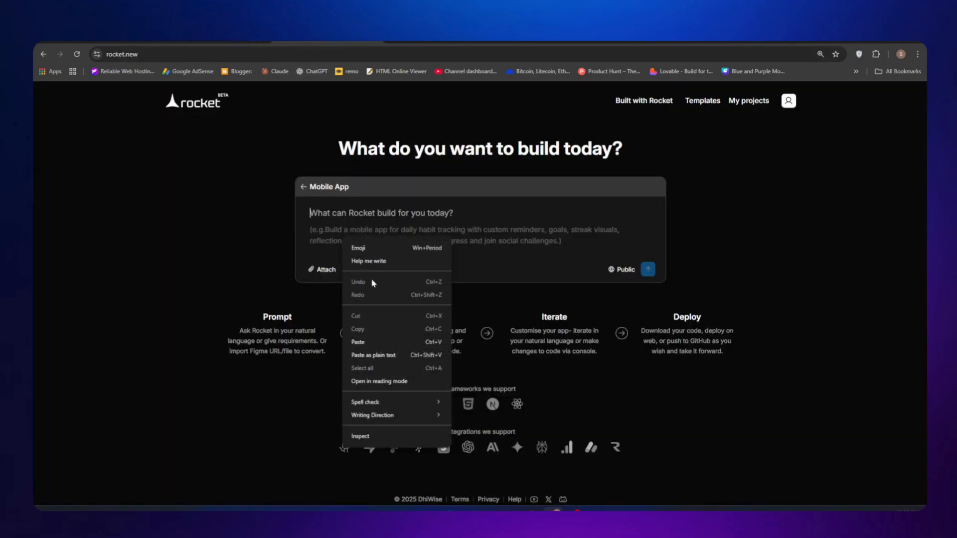
{"action": "left_click", "coordinate": [357, 342]}
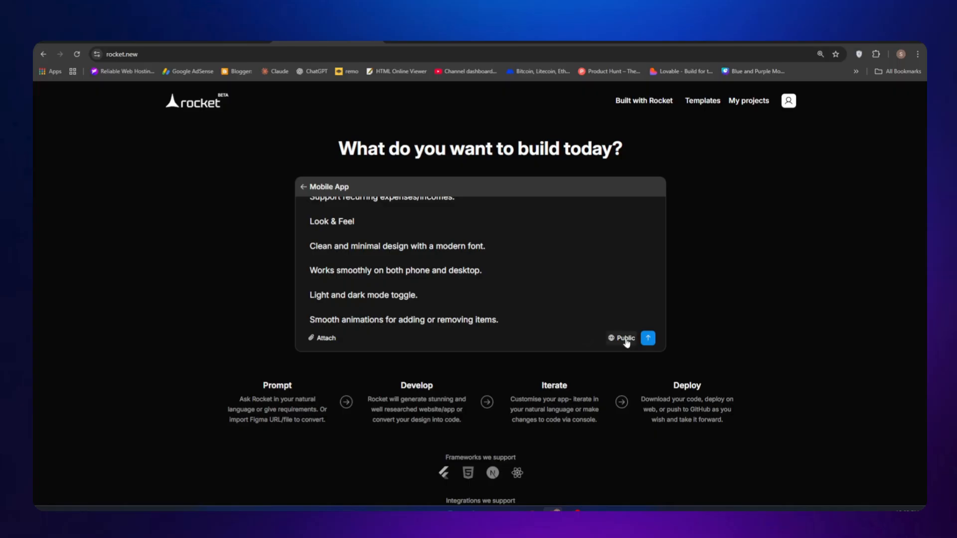
{"action": "left_click", "coordinate": [648, 337]}
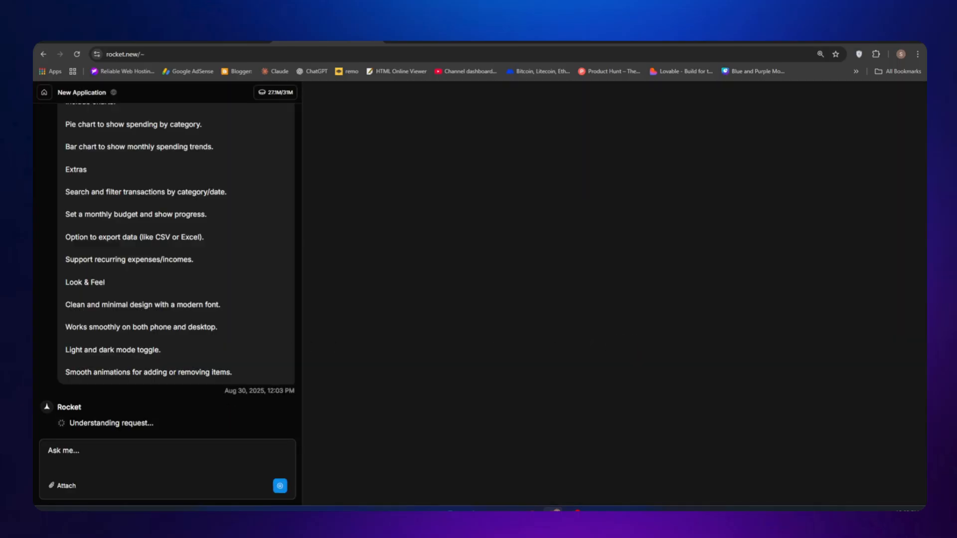
- Tick Dashboard, Add Transaction, Transaction Details and Reports and Charts so all eight screens are included, then Build My Mobile App
{"action": "scroll", "scroll_direction": "down", "scroll_amount": 3}
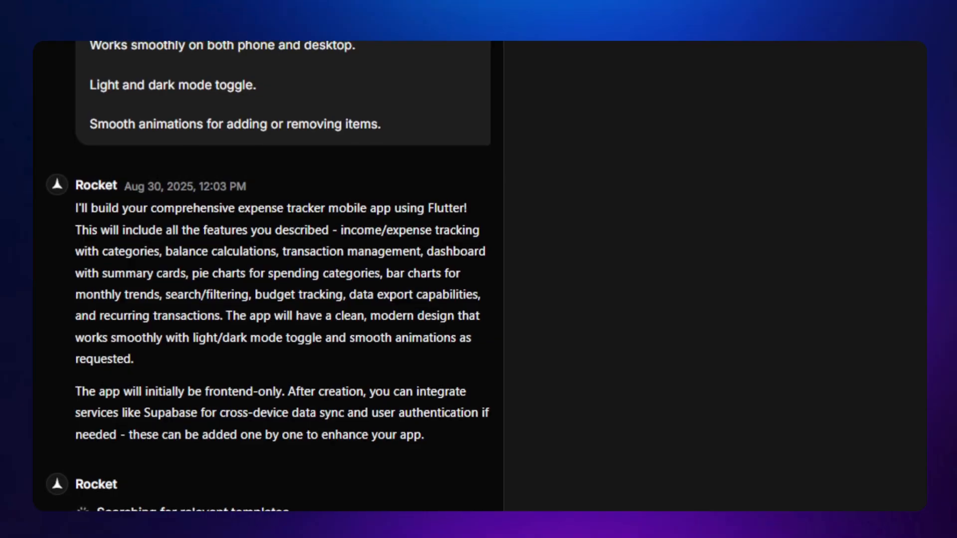
{"action": "scroll", "scroll_direction": "down", "scroll_amount": 3}
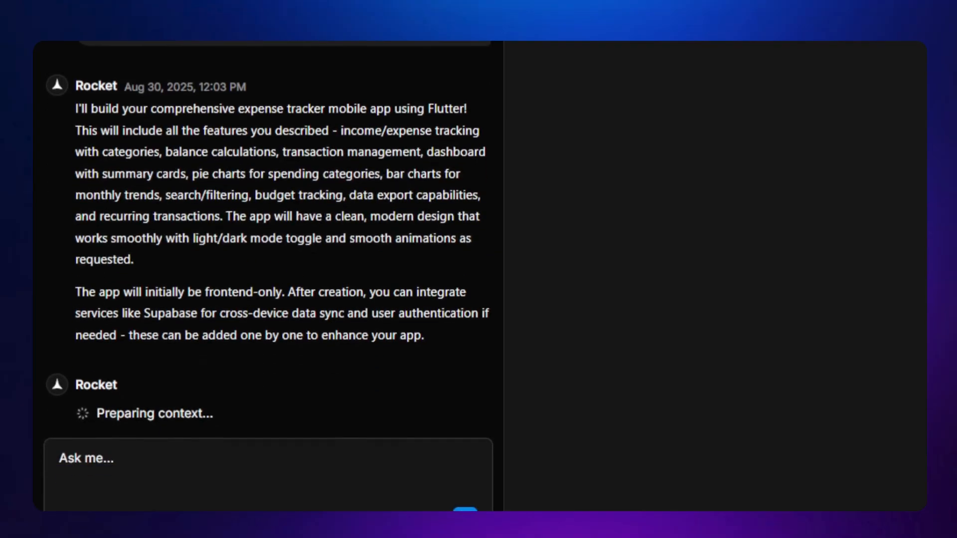
{"action": "scroll", "scroll_direction": "up", "scroll_amount": 3}
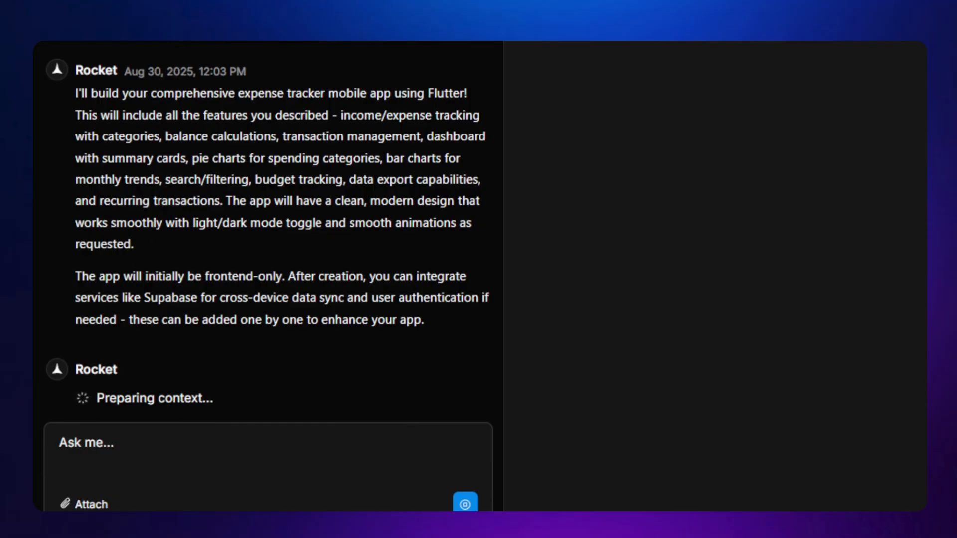
{"action": "mouse_move", "coordinate": [448, 292]}
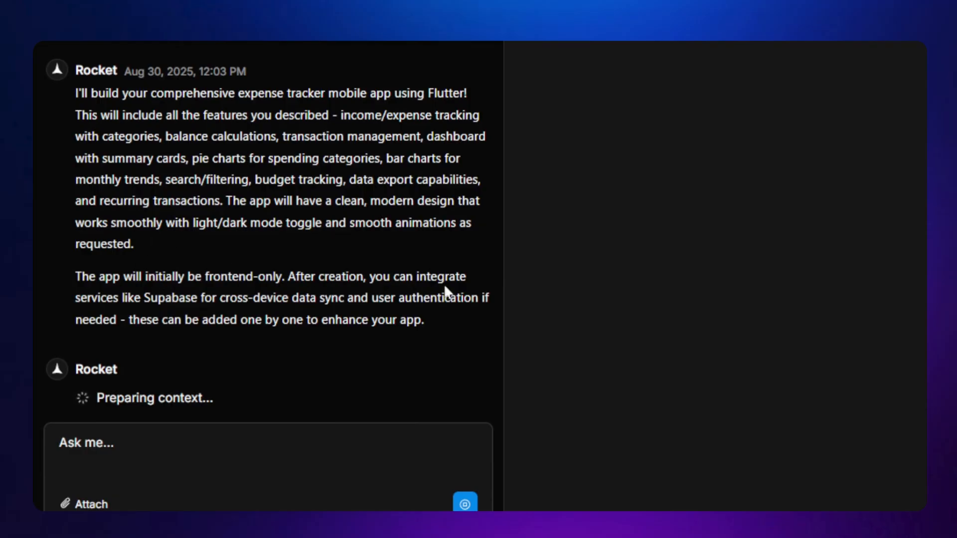
{"action": "scroll", "scroll_direction": "down", "scroll_amount": 3}
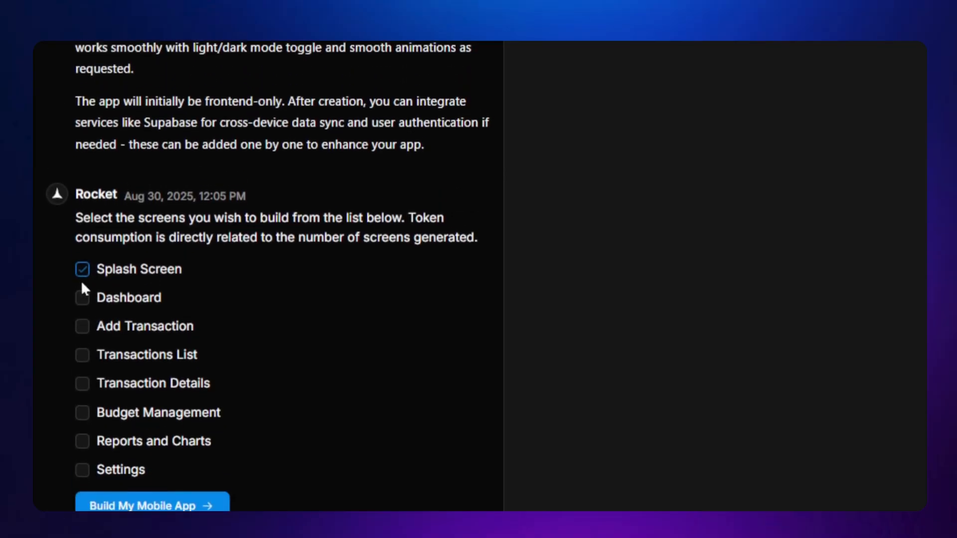
{"action": "left_click", "coordinate": [83, 297]}
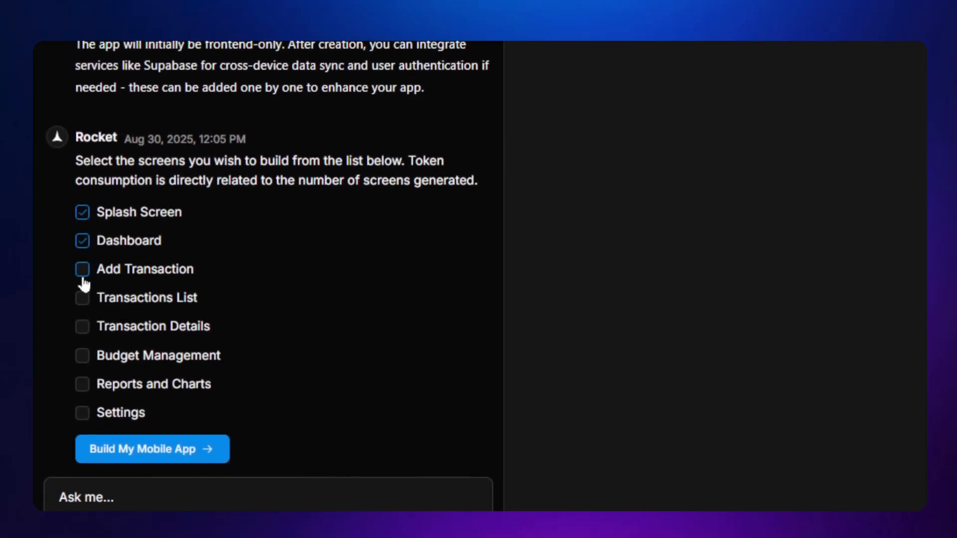
{"action": "left_click", "coordinate": [83, 269]}
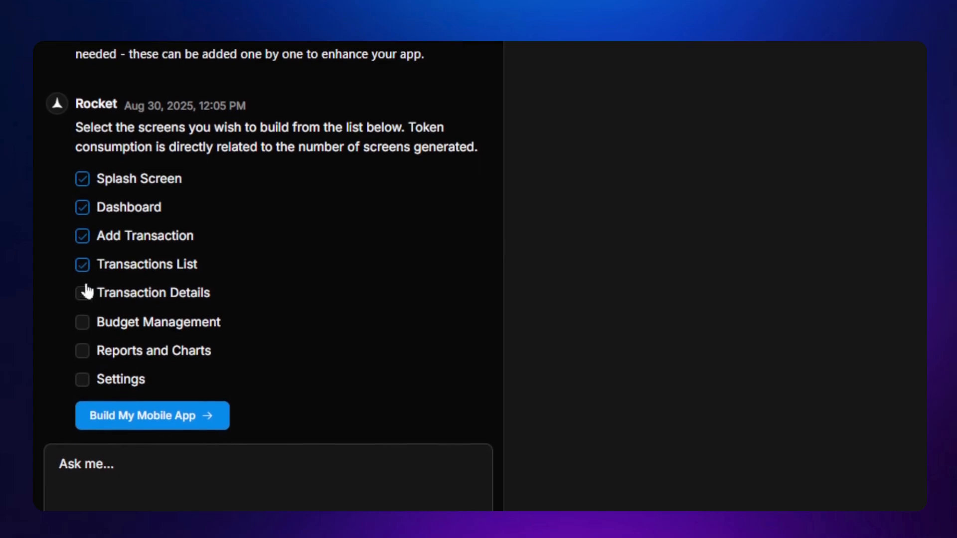
{"action": "left_click", "coordinate": [81, 292]}
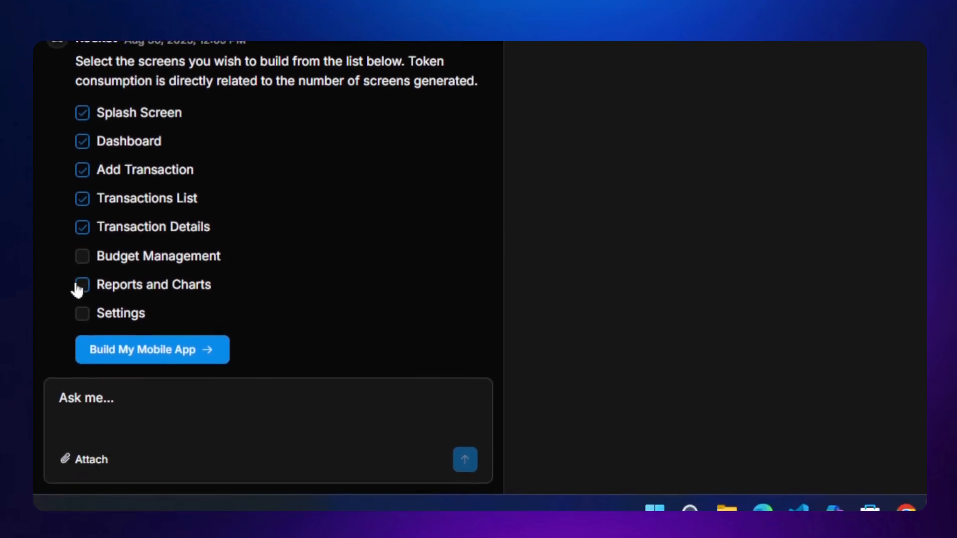
{"action": "left_click", "coordinate": [82, 284]}
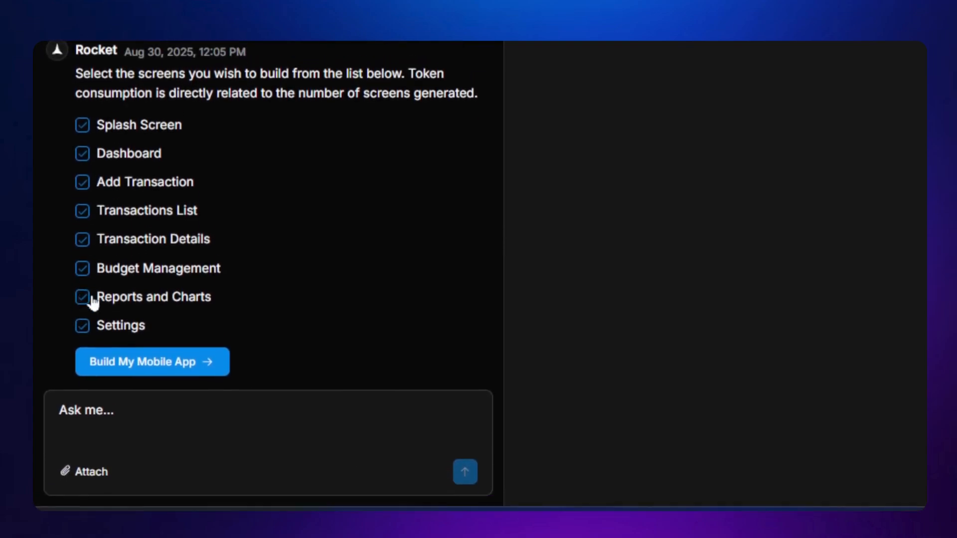
{"action": "left_click", "coordinate": [152, 361]}
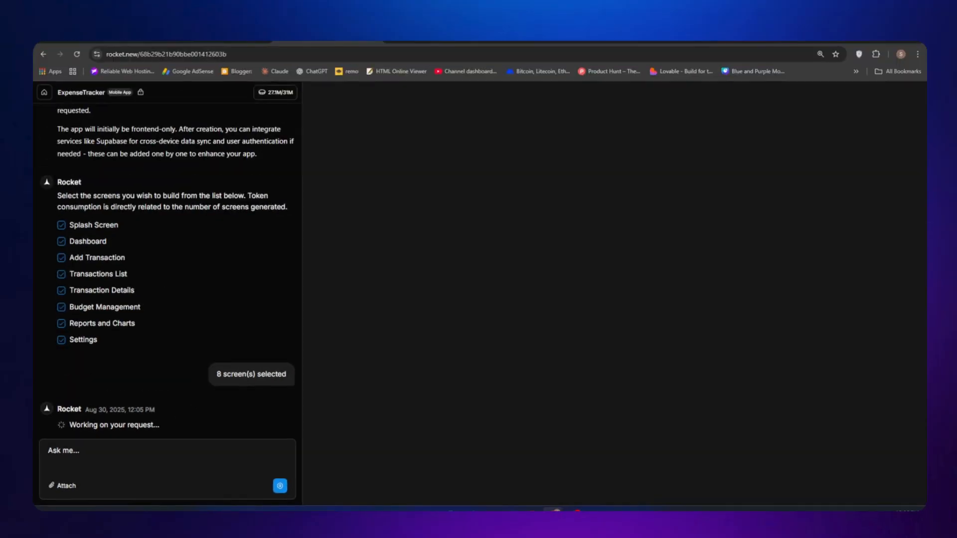
{"action": "mouse_move", "coordinate": [161, 425]}
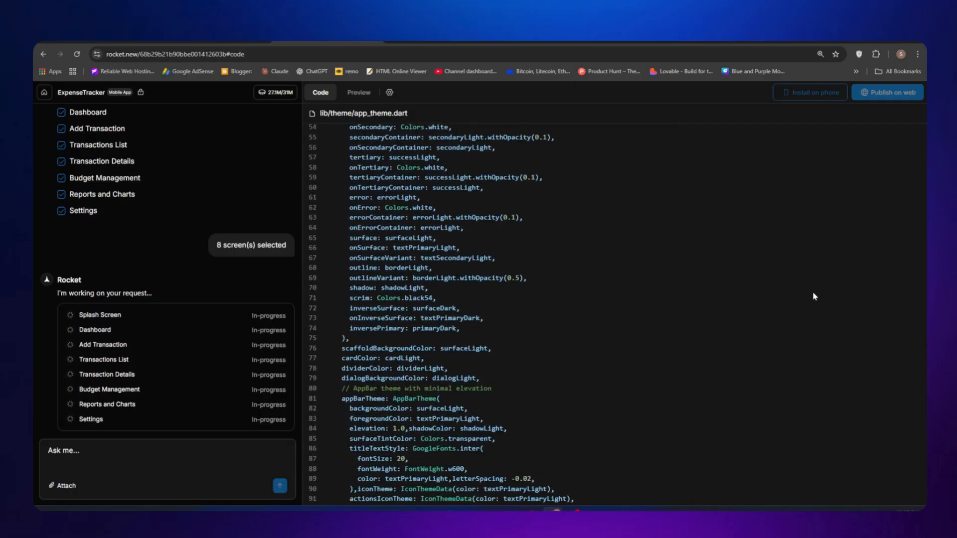
{"action": "left_click", "coordinate": [357, 91]}
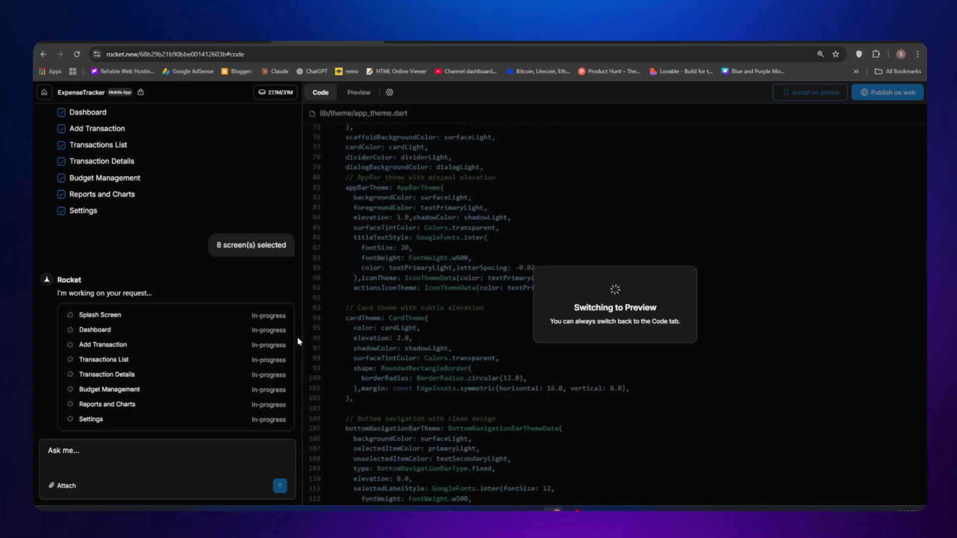
{"action": "scroll", "scroll_direction": "down", "scroll_amount": 3}
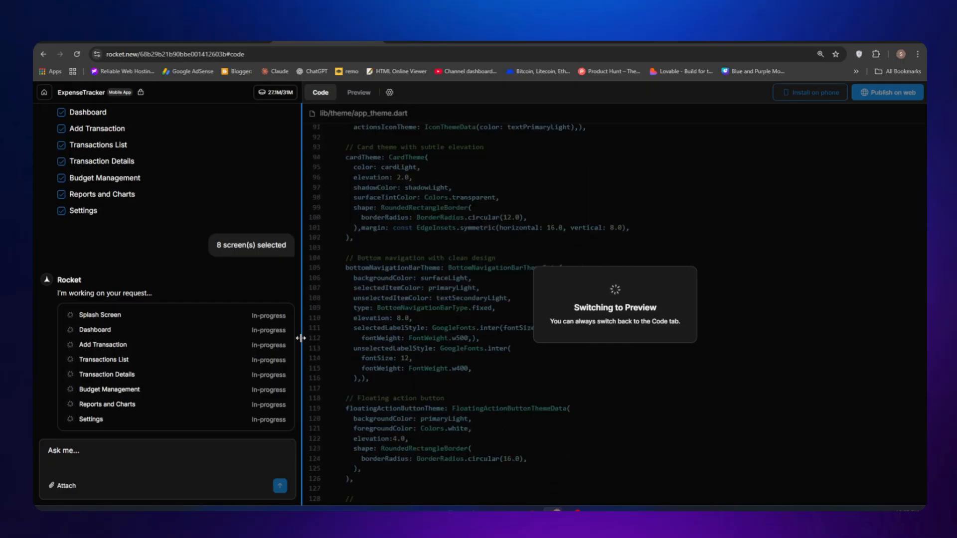
{"action": "scroll", "scroll_direction": "down", "scroll_amount": 3}
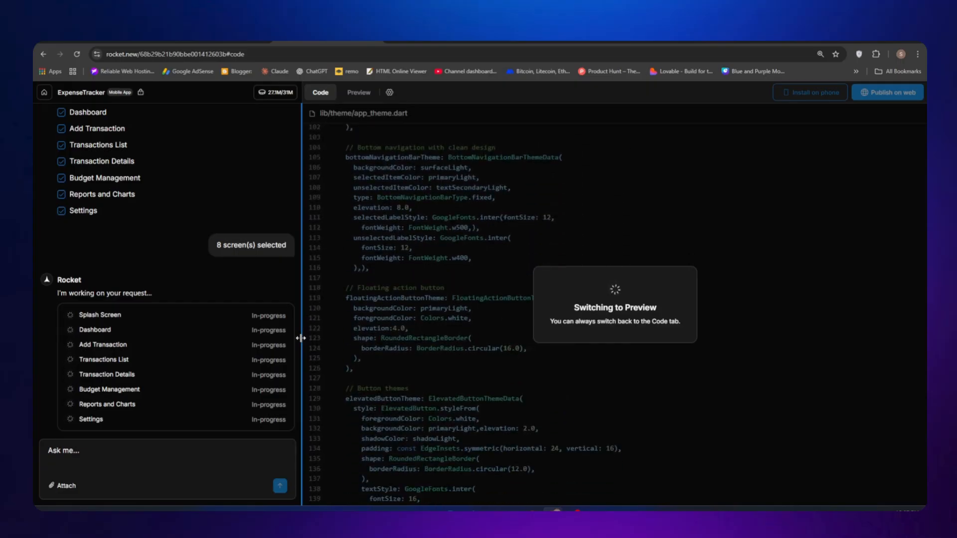
{"action": "left_click", "coordinate": [359, 92]}
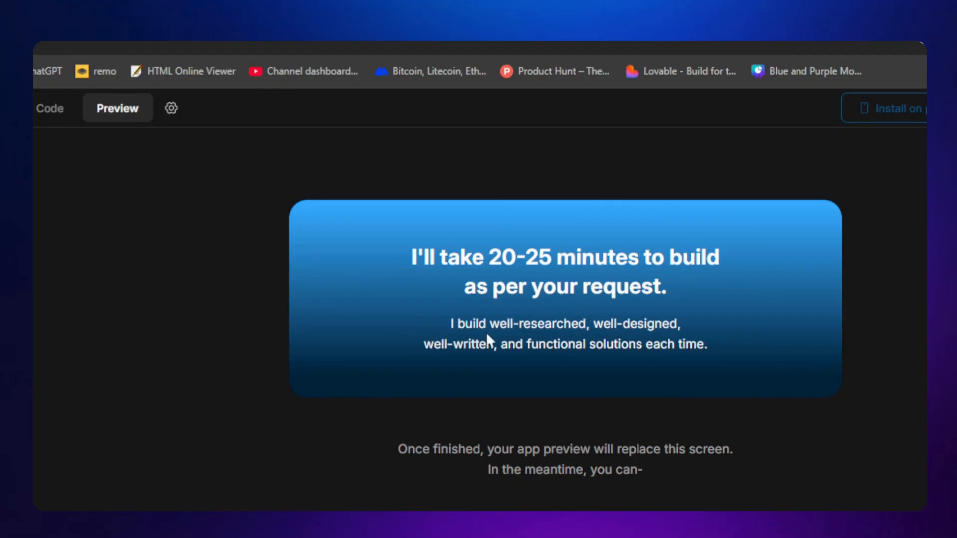
{"action": "mouse_move", "coordinate": [514, 367]}
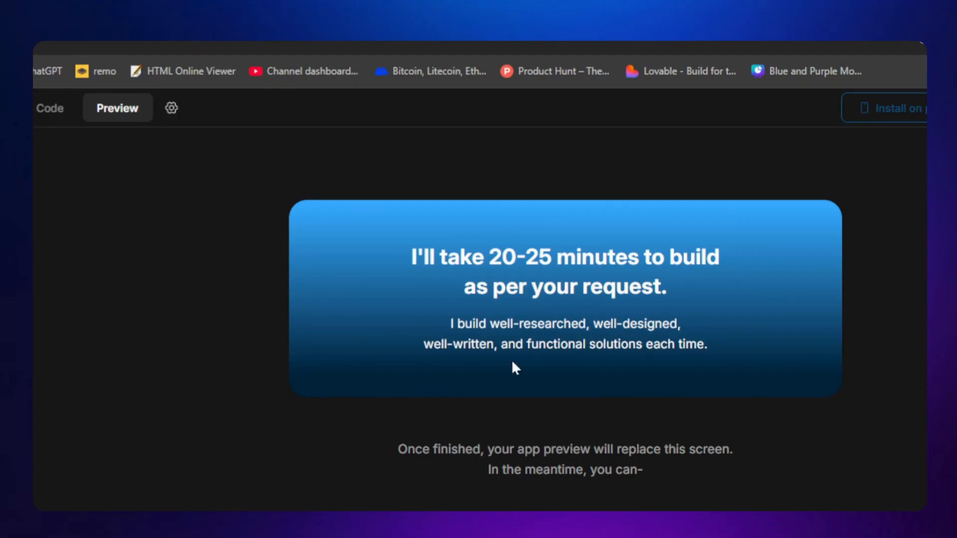
{"action": "mouse_move", "coordinate": [652, 221]}
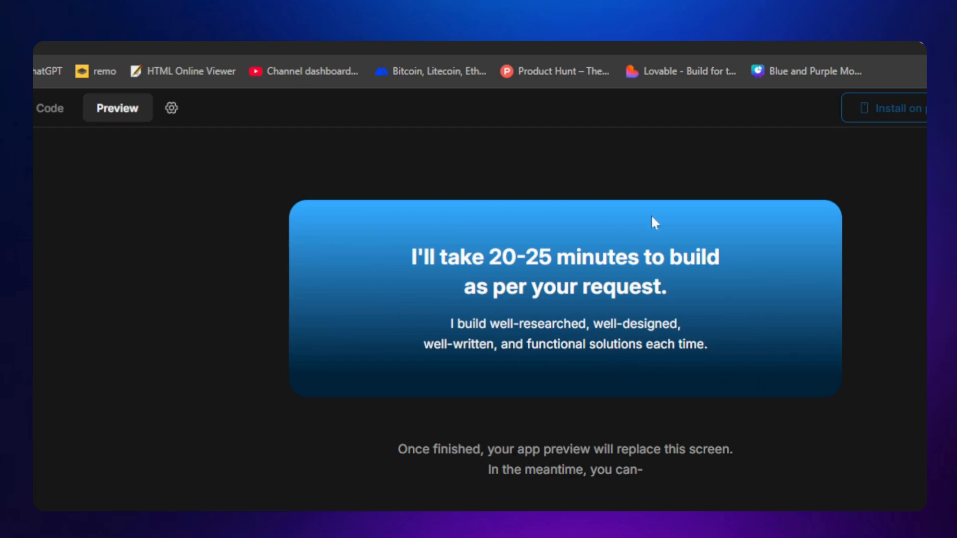
{"action": "mouse_move", "coordinate": [500, 371]}
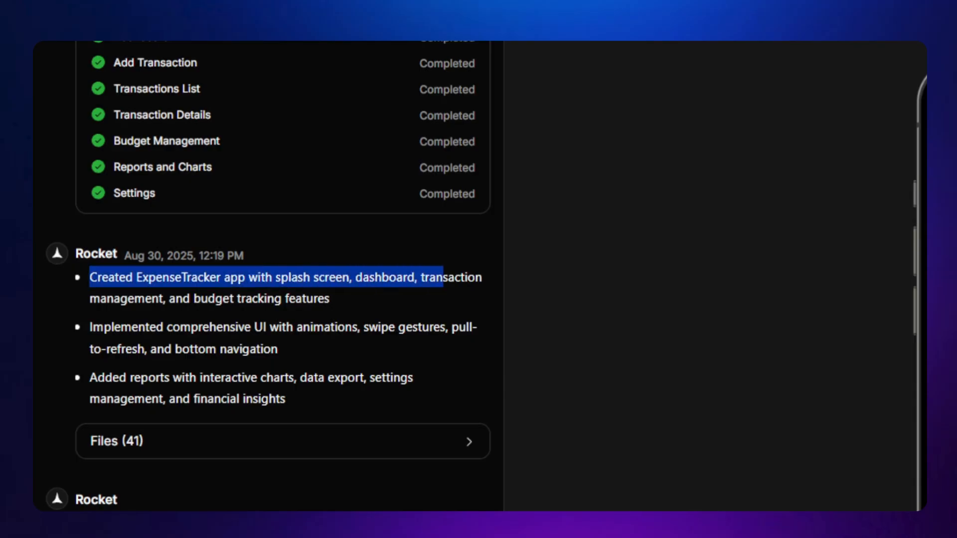
- Explore the ExpenseTracker preview dashboard, toggle its light/dark theme, and view the full transactions list
{"action": "scroll", "scroll_direction": "down", "scroll_amount": 3}
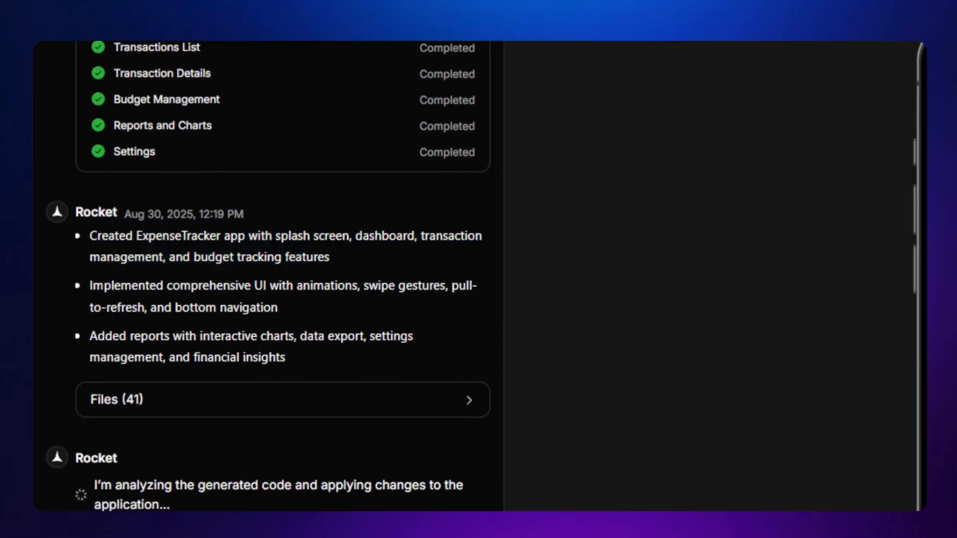
{"action": "double_click", "coordinate": [325, 285]}
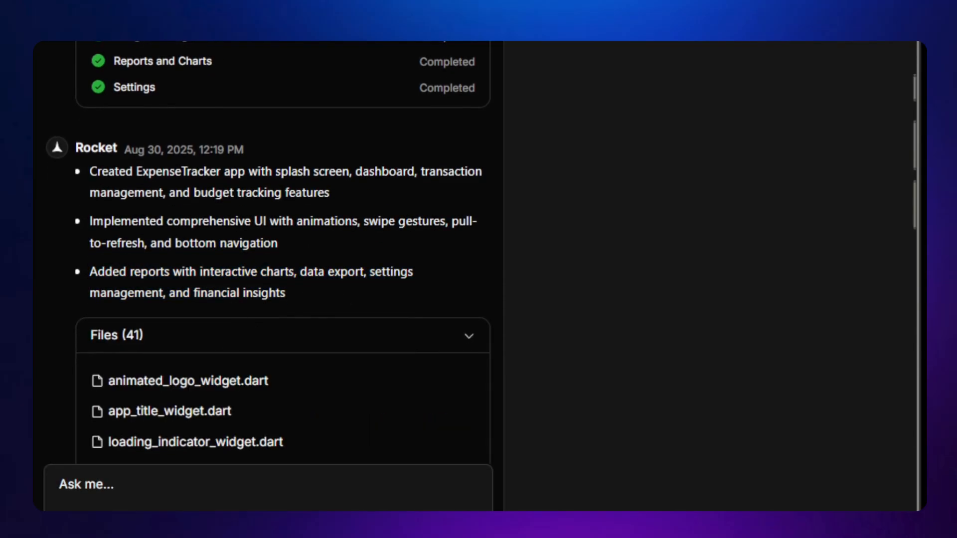
{"action": "scroll", "scroll_direction": "down", "scroll_amount": 3}
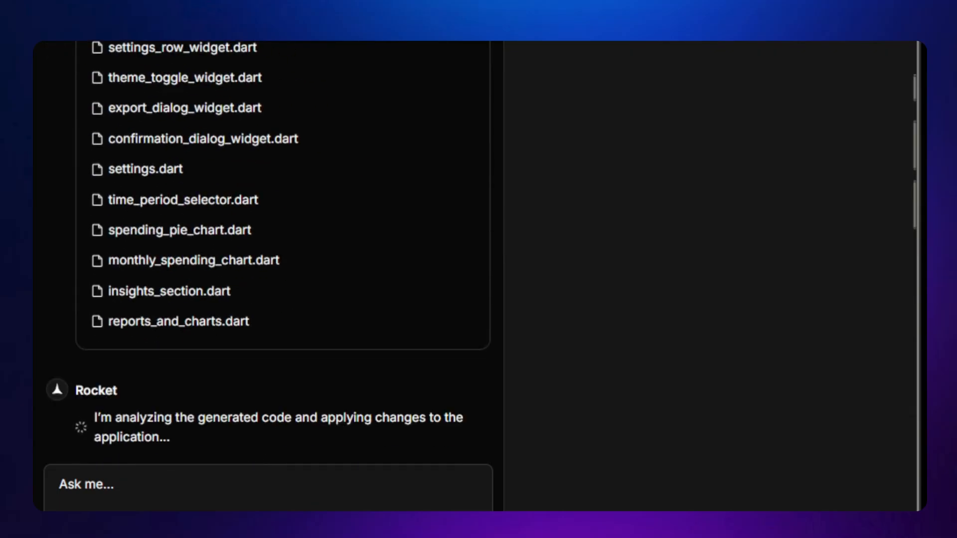
{"action": "scroll", "scroll_direction": "up", "scroll_amount": 3}
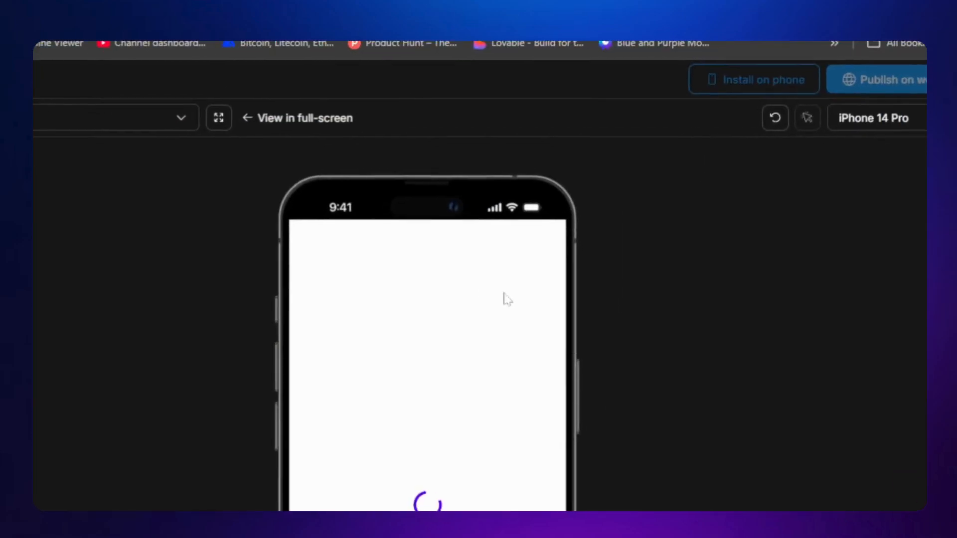
{"action": "left_click", "coordinate": [218, 118]}
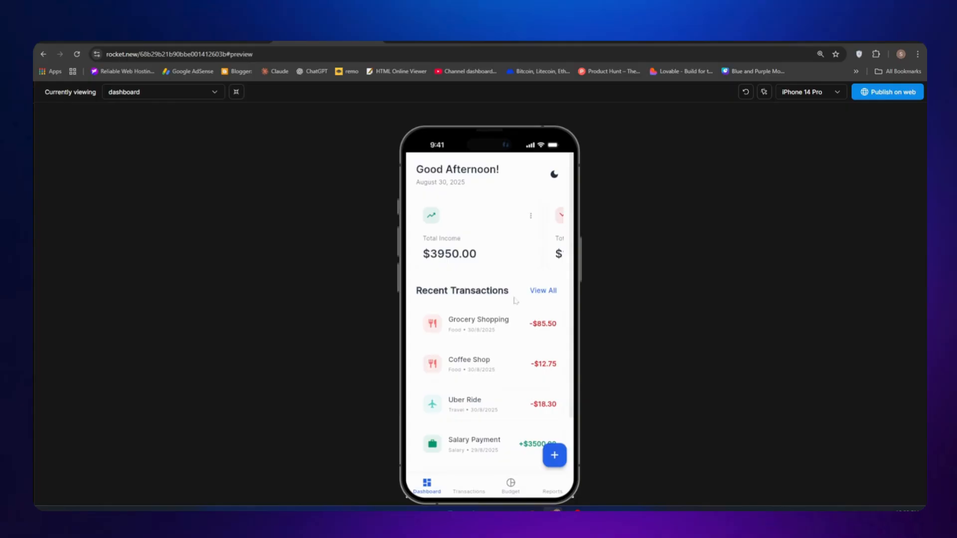
{"action": "left_click", "coordinate": [553, 174]}
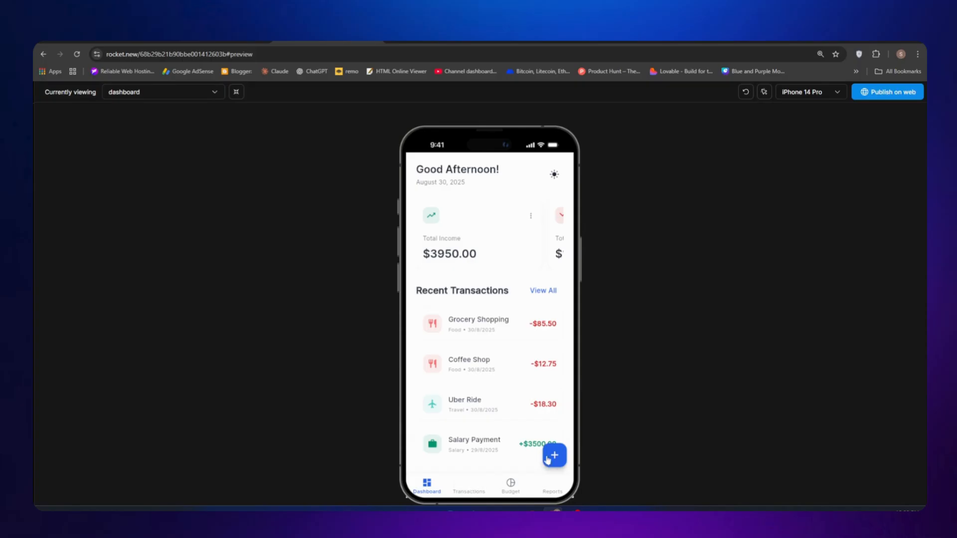
{"action": "left_click", "coordinate": [552, 455]}
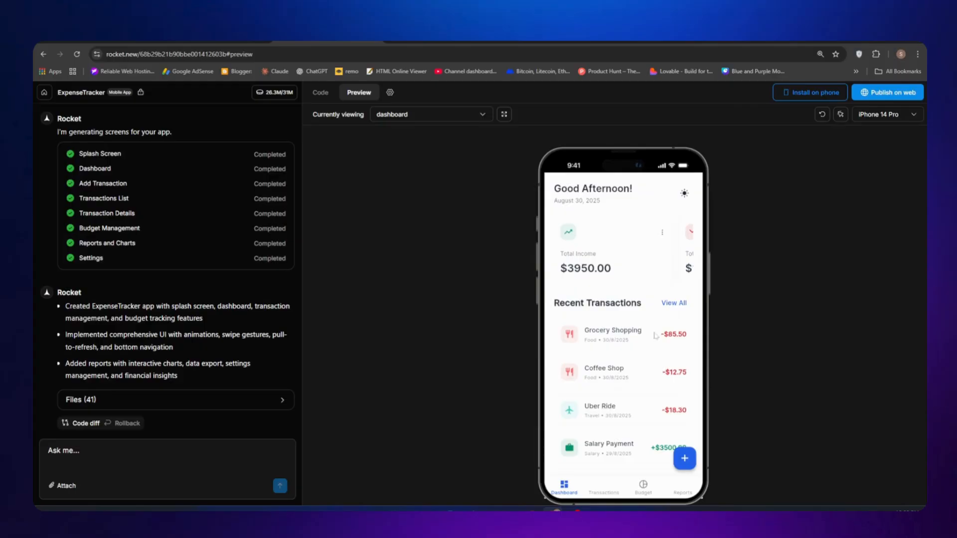
{"action": "left_click", "coordinate": [591, 487]}
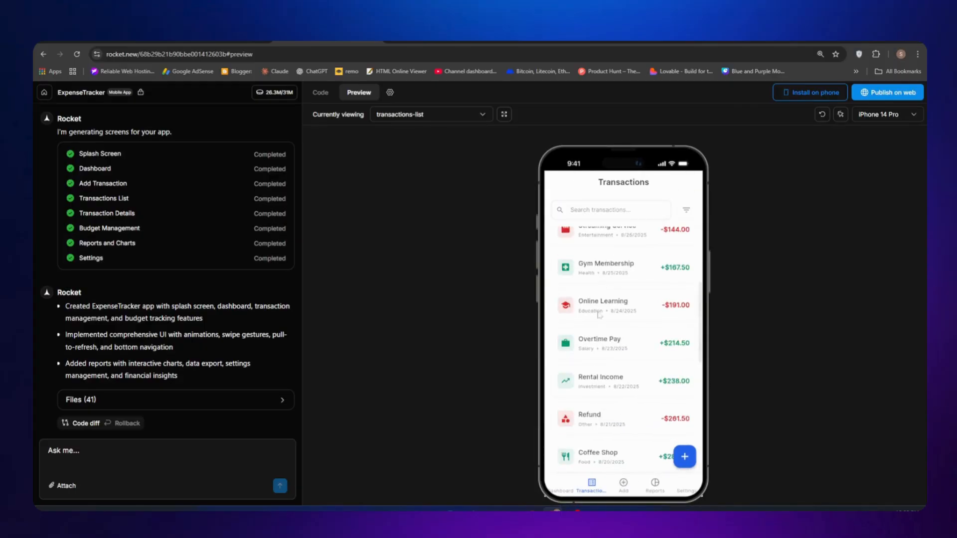
{"action": "scroll", "scroll_direction": "up", "scroll_amount": 3}
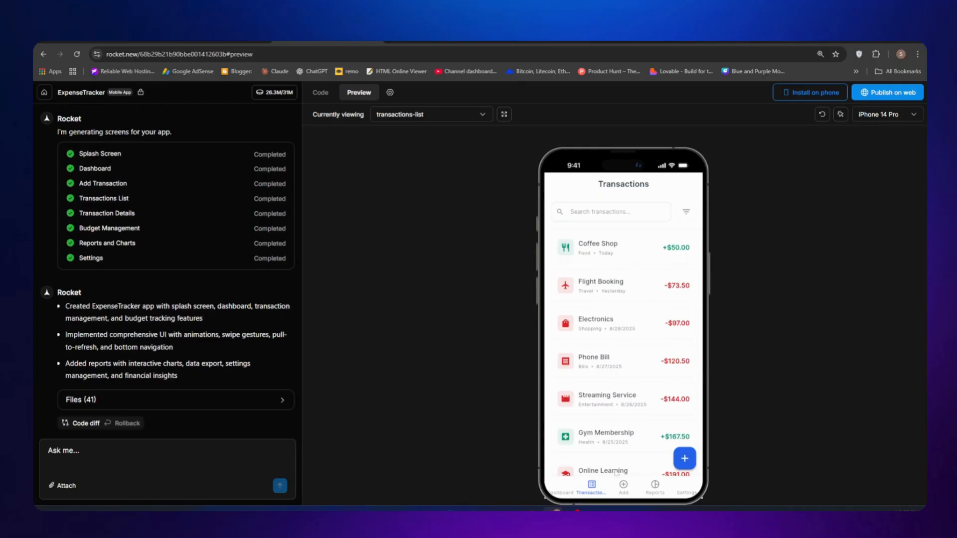
- Add a trial coffee expense of 5 with a category, visit Settings, and return to the dashboard
{"action": "left_click", "coordinate": [683, 458]}
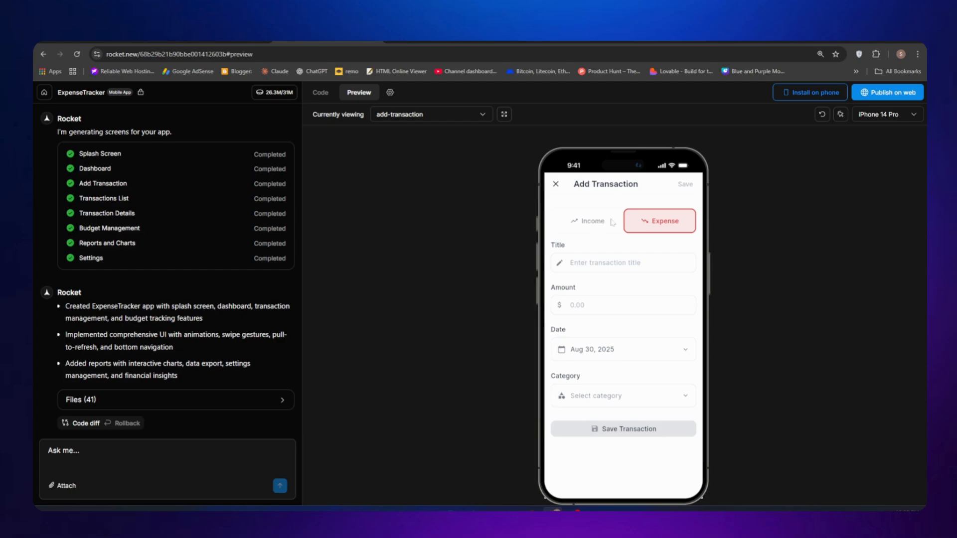
{"action": "left_click", "coordinate": [586, 221]}
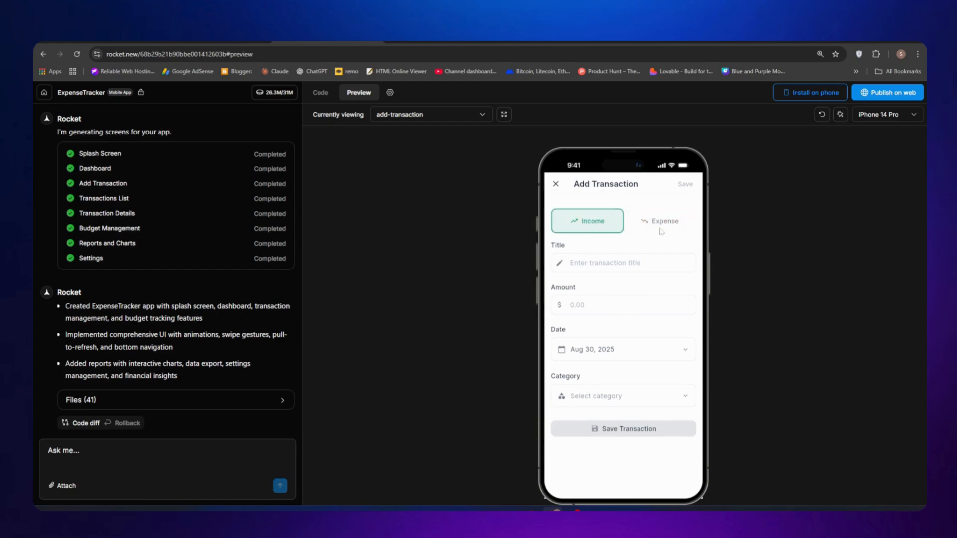
{"action": "left_click", "coordinate": [659, 221]}
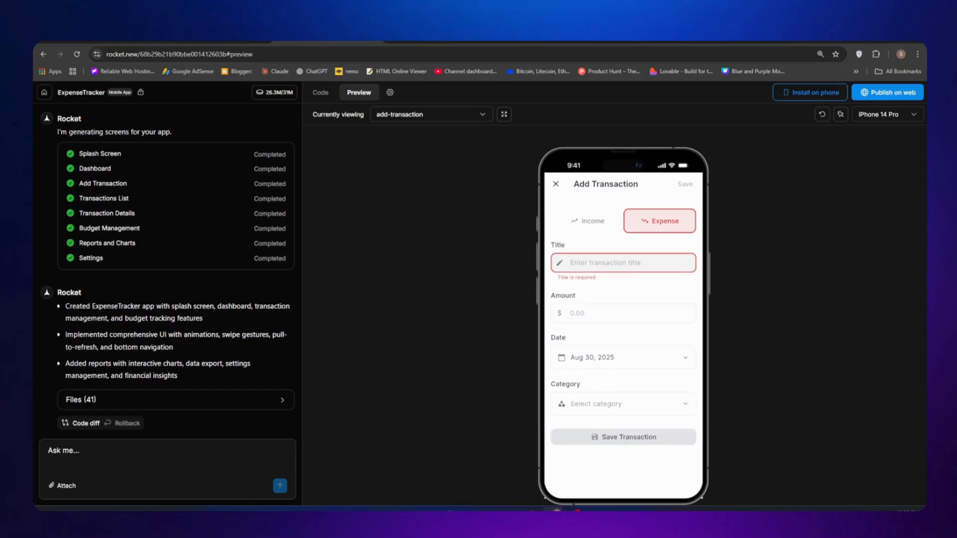
{"action": "type", "text": "coffee"}
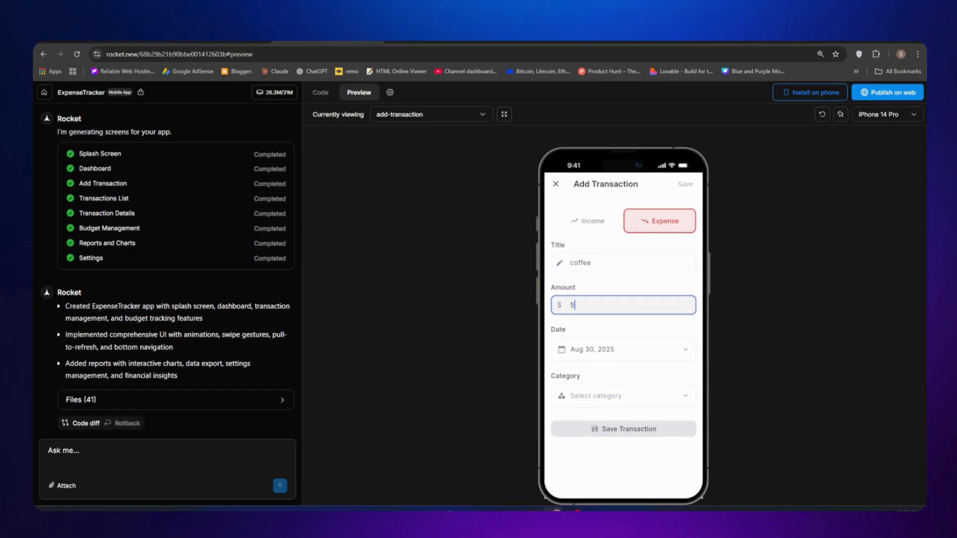
{"action": "left_click", "coordinate": [622, 395]}
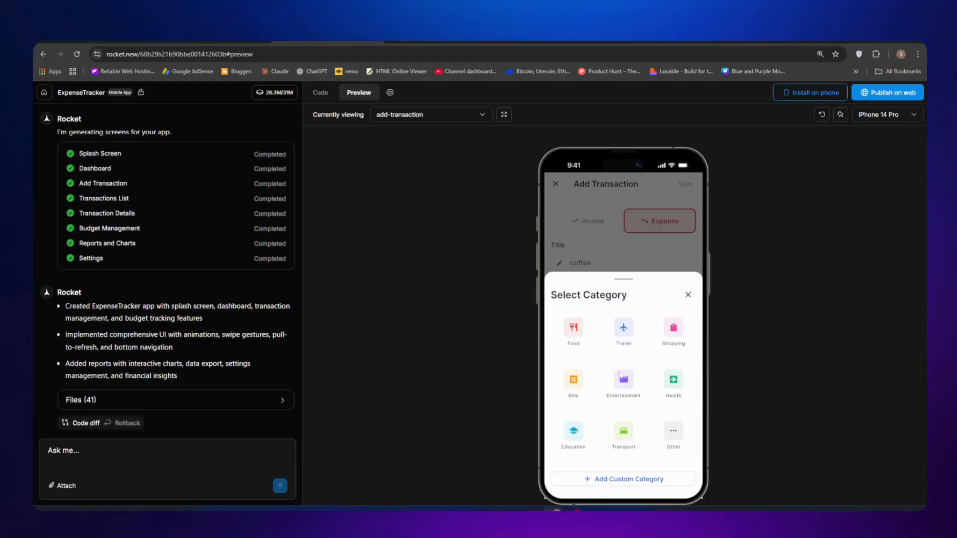
{"action": "left_click", "coordinate": [572, 328]}
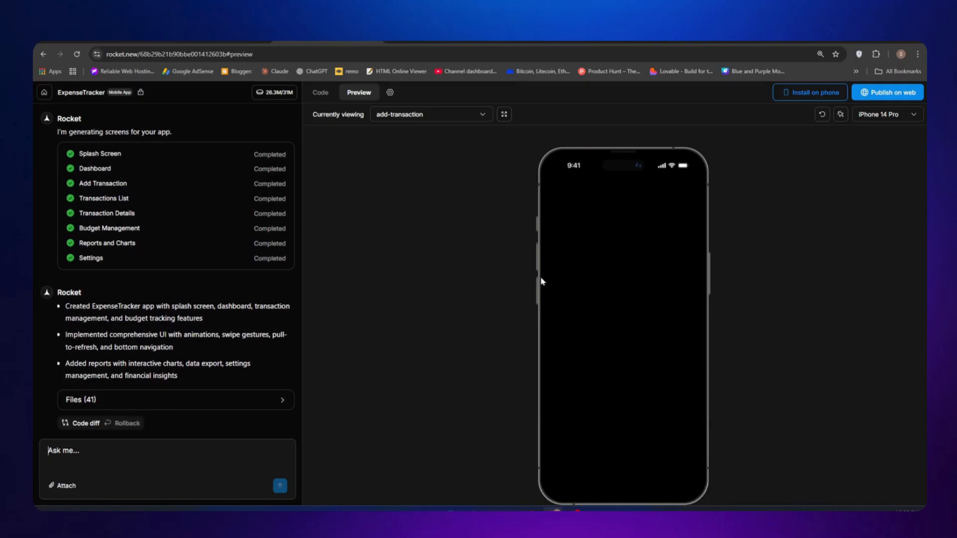
{"action": "left_click", "coordinate": [429, 114]}
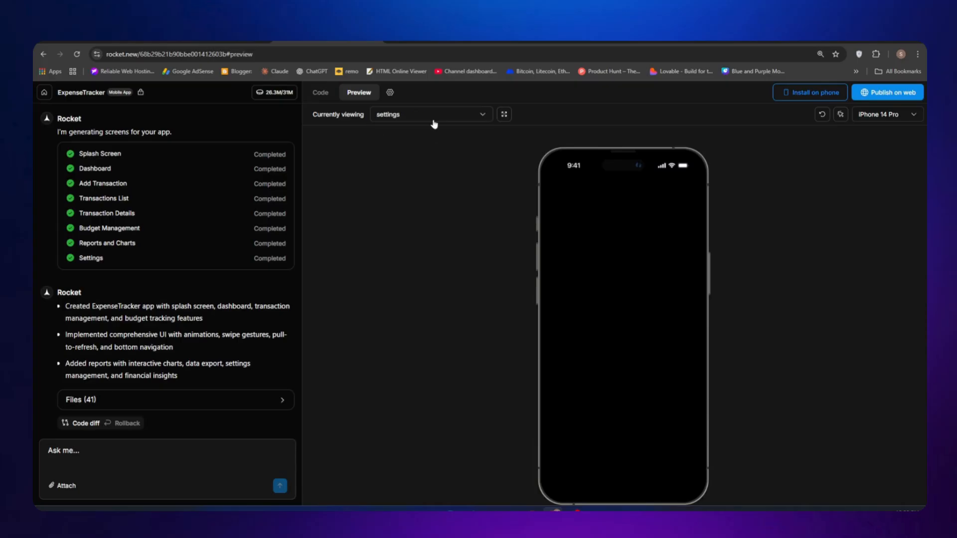
{"action": "left_click", "coordinate": [431, 114]}
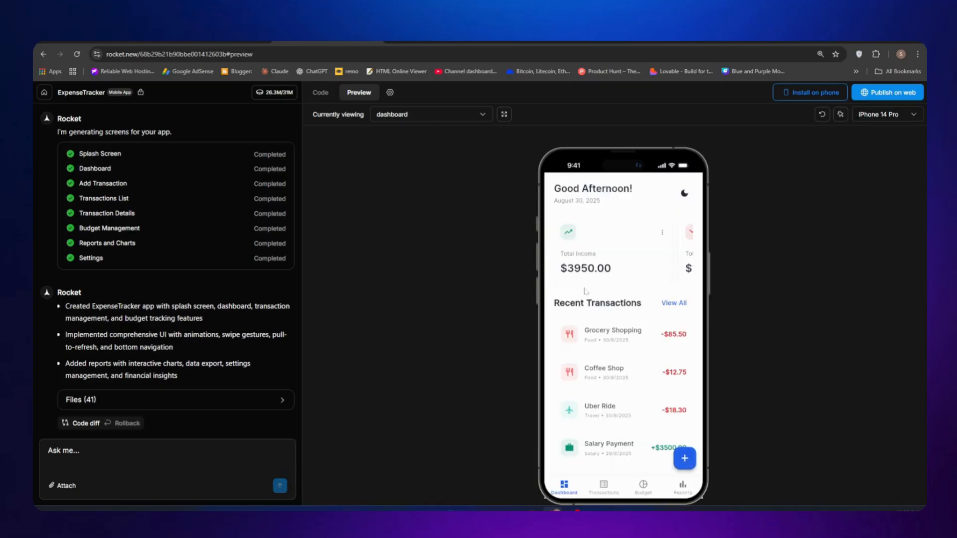
- Delete the Grocery Shopping transaction, then view Coffee Shop's details and go back to the dashboard
{"action": "left_click", "coordinate": [604, 486]}
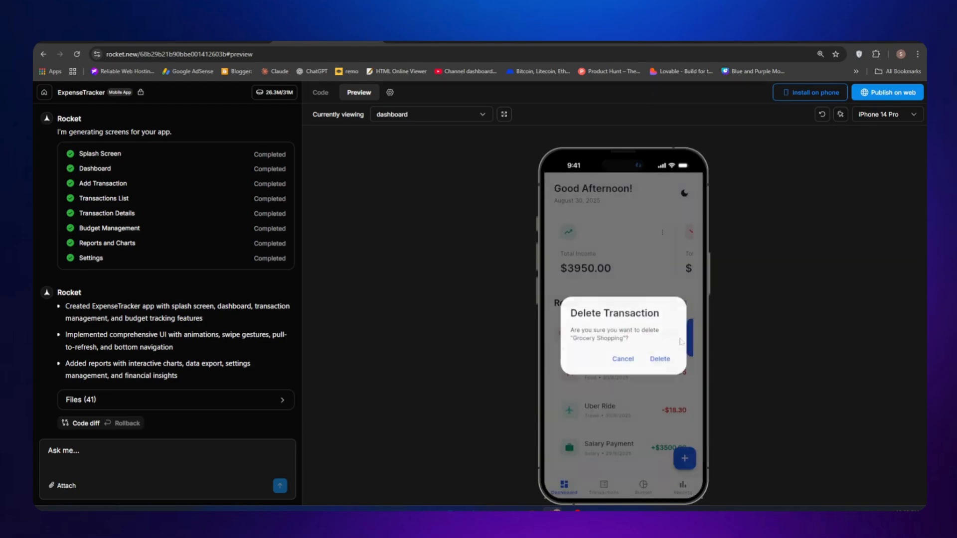
{"action": "left_click", "coordinate": [659, 358]}
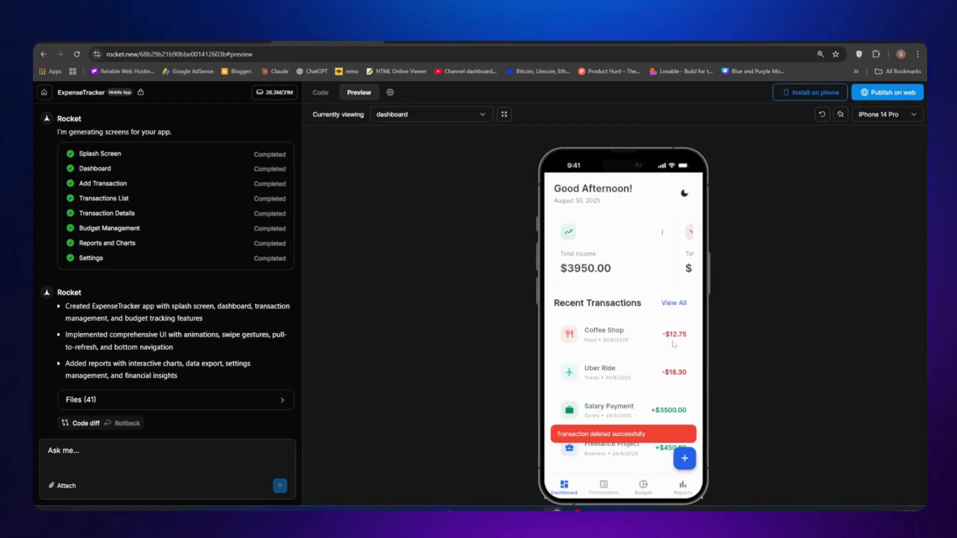
{"action": "left_click", "coordinate": [622, 334]}
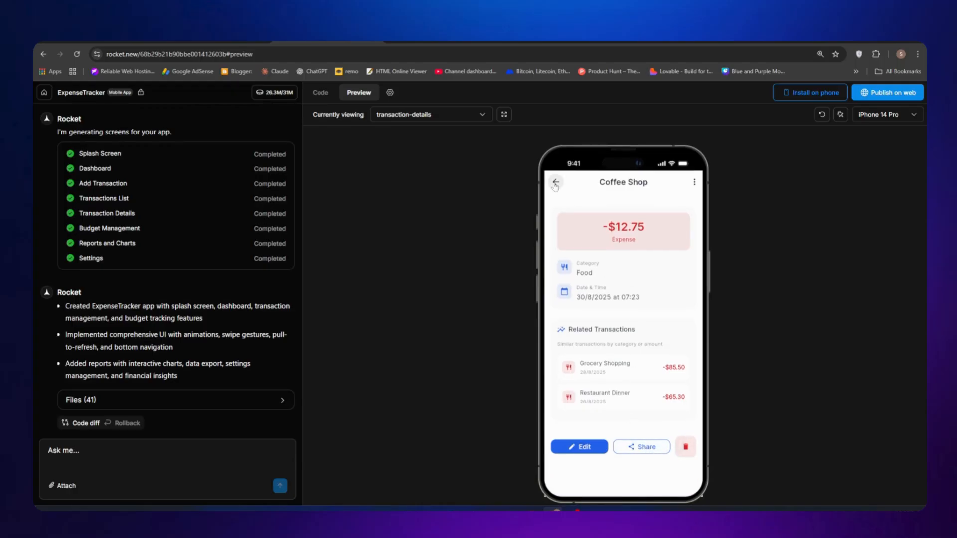
{"action": "left_click", "coordinate": [555, 181]}
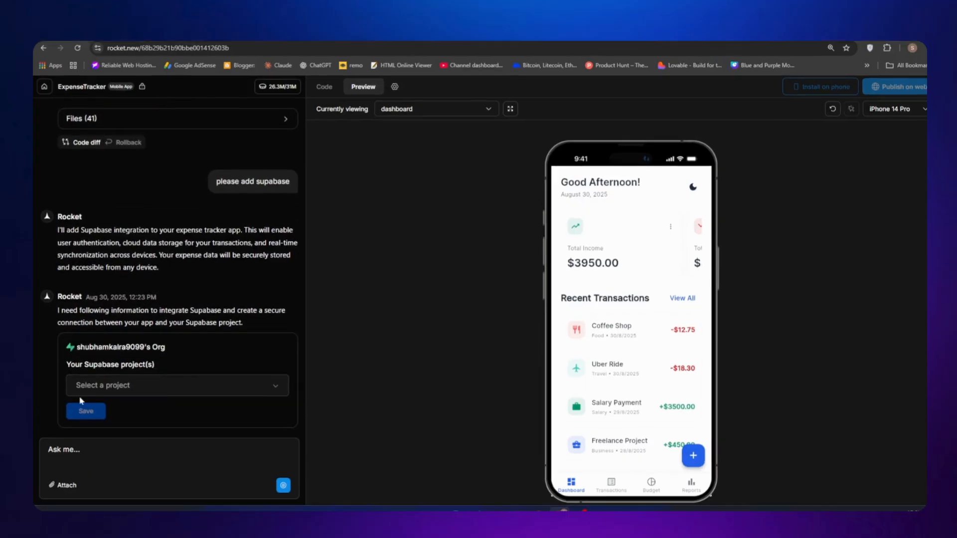
- Create a new Supabase project named ex in South Asia (Mumbai) for the app
{"action": "left_click", "coordinate": [177, 385]}
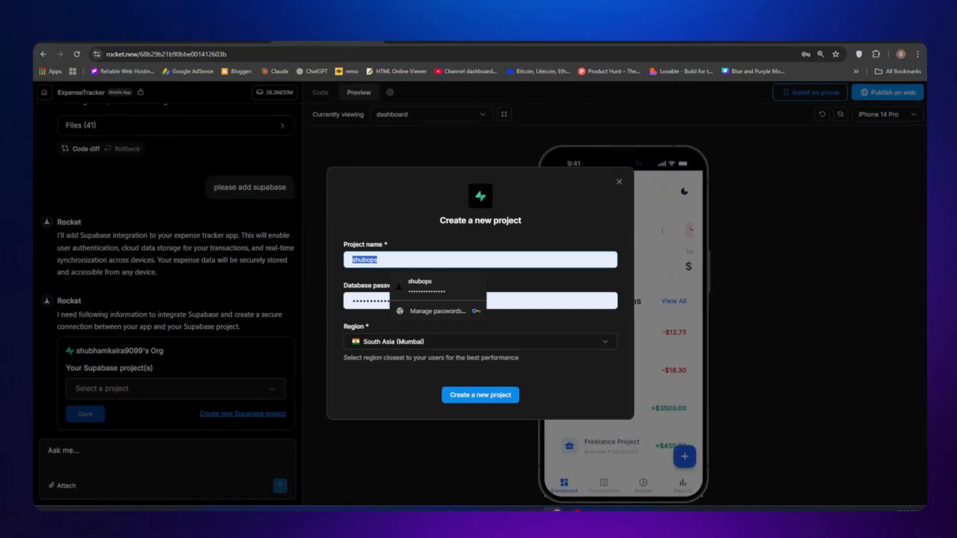
{"action": "type", "text": "ex"}
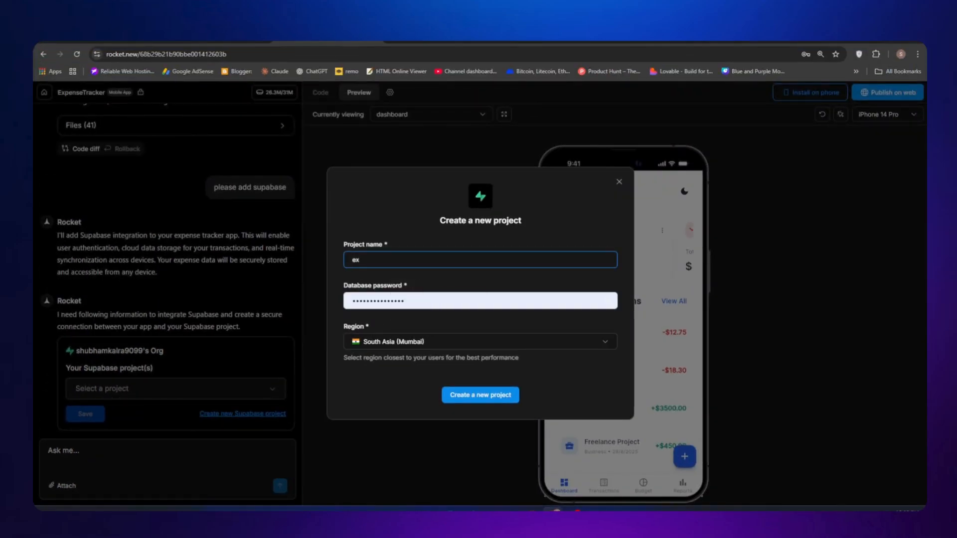
{"action": "mouse_move", "coordinate": [391, 246]}
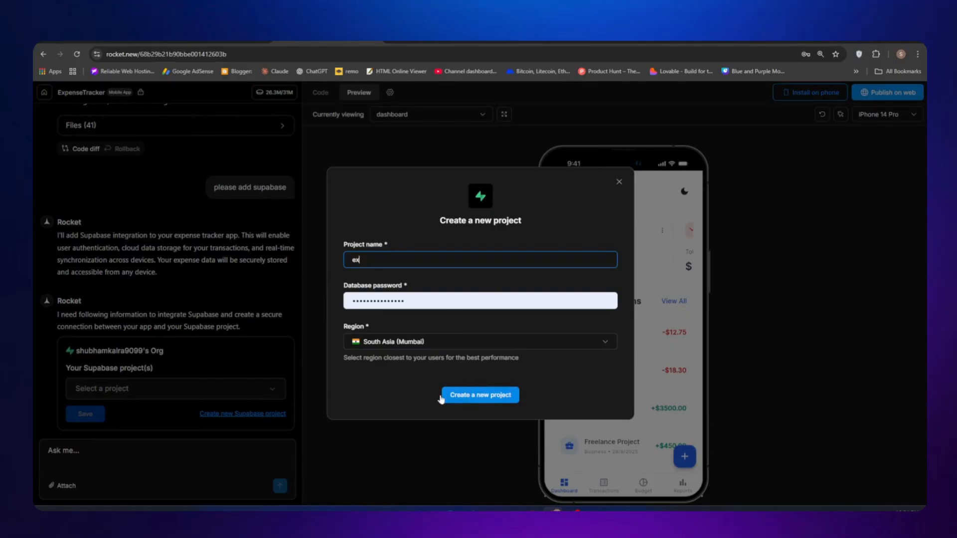
{"action": "left_click", "coordinate": [479, 394]}
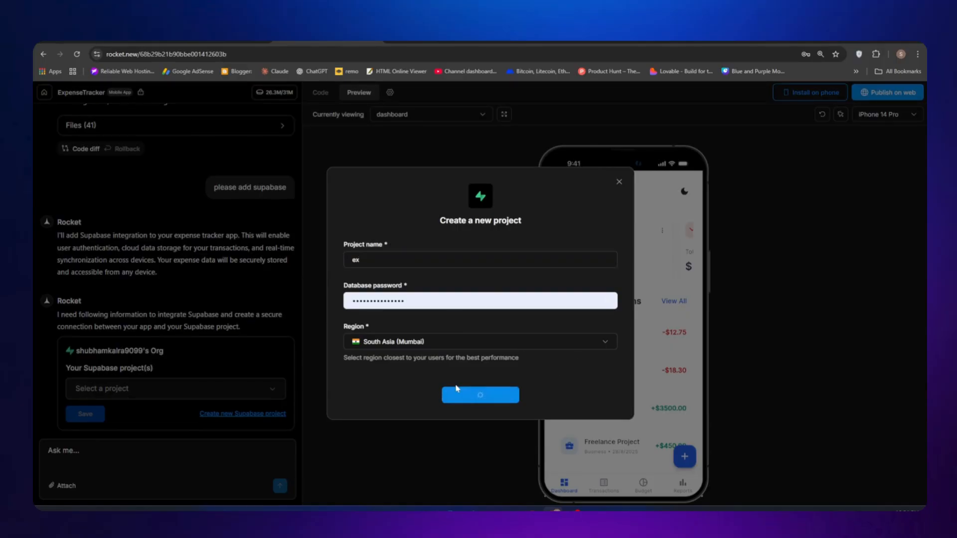
{"action": "left_click", "coordinate": [480, 394]}
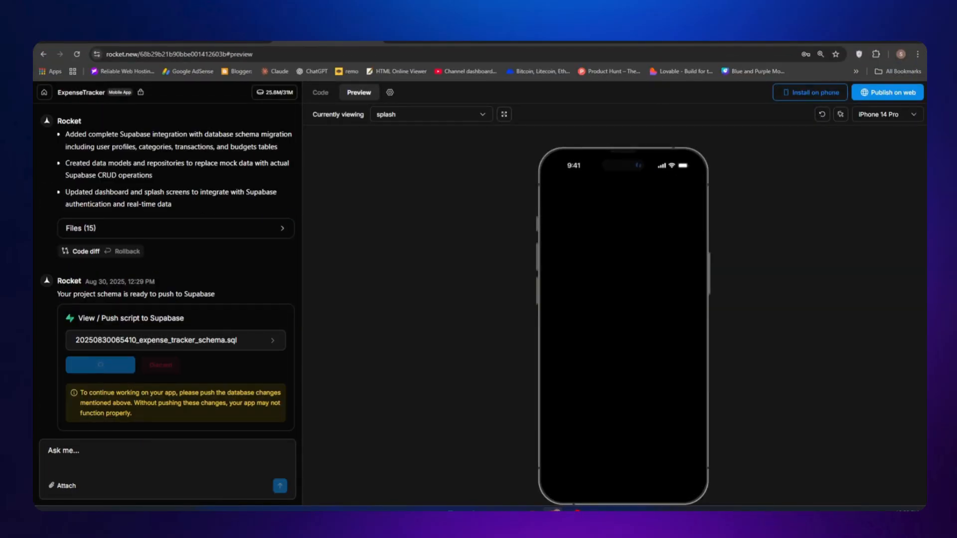
- Push the generated schema to Supabase and register a demo test account through the preview's sign-up form
{"action": "left_click", "coordinate": [100, 364]}
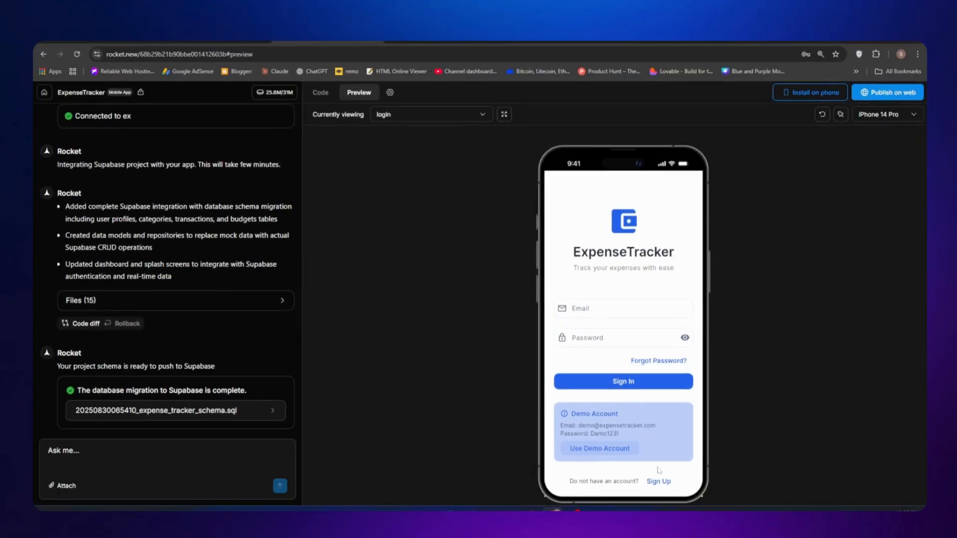
{"action": "mouse_move", "coordinate": [661, 357]}
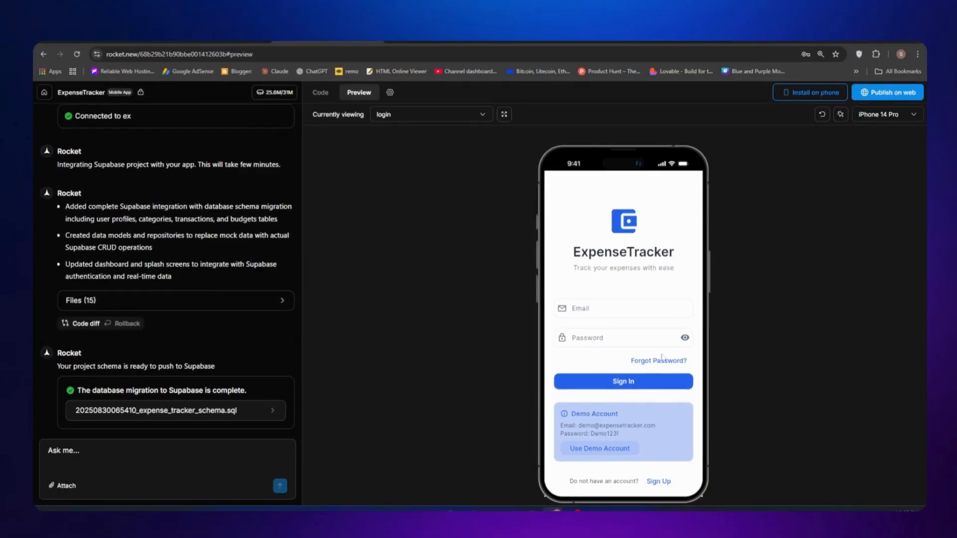
{"action": "left_click", "coordinate": [598, 448]}
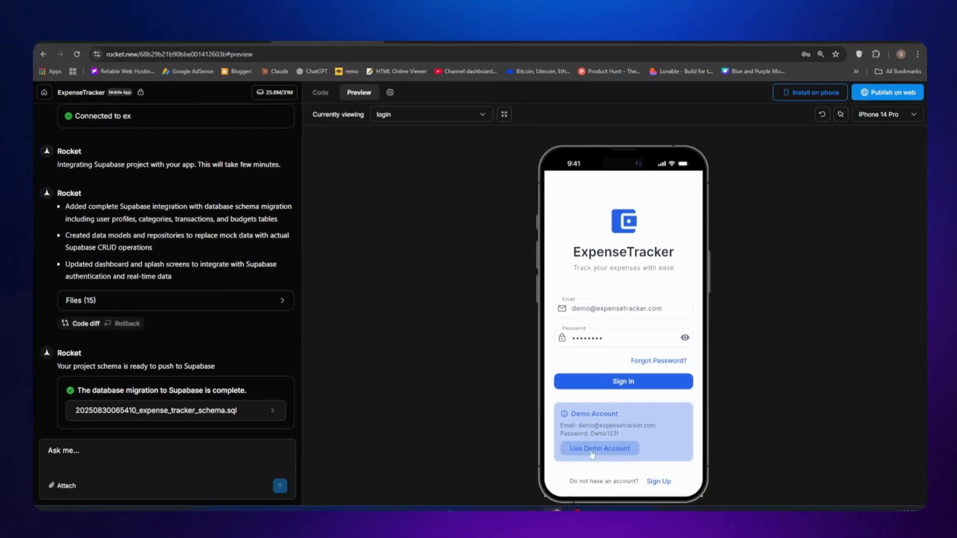
{"action": "mouse_move", "coordinate": [757, 126]}
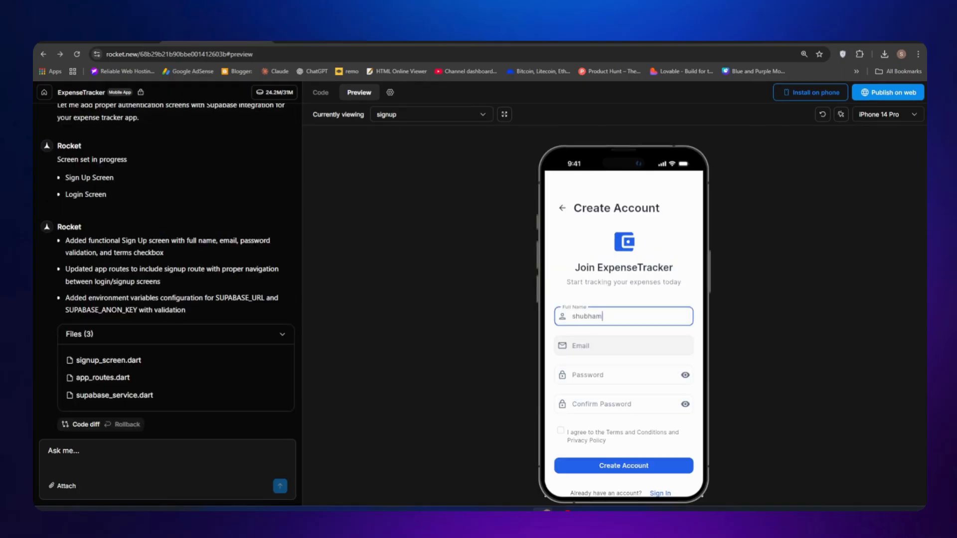
{"action": "type", "text": "demo"}
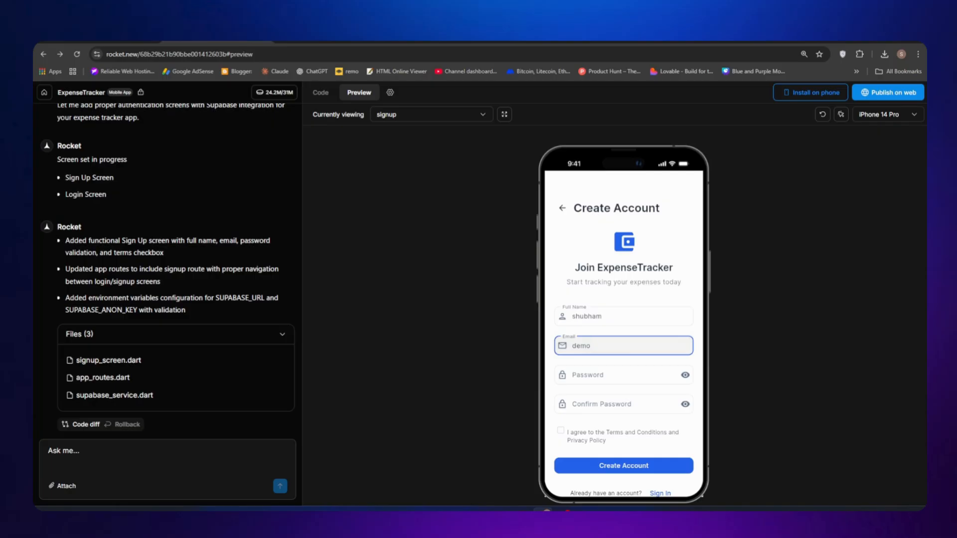
{"action": "type", "text": "@demo.app"}
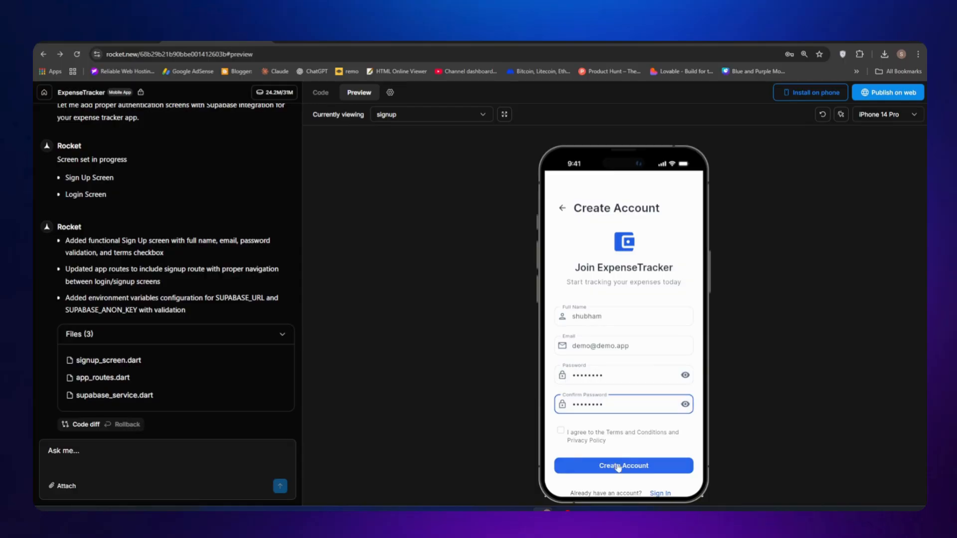
{"action": "left_click", "coordinate": [623, 466]}
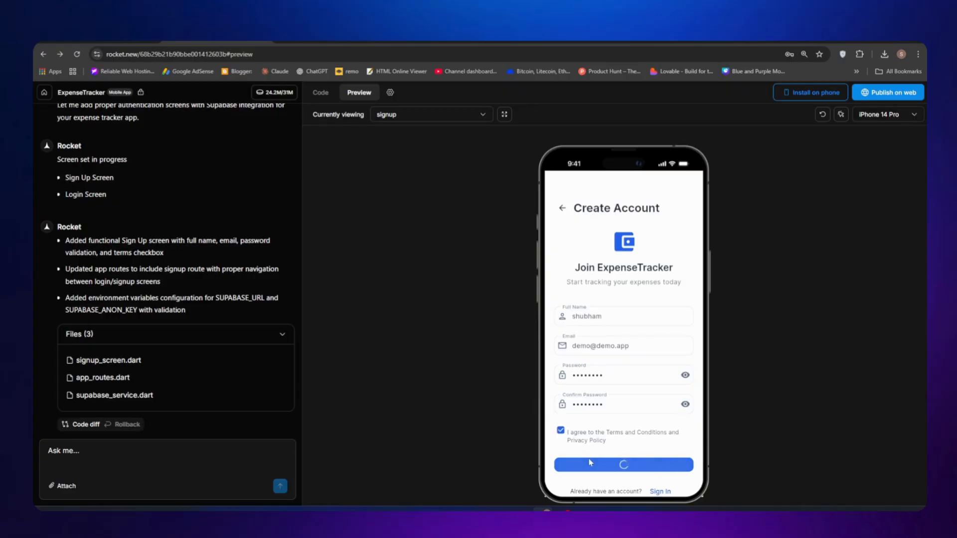
{"action": "left_click", "coordinate": [622, 465]}
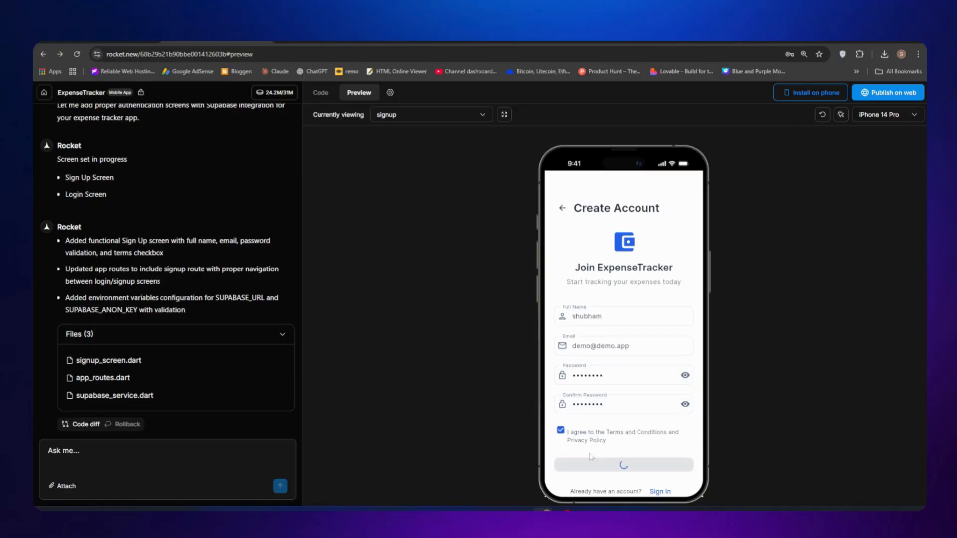
{"action": "left_click", "coordinate": [622, 463]}
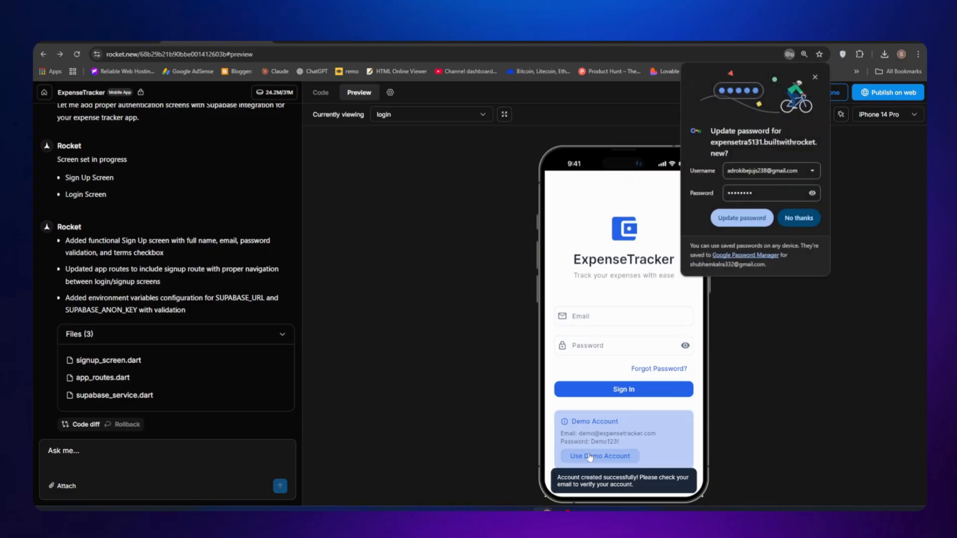
{"action": "mouse_move", "coordinate": [600, 488]}
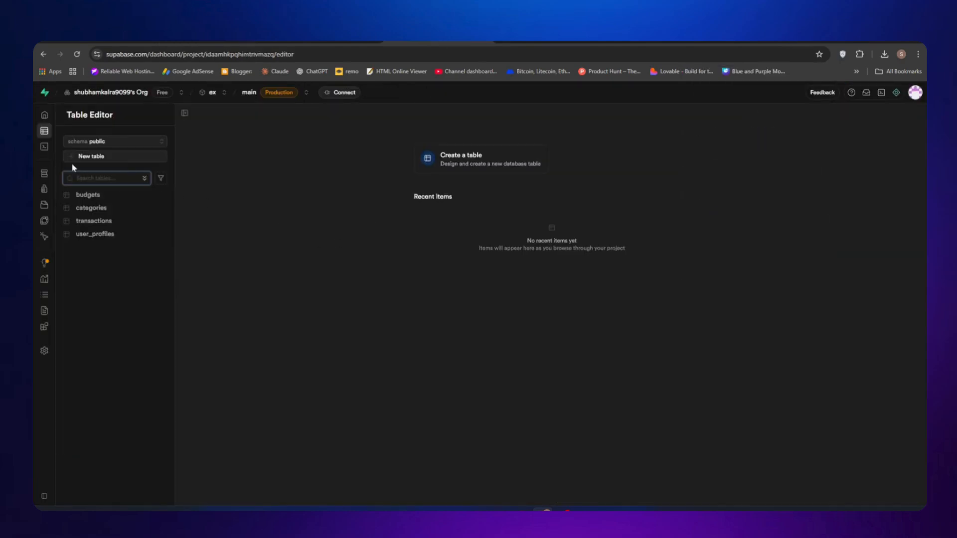
- View the Supabase schema visualizer with budgets, categories, transactions and user_profiles, then return to Rocket.new
{"action": "left_click", "coordinate": [44, 115]}
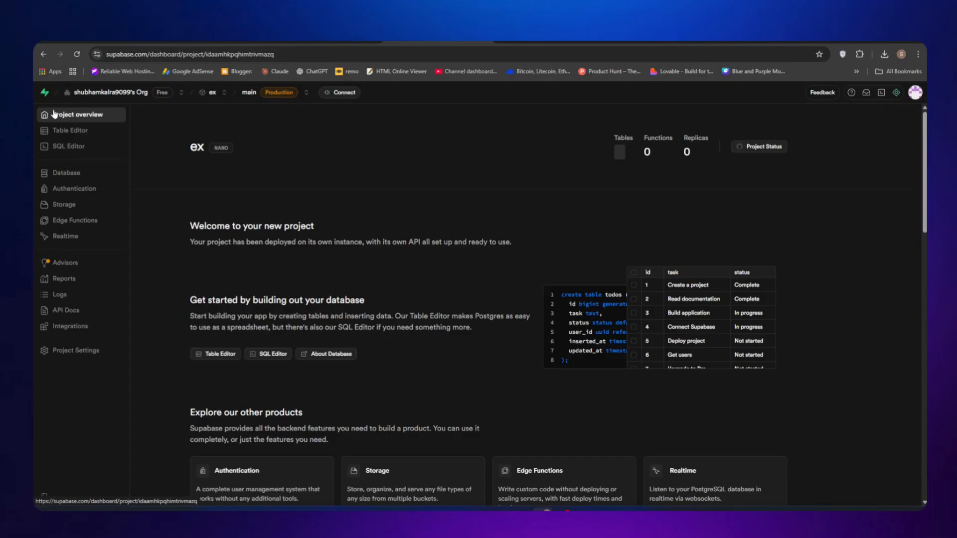
{"action": "left_click", "coordinate": [66, 173]}
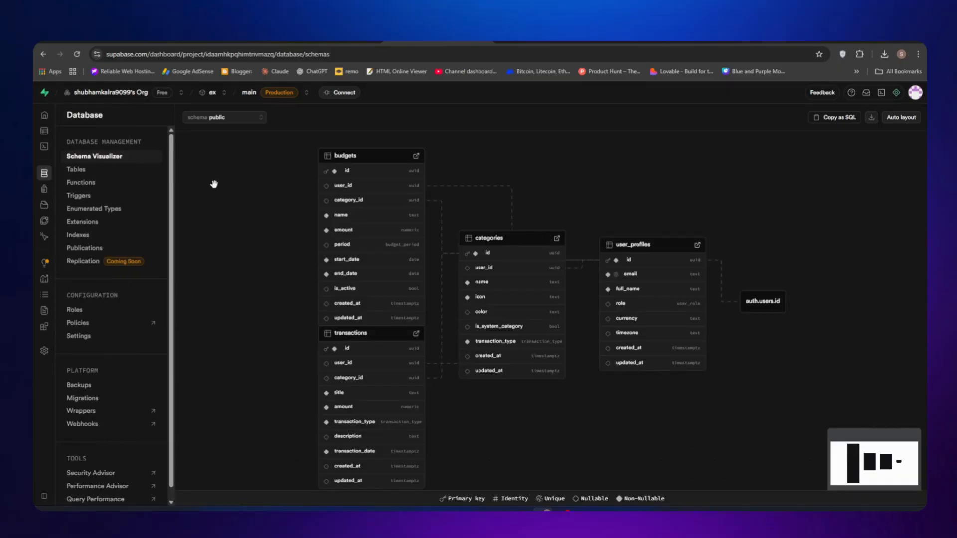
{"action": "left_click", "coordinate": [44, 189]}
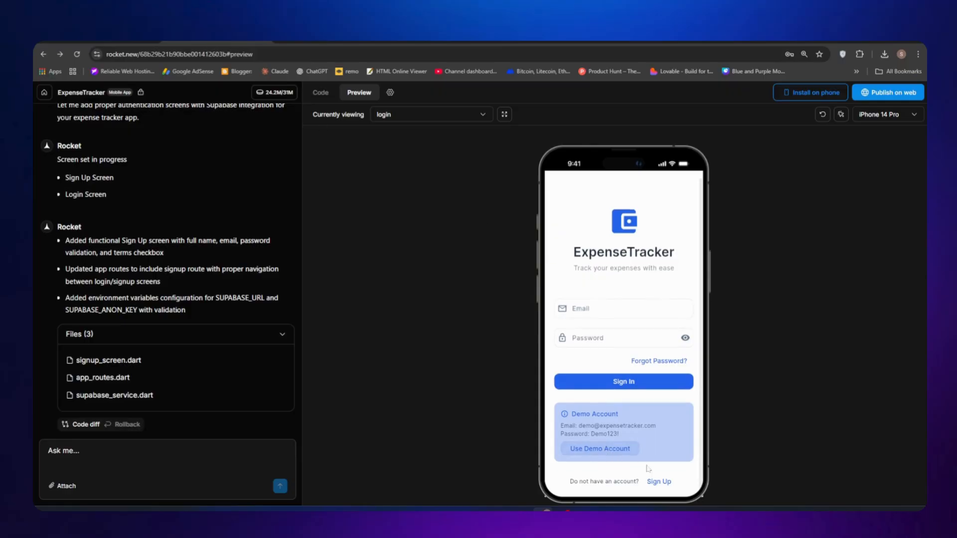
{"action": "left_click", "coordinate": [659, 481]}
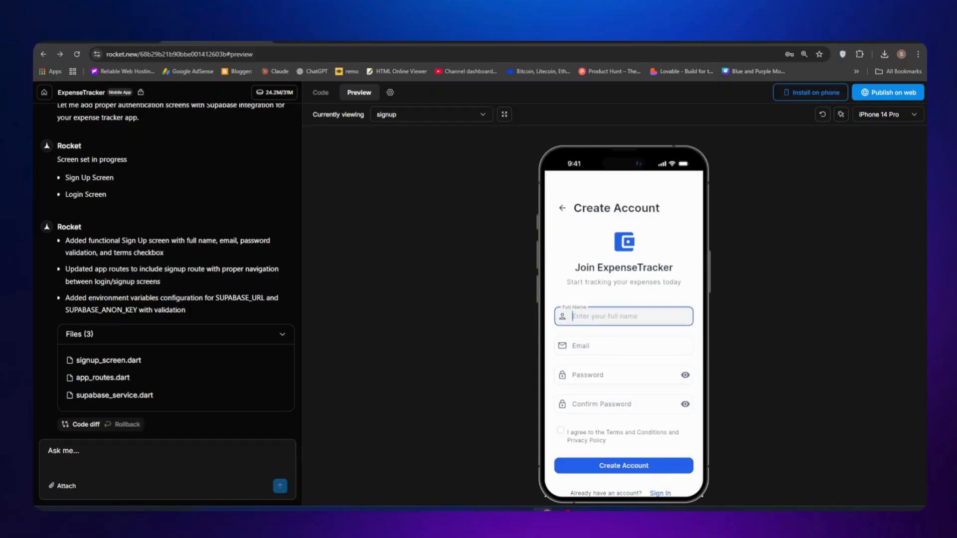
{"action": "type", "text": "shubham"}
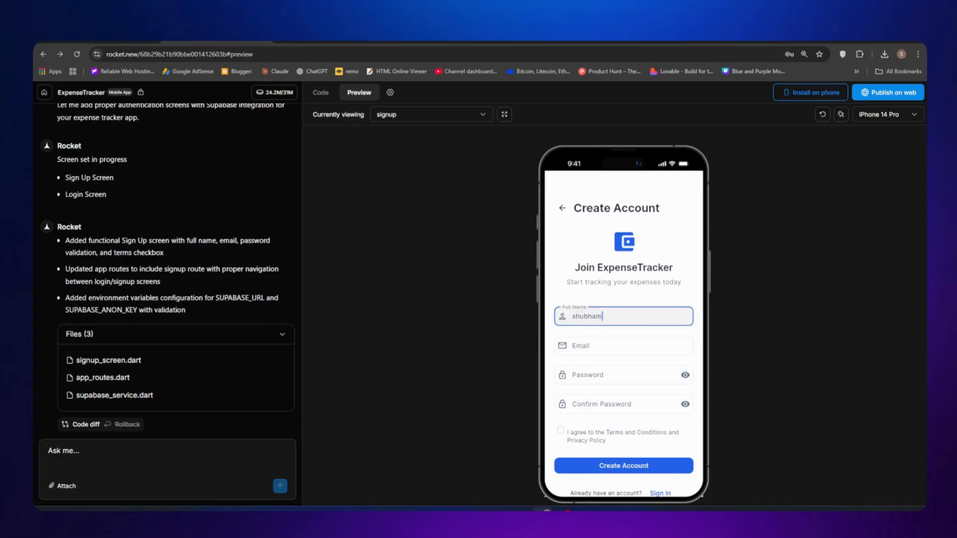
{"action": "left_click", "coordinate": [621, 345]}
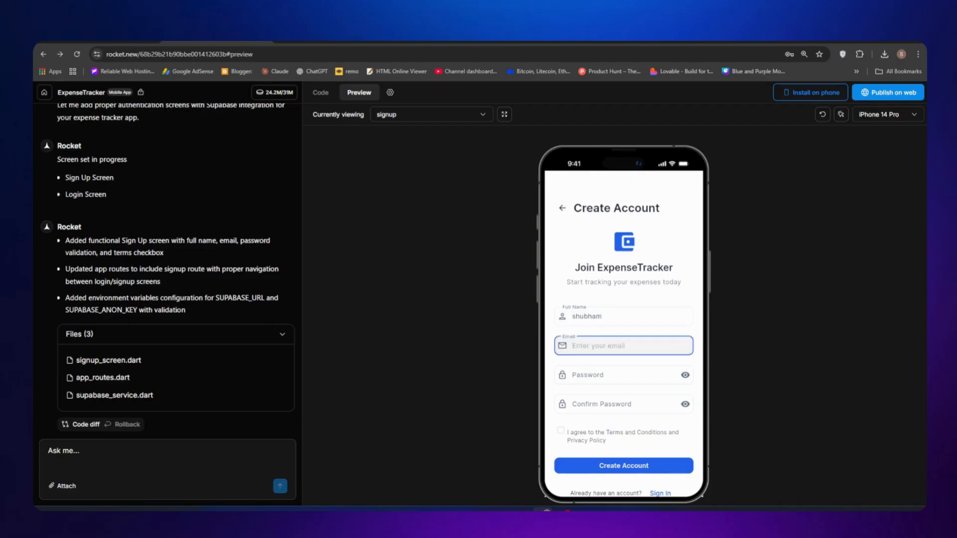
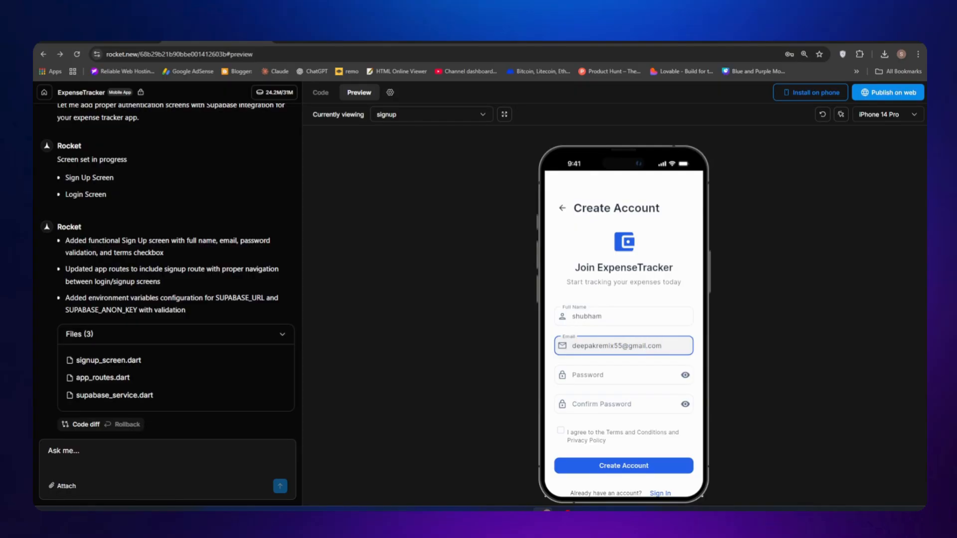
- Enter and confirm the password, accept the terms, and create the account
{"action": "left_click", "coordinate": [622, 374]}
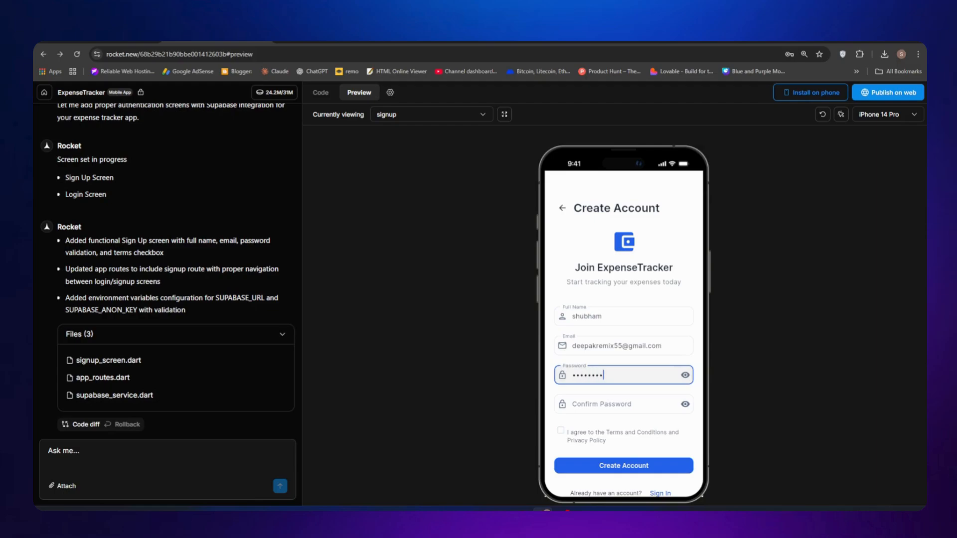
{"action": "left_click", "coordinate": [623, 403]}
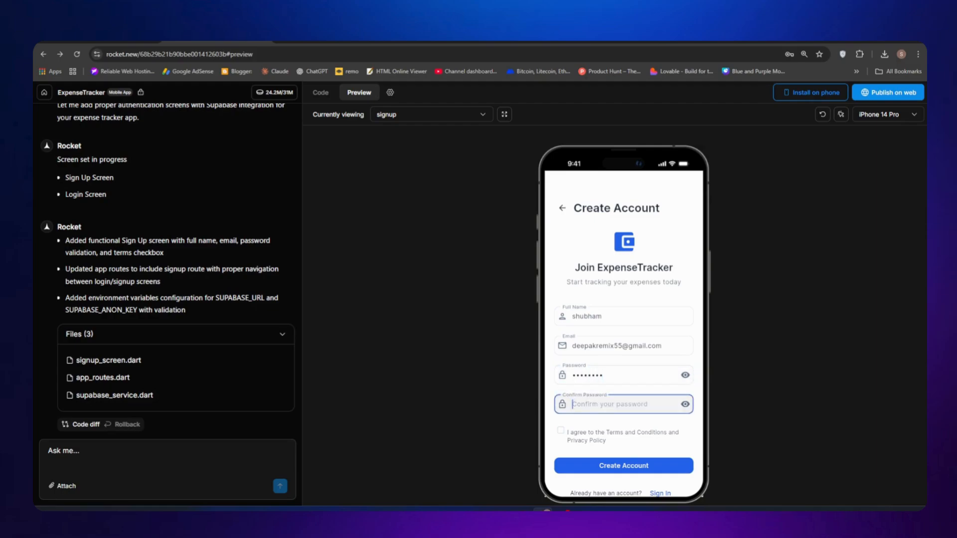
{"action": "type", "text": "••••••"}
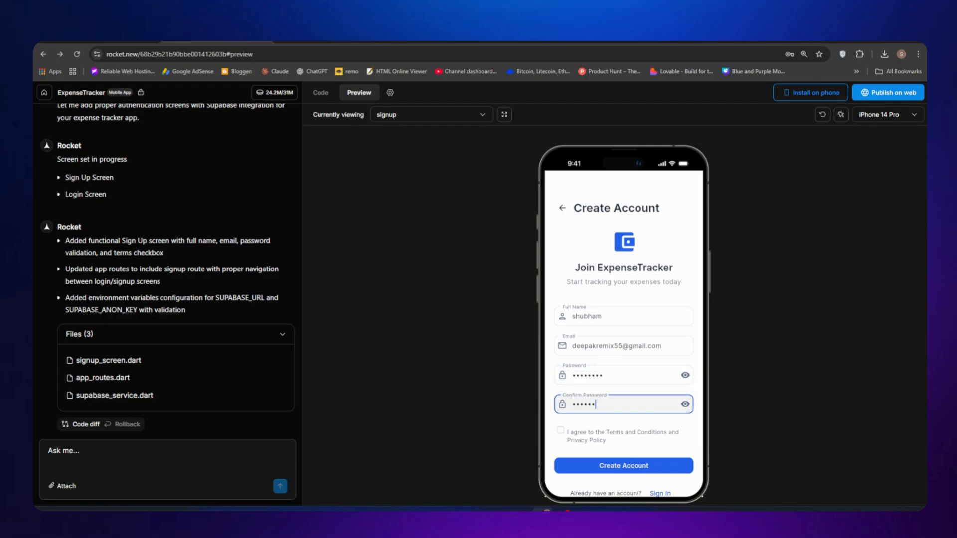
{"action": "left_click", "coordinate": [560, 430]}
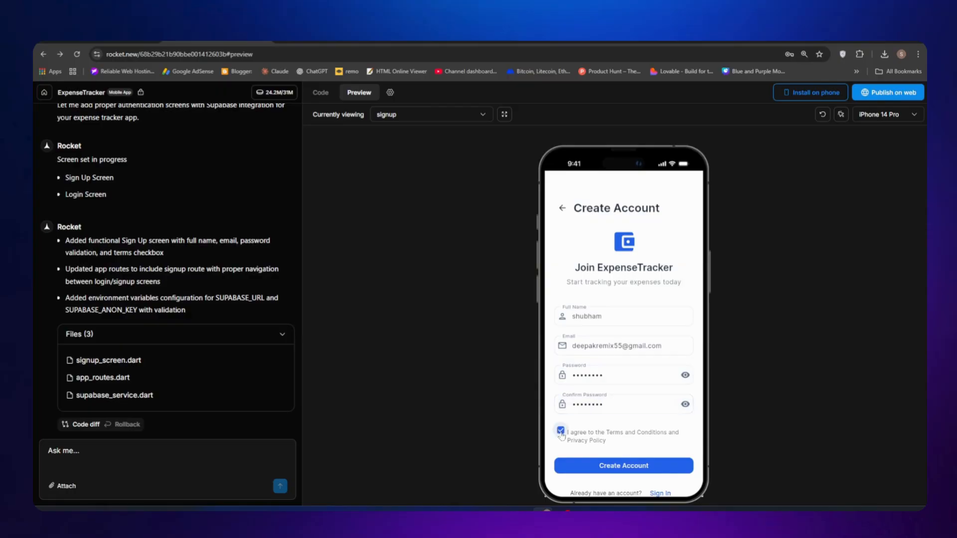
{"action": "mouse_move", "coordinate": [586, 463]}
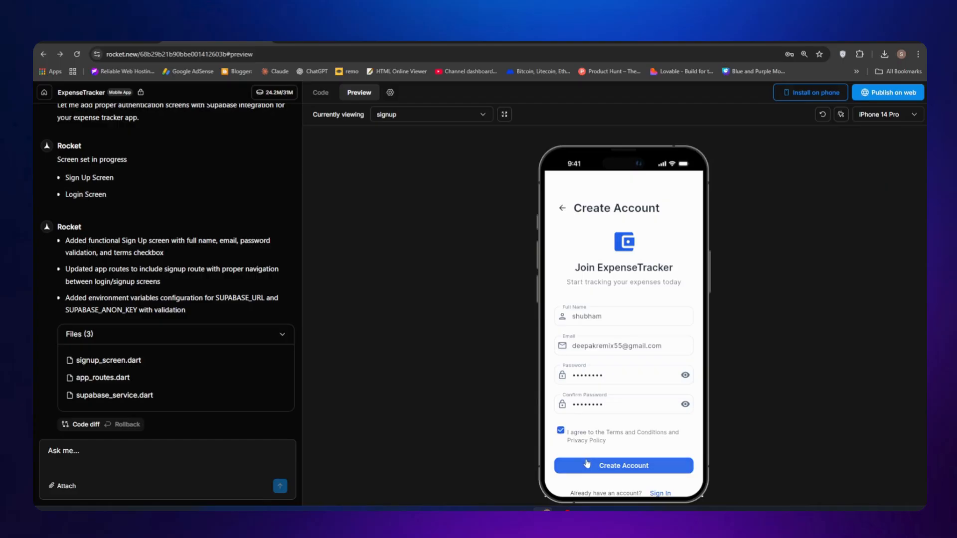
{"action": "left_click", "coordinate": [622, 466]}
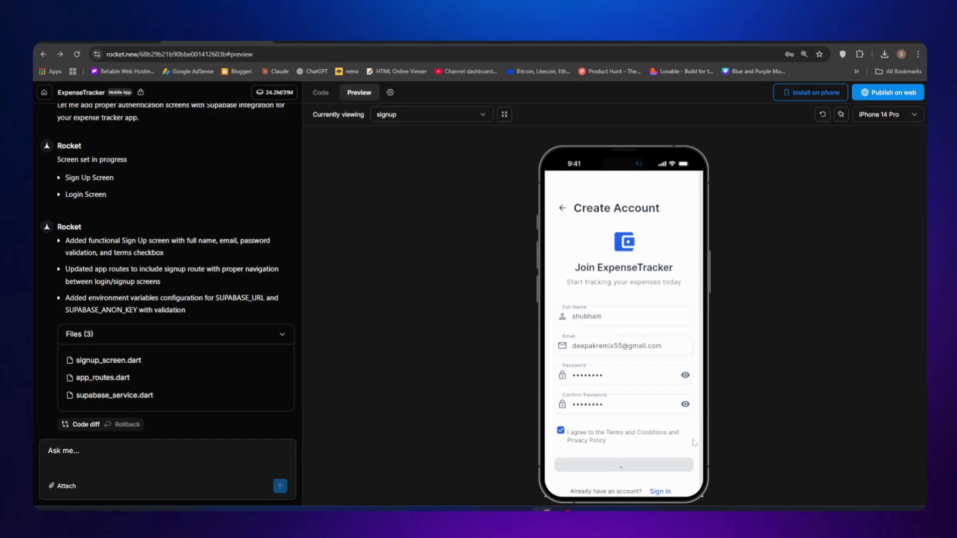
{"action": "left_click", "coordinate": [622, 464]}
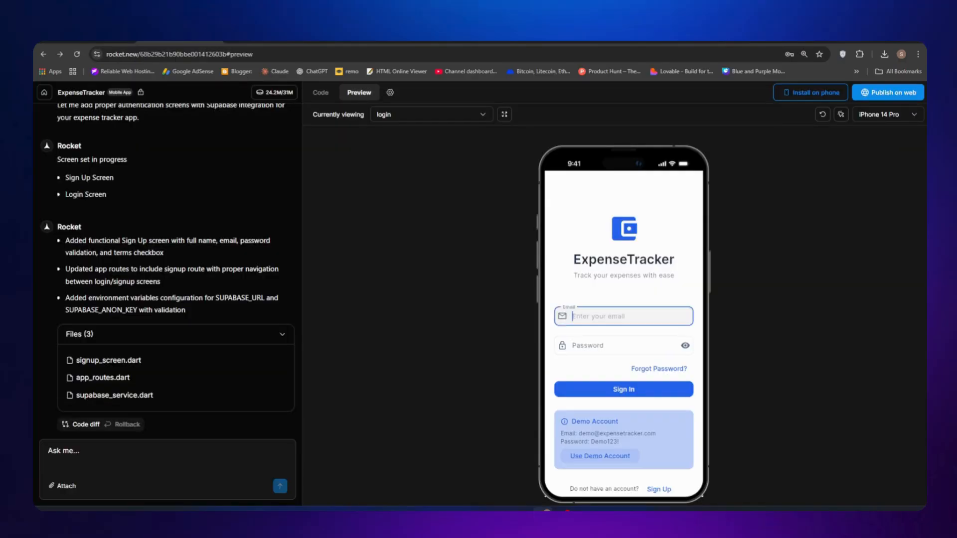
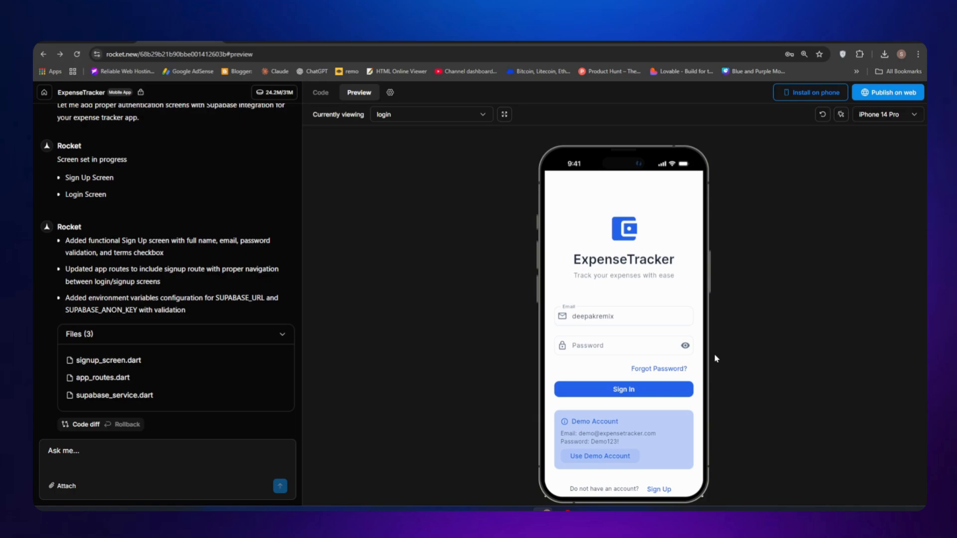
- Sign in with the new account's email and password to reach its empty dashboard
{"action": "left_click", "coordinate": [622, 316]}
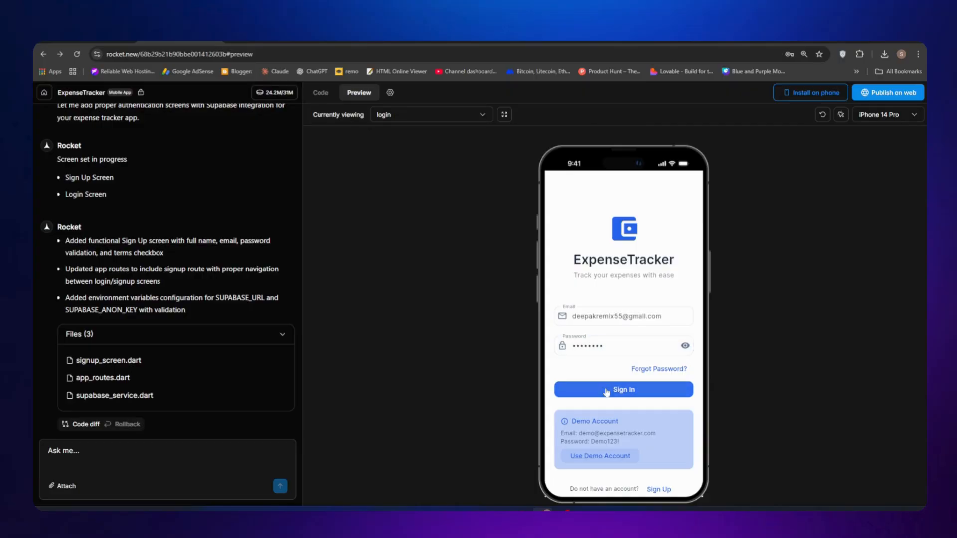
{"action": "left_click", "coordinate": [622, 390]}
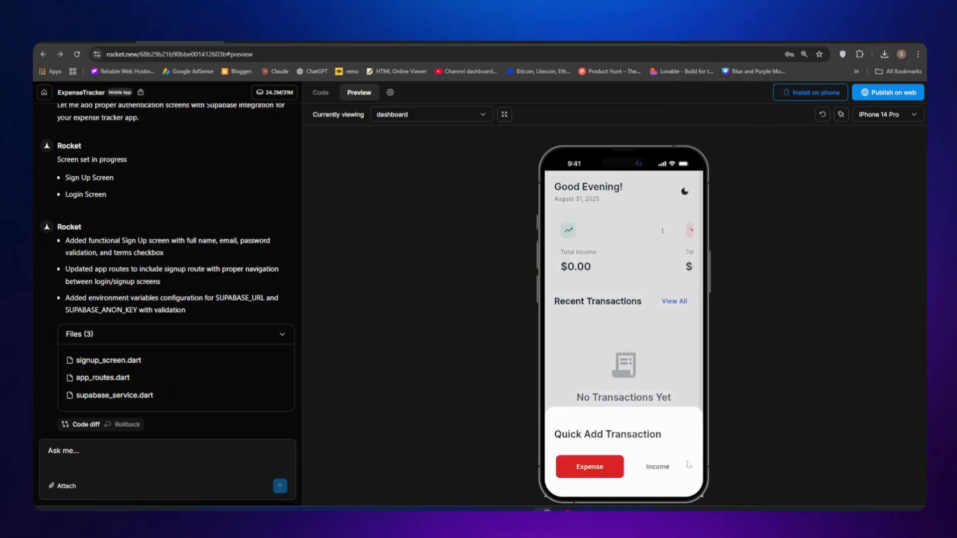
- Add an Income transaction titled salary with amount 80000 in the preview
{"action": "left_click", "coordinate": [657, 467]}
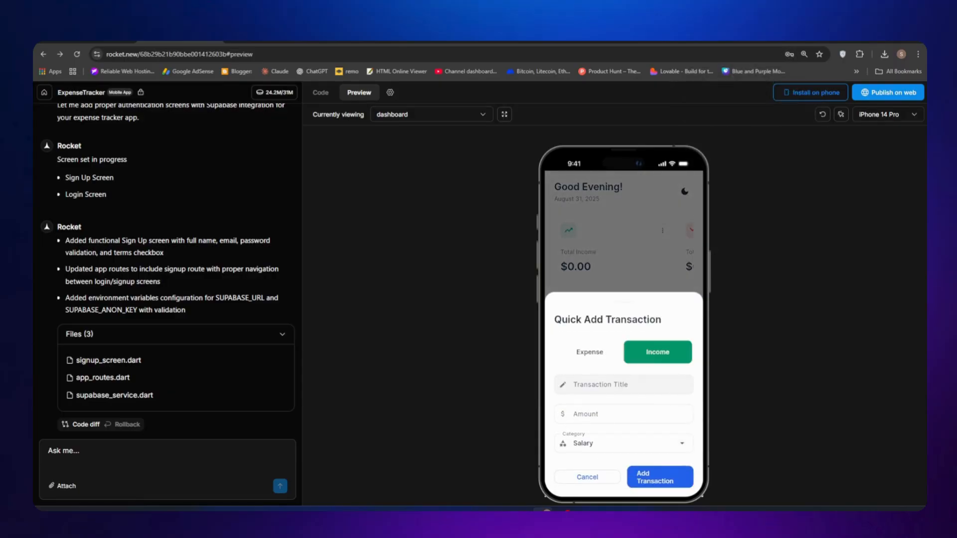
{"action": "left_click", "coordinate": [622, 385]}
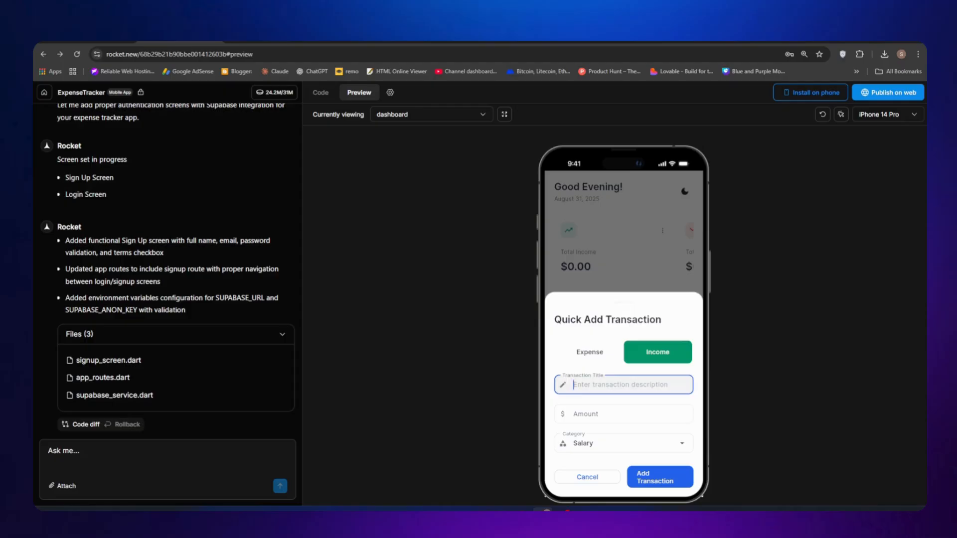
{"action": "type", "text": "salary"}
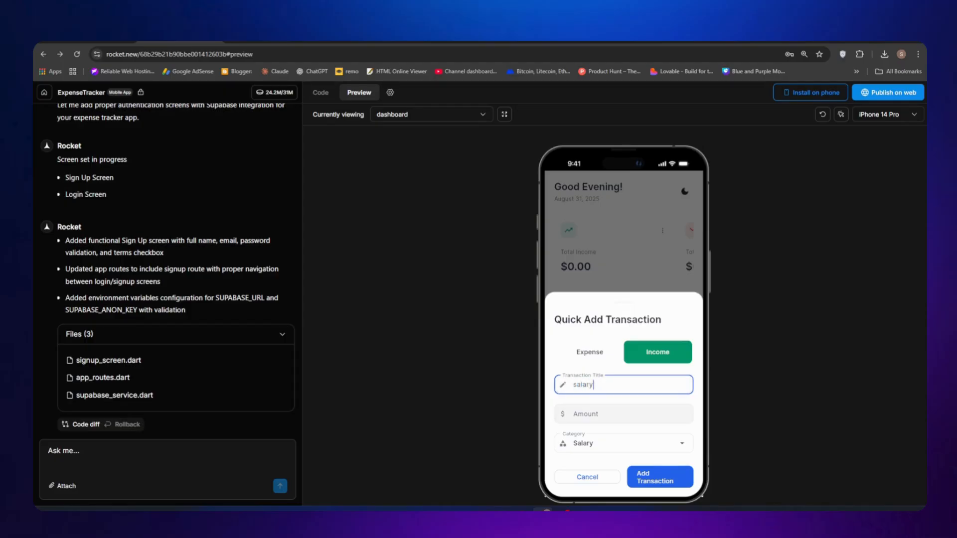
{"action": "left_click", "coordinate": [622, 413]}
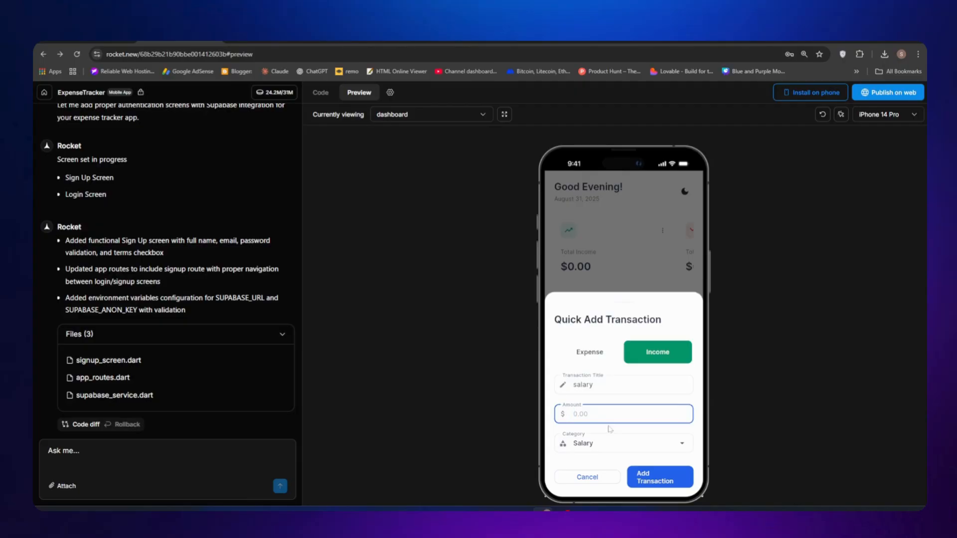
{"action": "type", "text": "80000"}
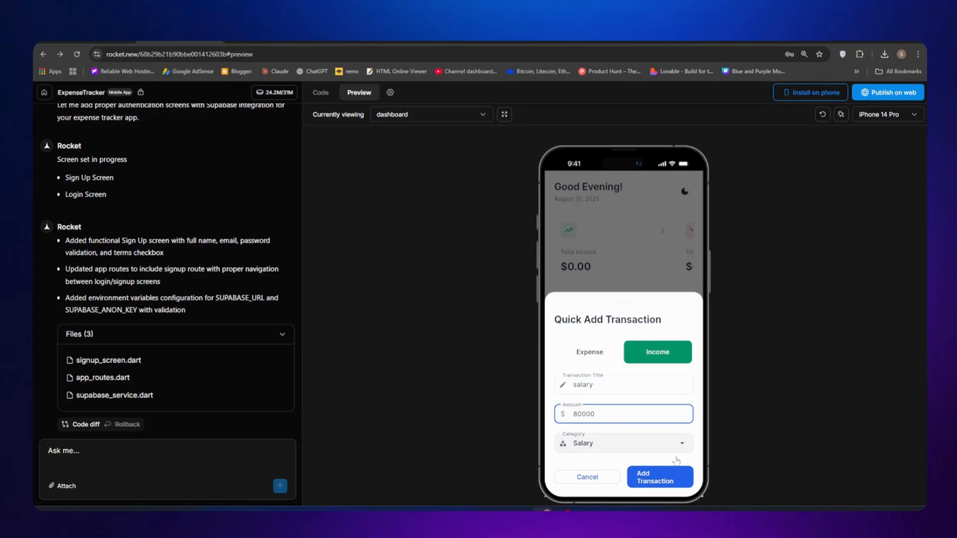
{"action": "left_click", "coordinate": [659, 477]}
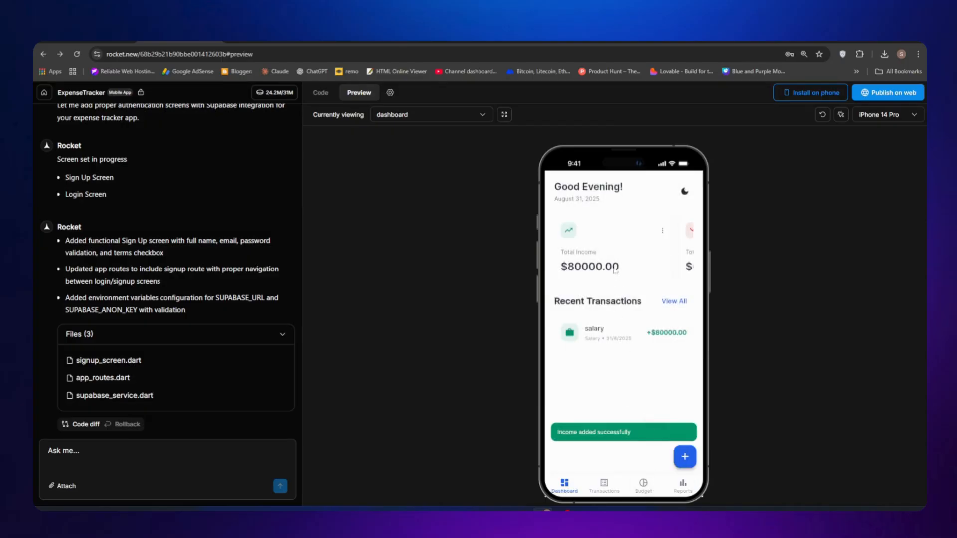
- Delete the salary transaction from its details screen, confirming the deletion
{"action": "left_click", "coordinate": [621, 332]}
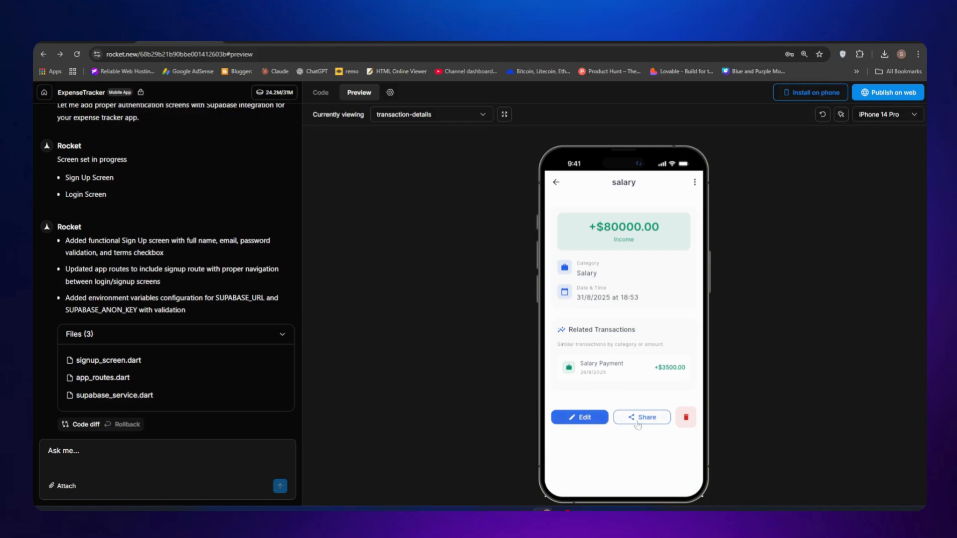
{"action": "left_click", "coordinate": [686, 418]}
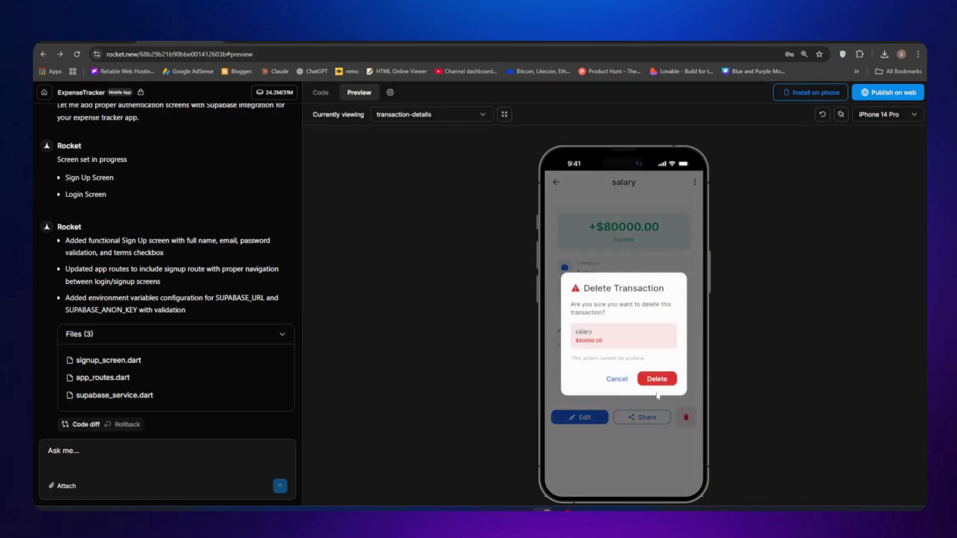
{"action": "left_click", "coordinate": [657, 378]}
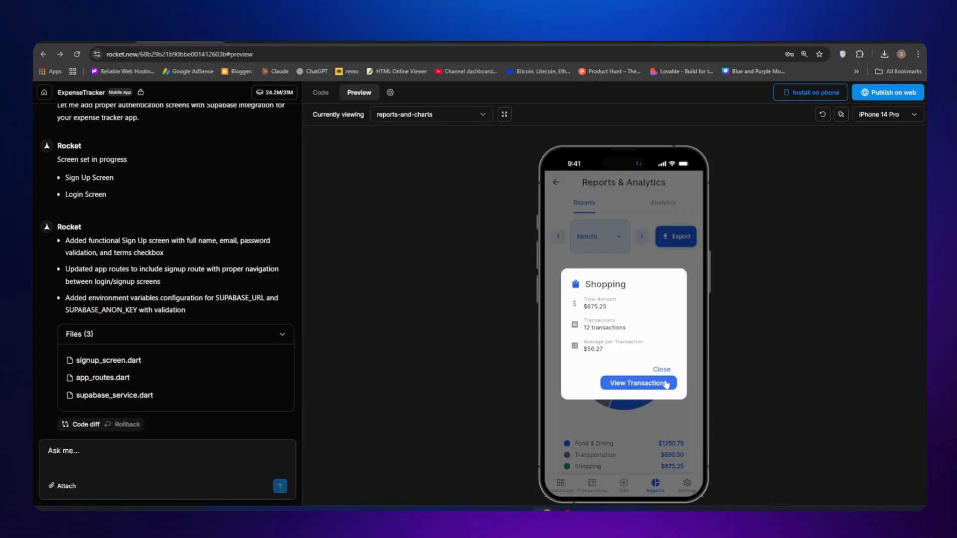
{"action": "mouse_move", "coordinate": [736, 507]}
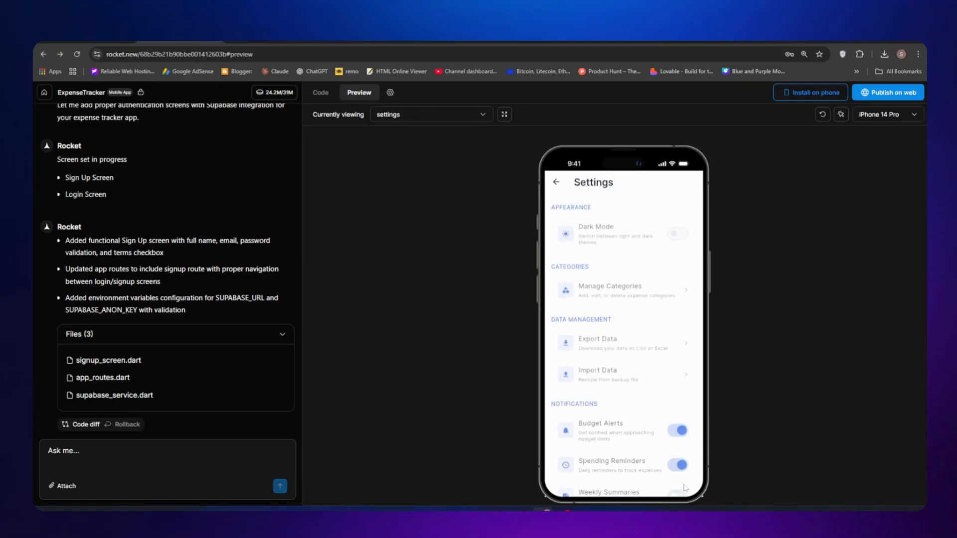
- Leave the Settings and Reports screens to reach a blank new expense form
{"action": "left_click", "coordinate": [653, 485]}
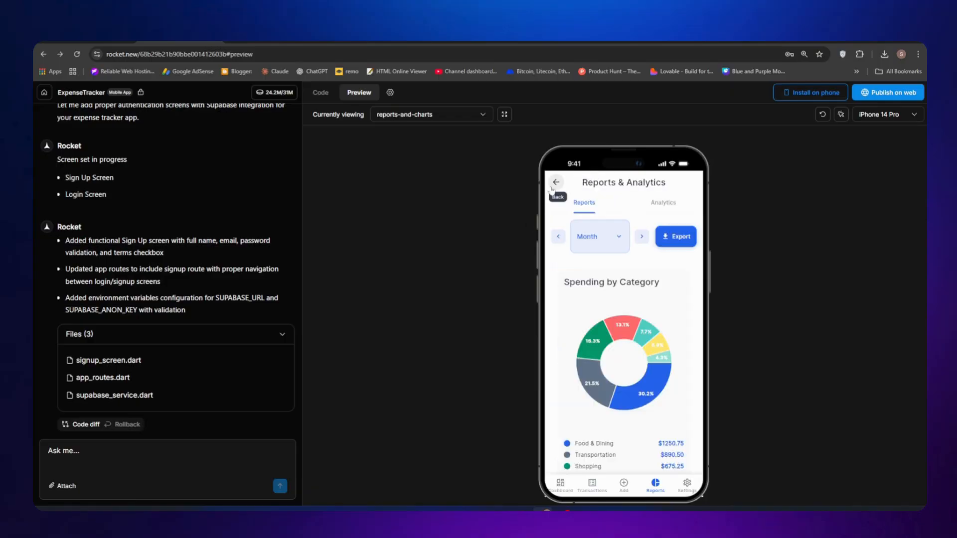
{"action": "left_click", "coordinate": [591, 485]}
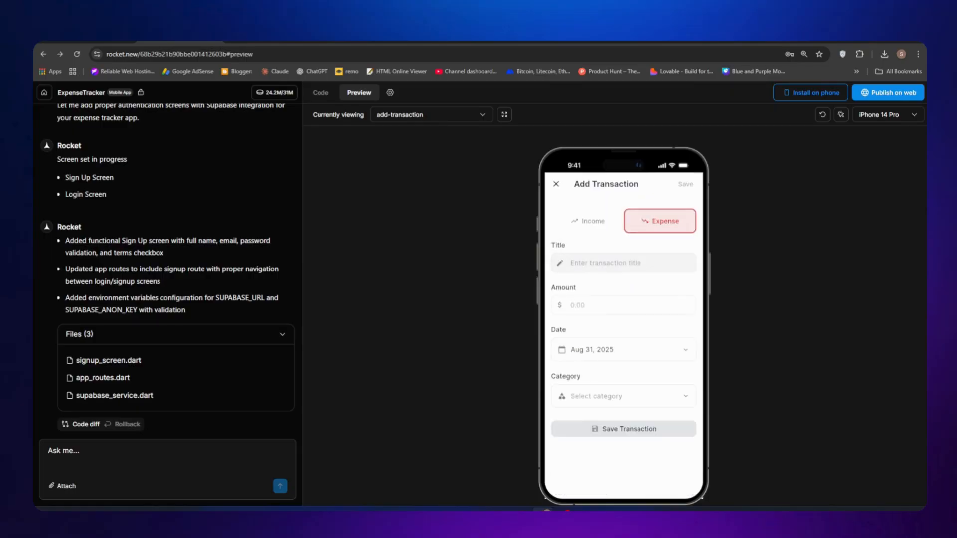
- Save a coffe expense of 5 under the Food category in the preview
{"action": "type", "text": "coffe"}
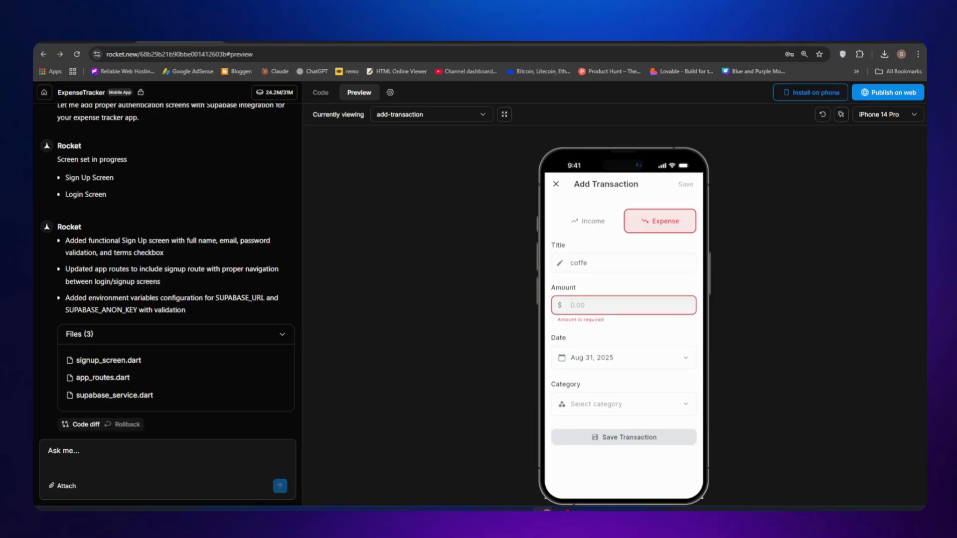
{"action": "type", "text": "5"}
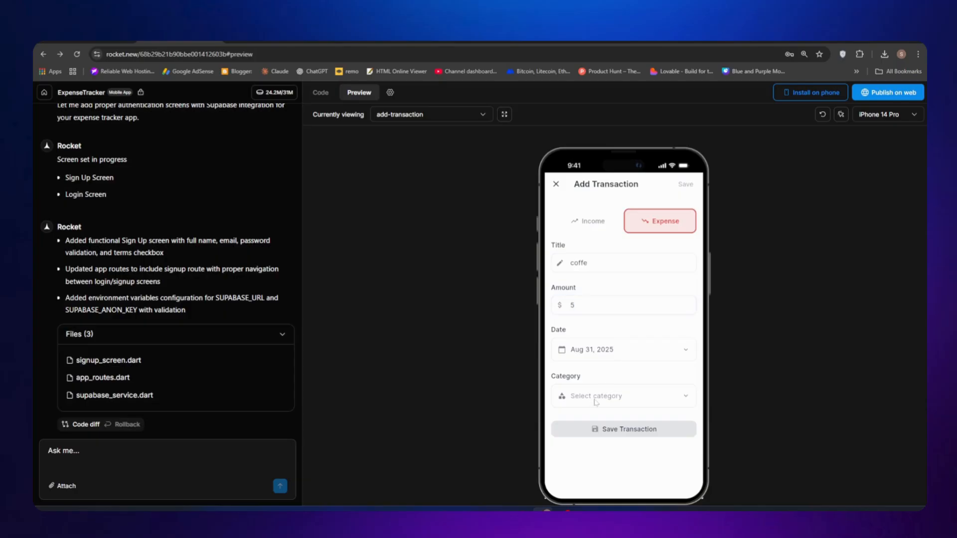
{"action": "left_click", "coordinate": [622, 396]}
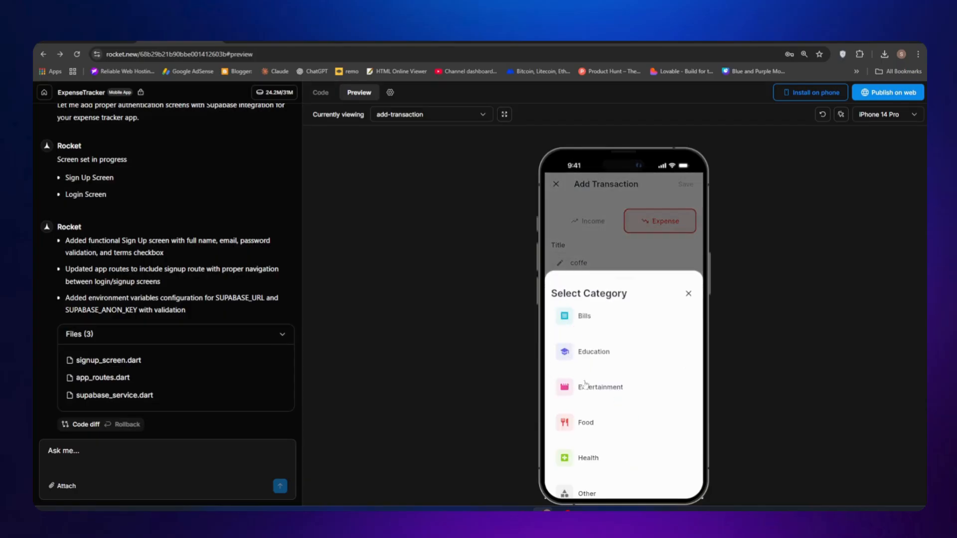
{"action": "left_click", "coordinate": [584, 422]}
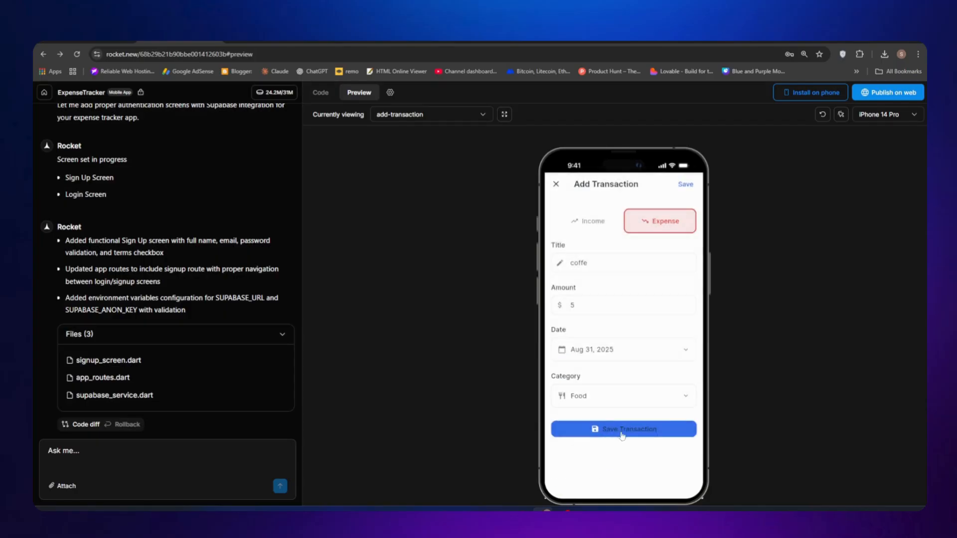
{"action": "left_click", "coordinate": [622, 429]}
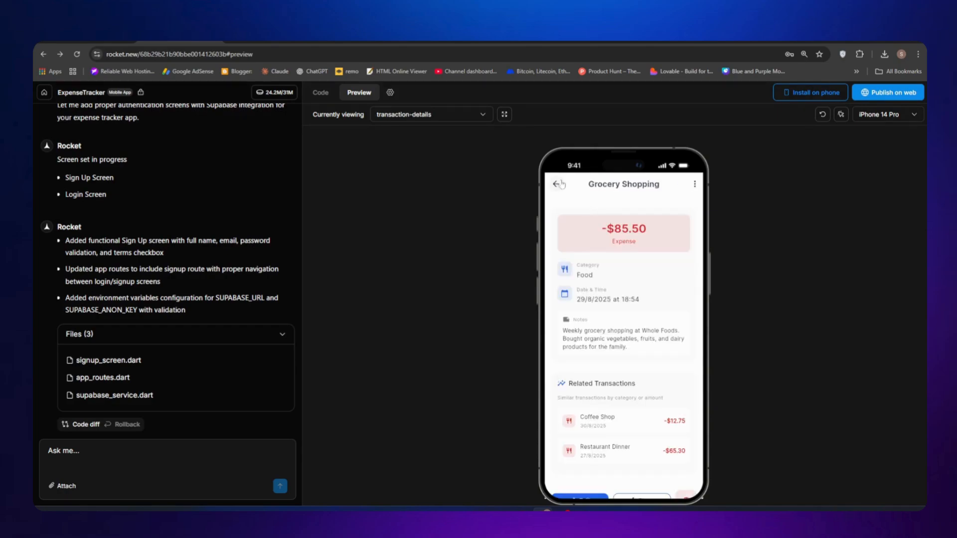
- Check the Transactions list and Dashboard, view the coffe details, then switch to Supabase
{"action": "left_click", "coordinate": [556, 183]}
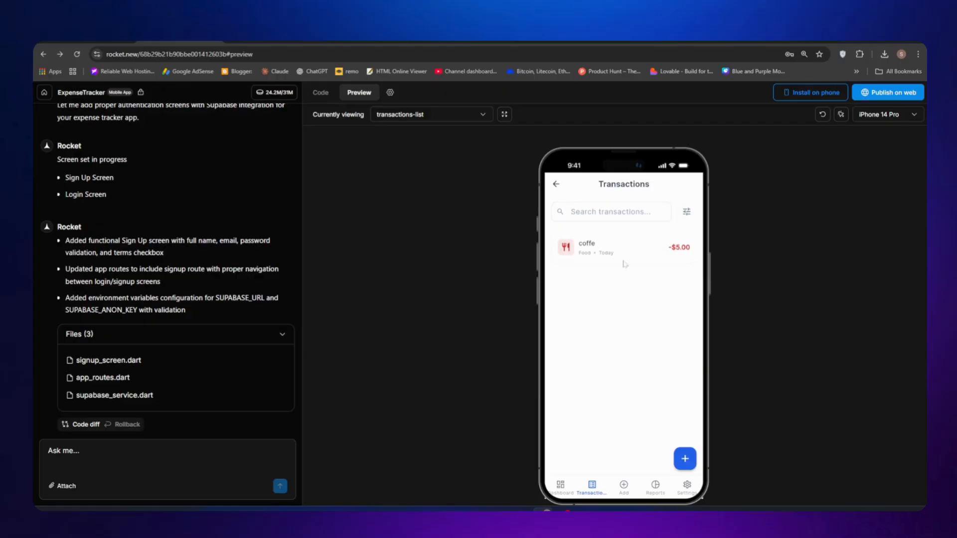
{"action": "left_click", "coordinate": [561, 486]}
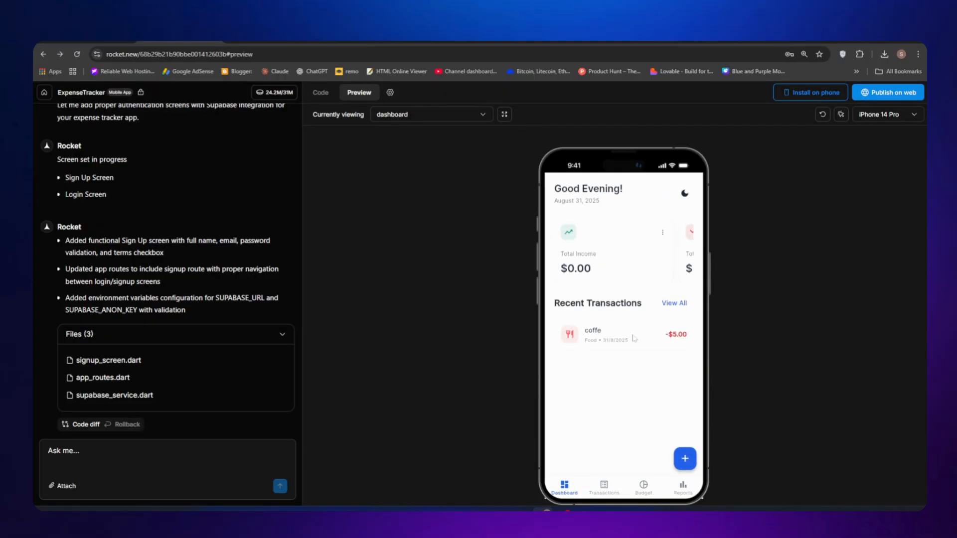
{"action": "left_click", "coordinate": [604, 335]}
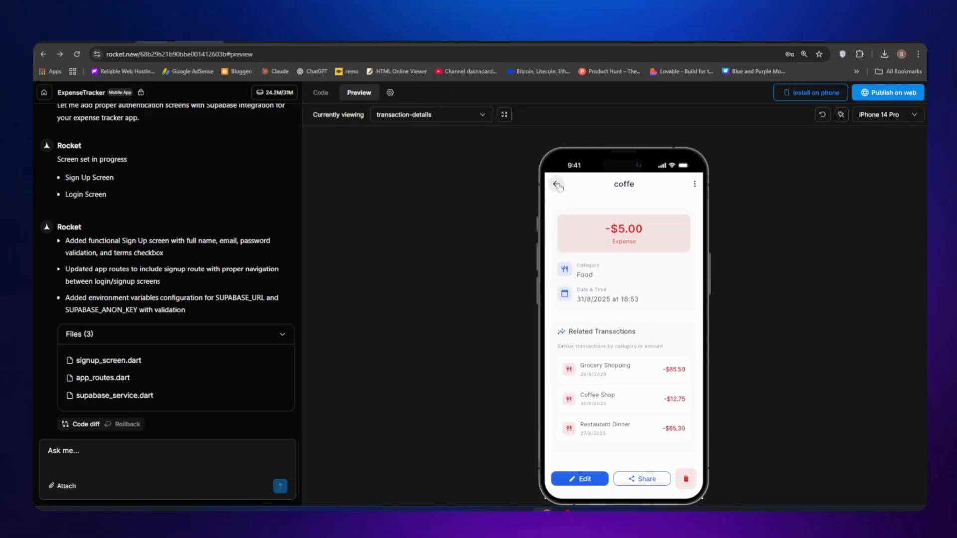
{"action": "left_click", "coordinate": [557, 184]}
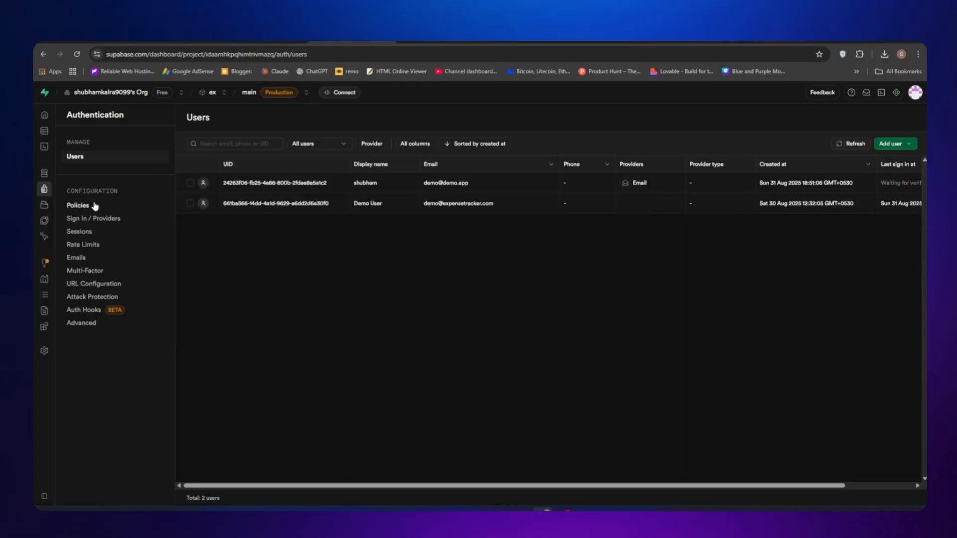
{"action": "mouse_move", "coordinate": [419, 215]}
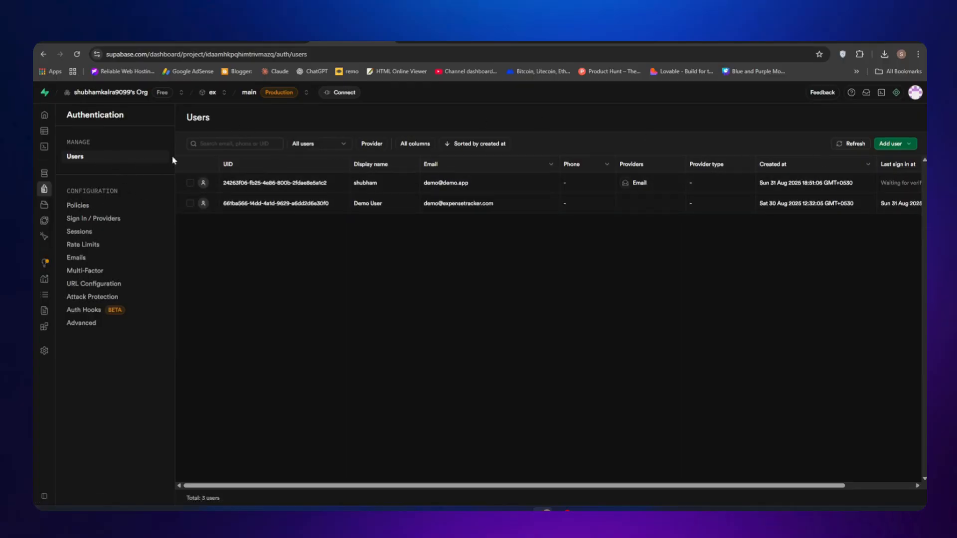
- In Sign In / Providers, switch off the Confirm email requirement for new sign-ups
{"action": "left_click", "coordinate": [93, 218]}
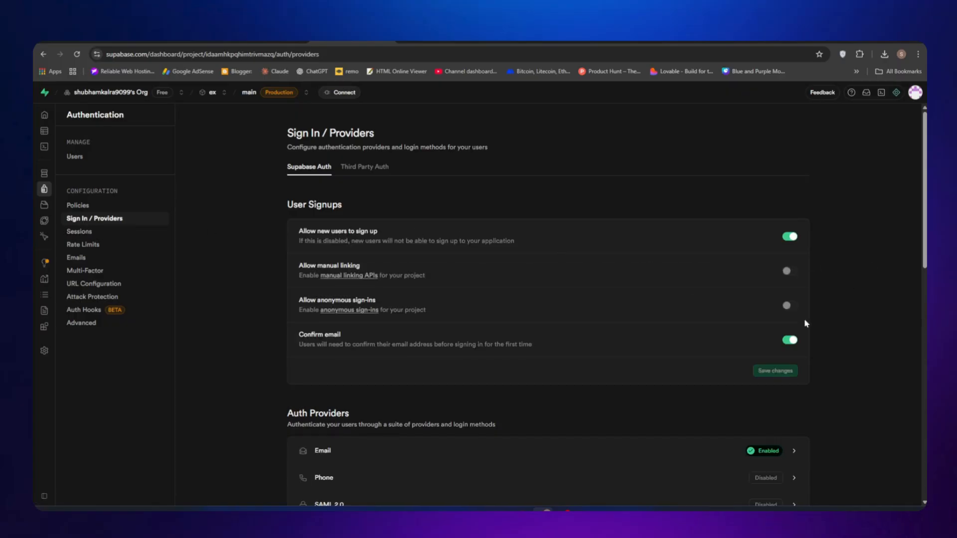
{"action": "mouse_move", "coordinate": [574, 491]}
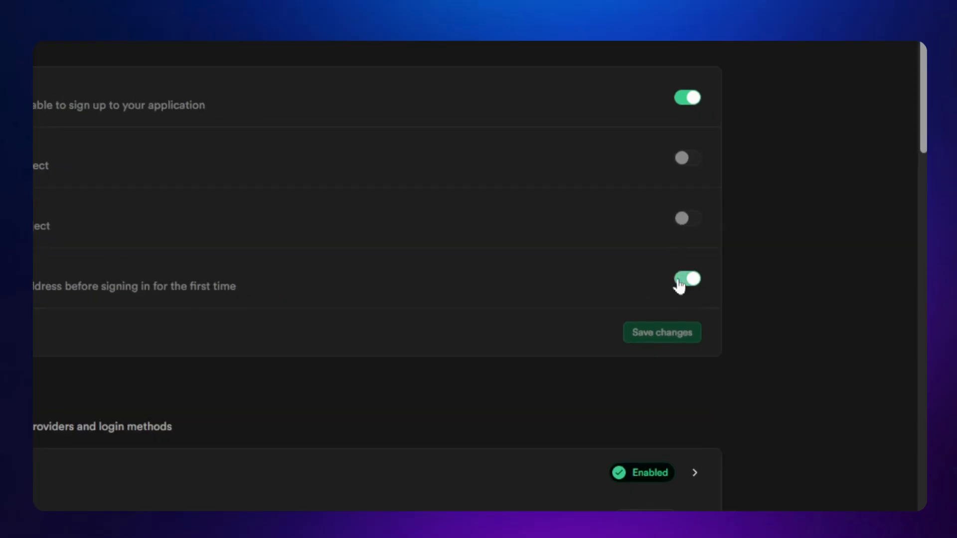
{"action": "left_click", "coordinate": [687, 278]}
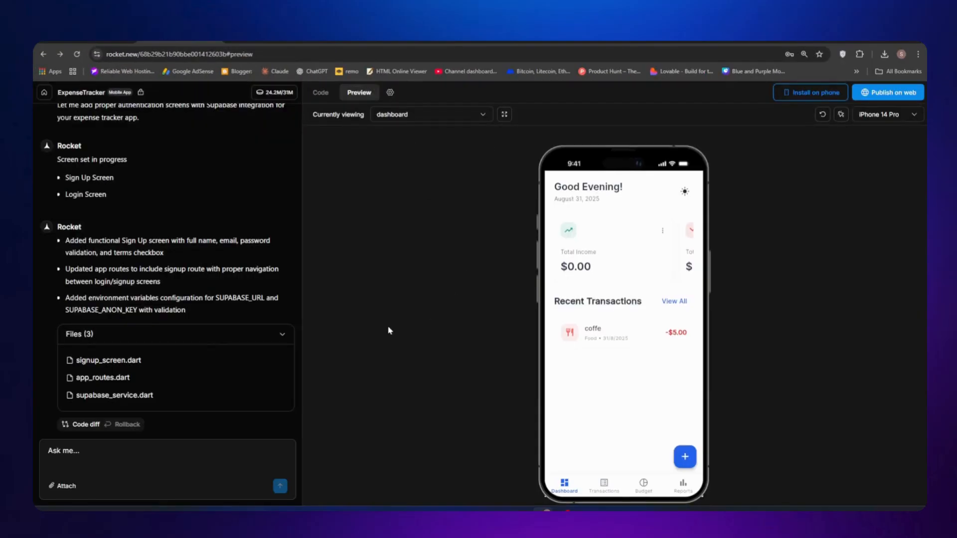
- Start the Android APK build via Install on phone, then view the project integrations
{"action": "scroll", "scroll_direction": "up", "scroll_amount": 3}
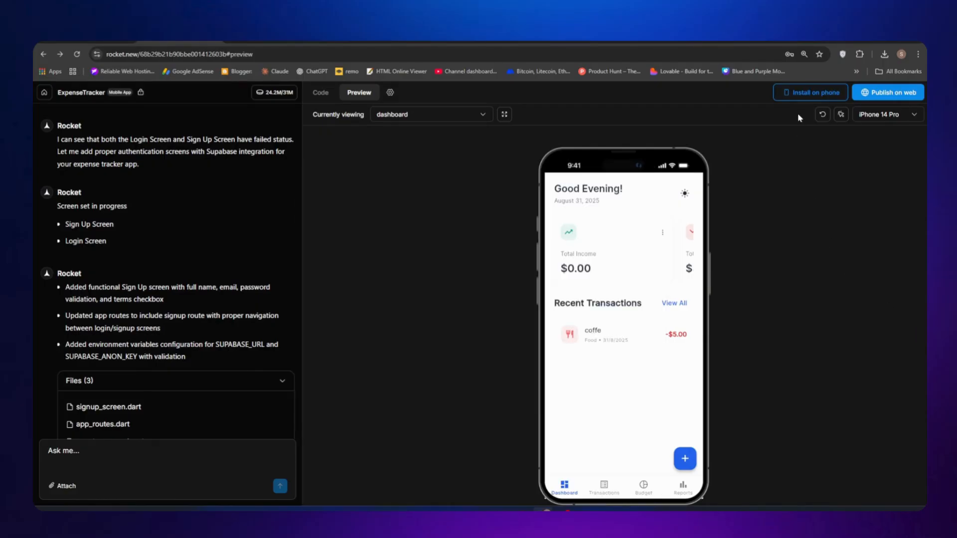
{"action": "left_click", "coordinate": [809, 91]}
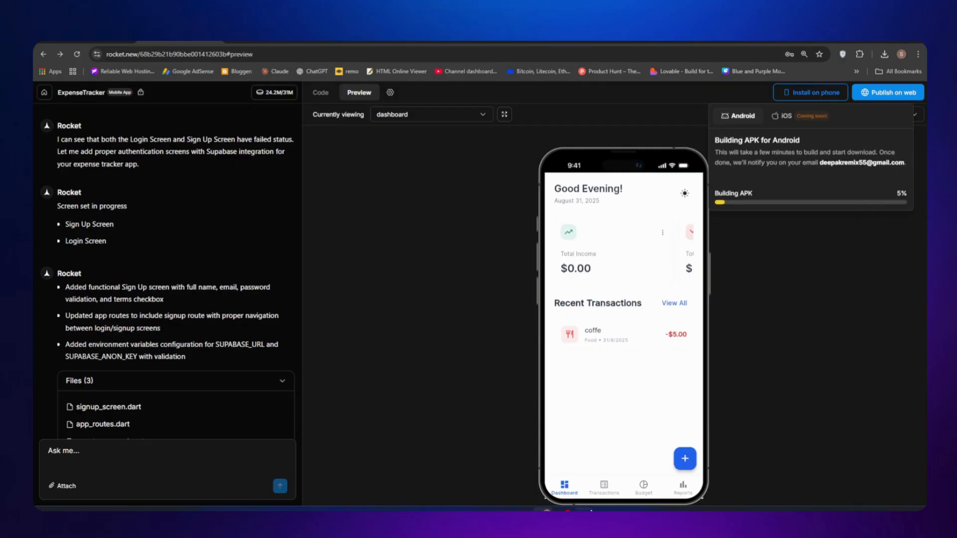
{"action": "mouse_move", "coordinate": [789, 262]}
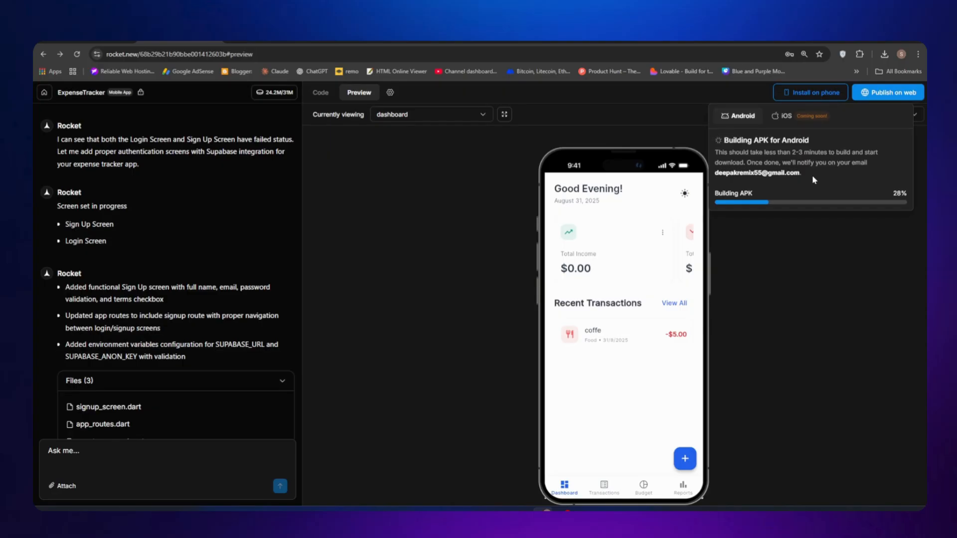
{"action": "left_click", "coordinate": [389, 92]}
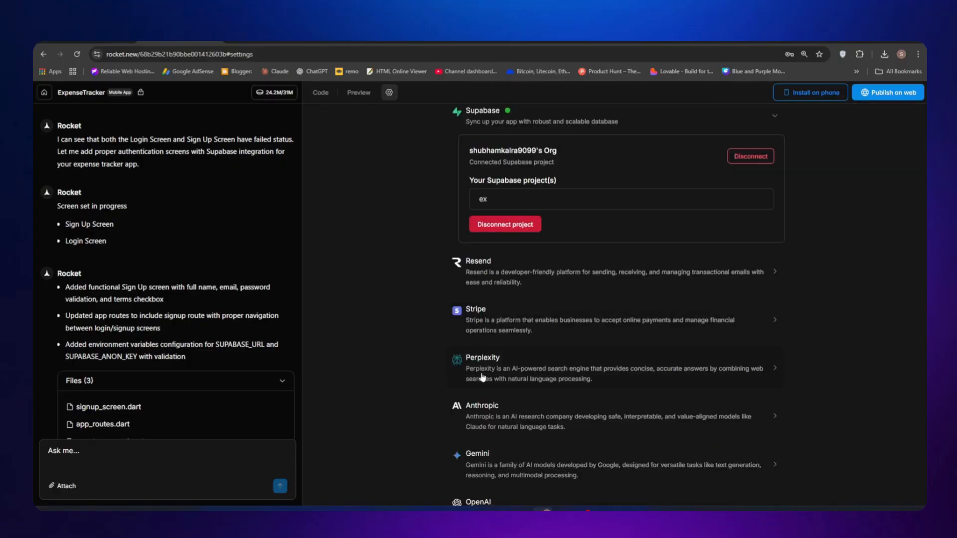
- Browse the available integrations and return to the ExpenseTracker project settings overview
{"action": "scroll", "scroll_direction": "down", "scroll_amount": 3}
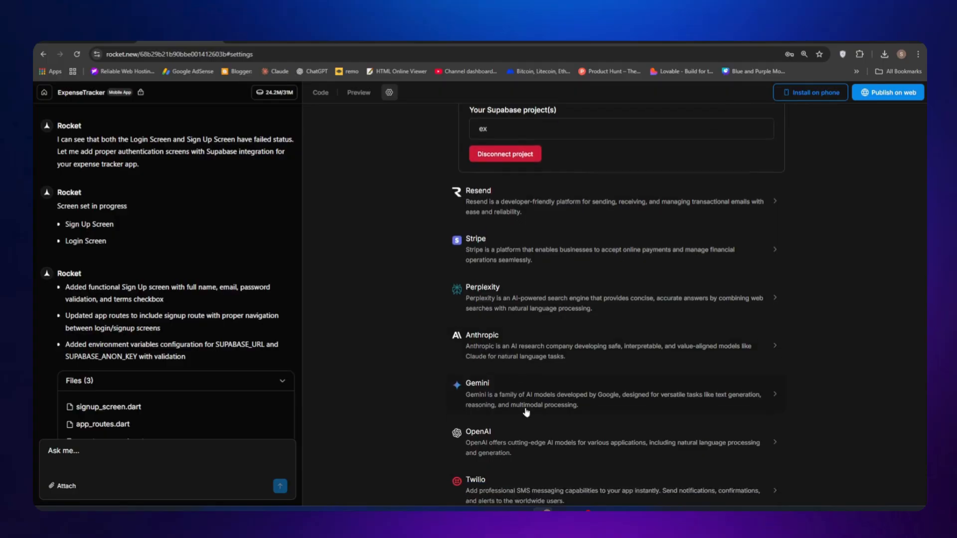
{"action": "scroll", "scroll_direction": "down", "scroll_amount": 3}
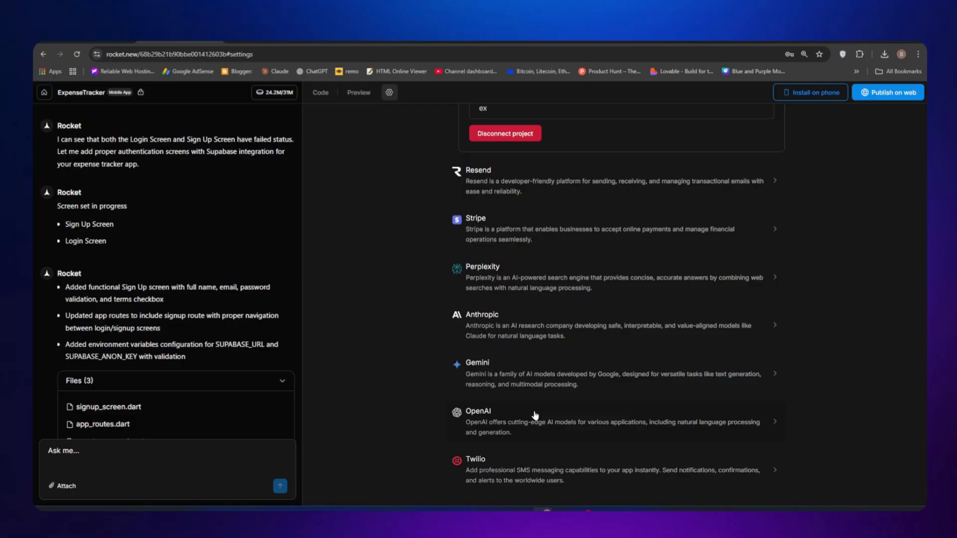
{"action": "mouse_move", "coordinate": [479, 487]}
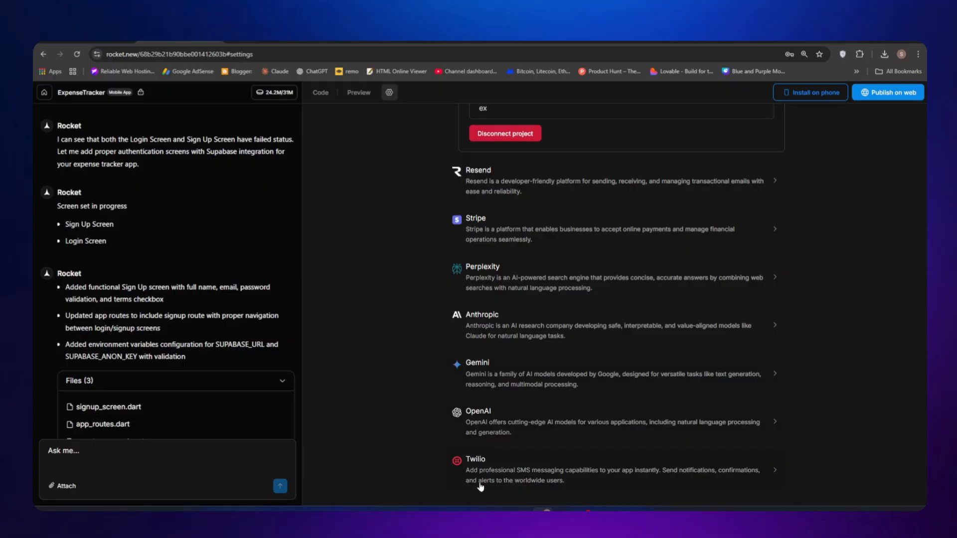
{"action": "mouse_move", "coordinate": [715, 492]}
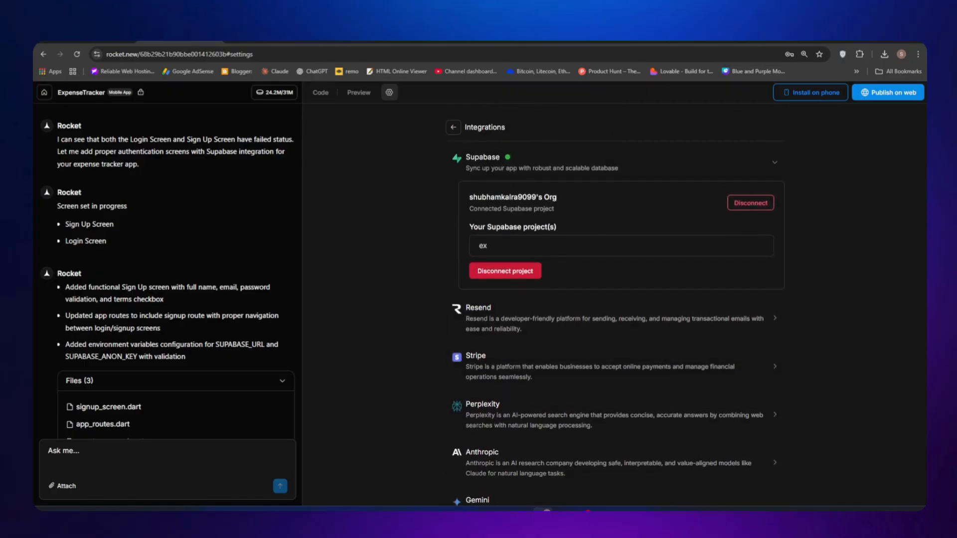
{"action": "left_click", "coordinate": [452, 127]}
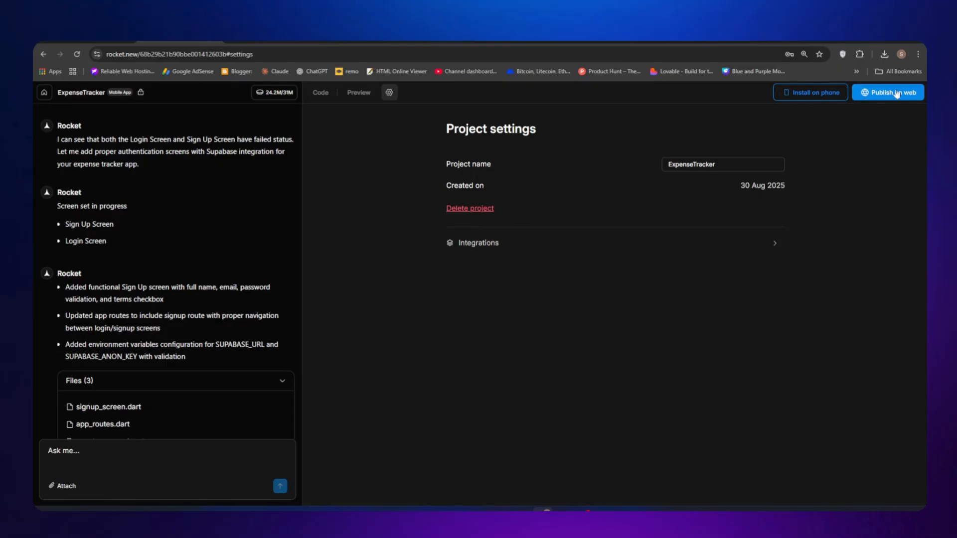
{"action": "left_click", "coordinate": [886, 91]}
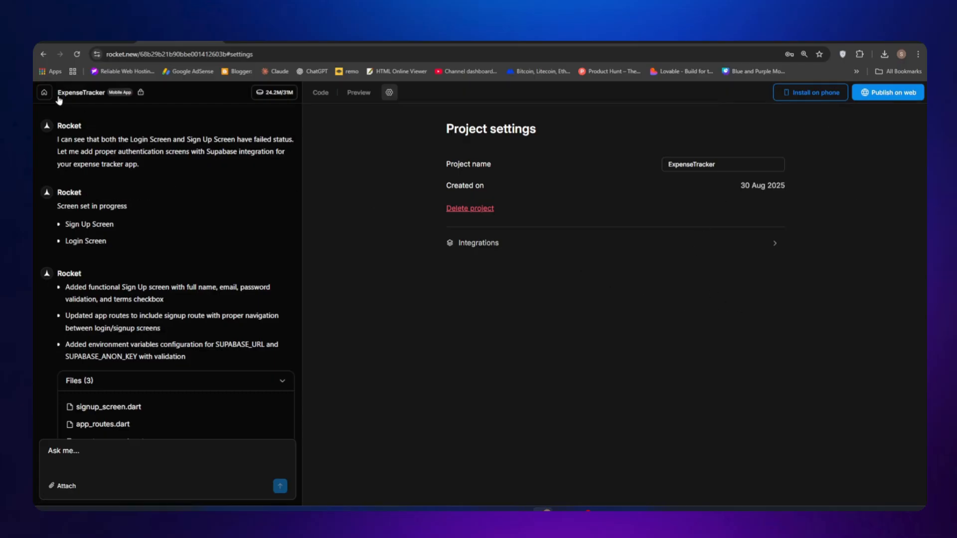
- Show the account Integrations settings listing Supabase enabled, Figma and Netlify off
{"action": "left_click", "coordinate": [140, 92]}
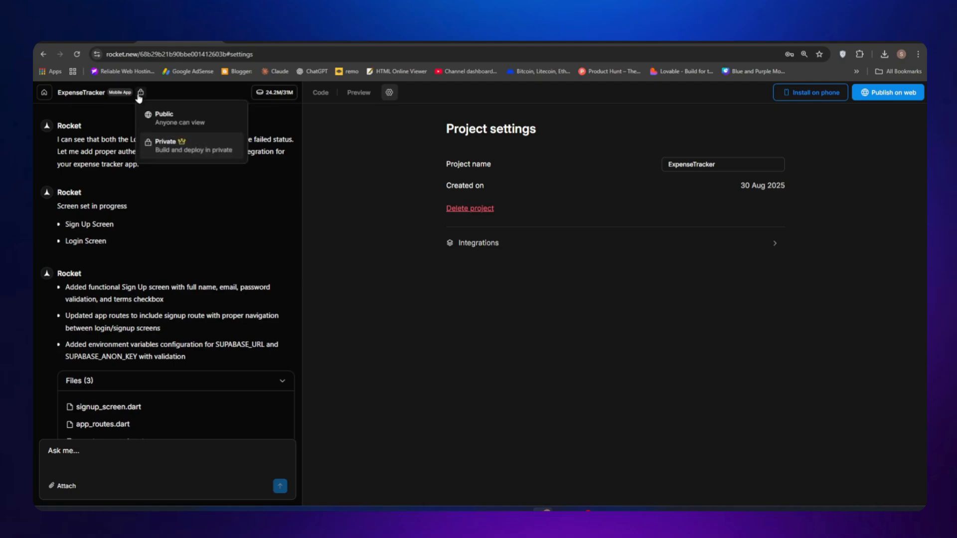
{"action": "mouse_move", "coordinate": [240, 118]}
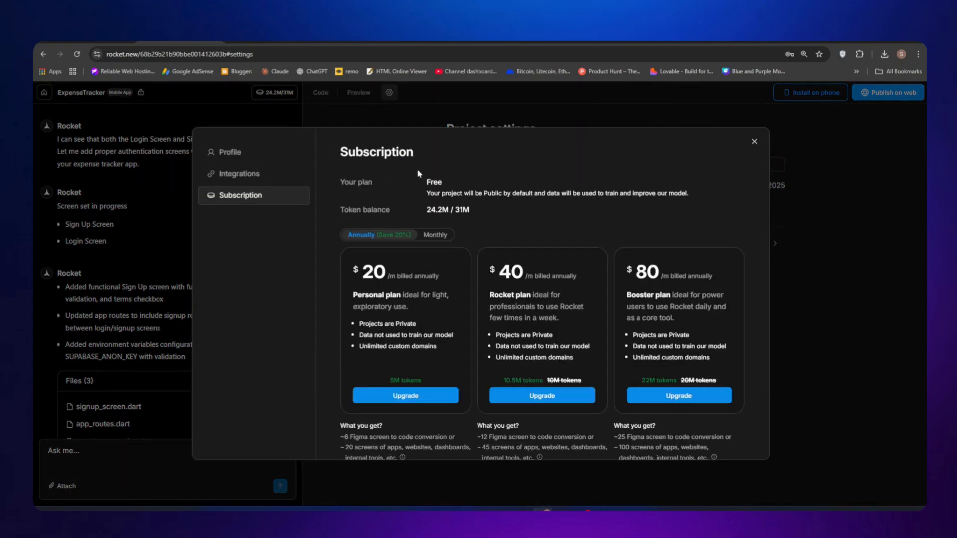
{"action": "left_click", "coordinate": [238, 174]}
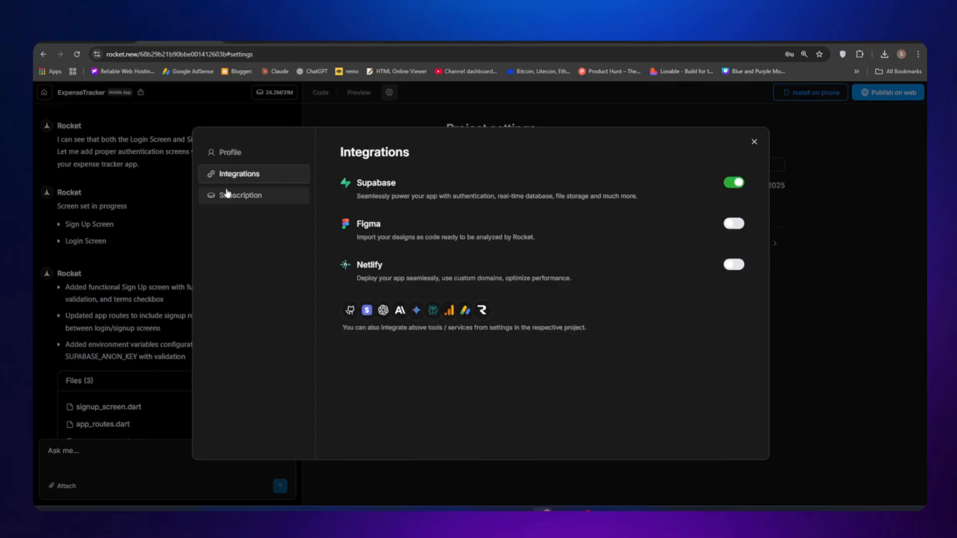
{"action": "mouse_move", "coordinate": [474, 257]}
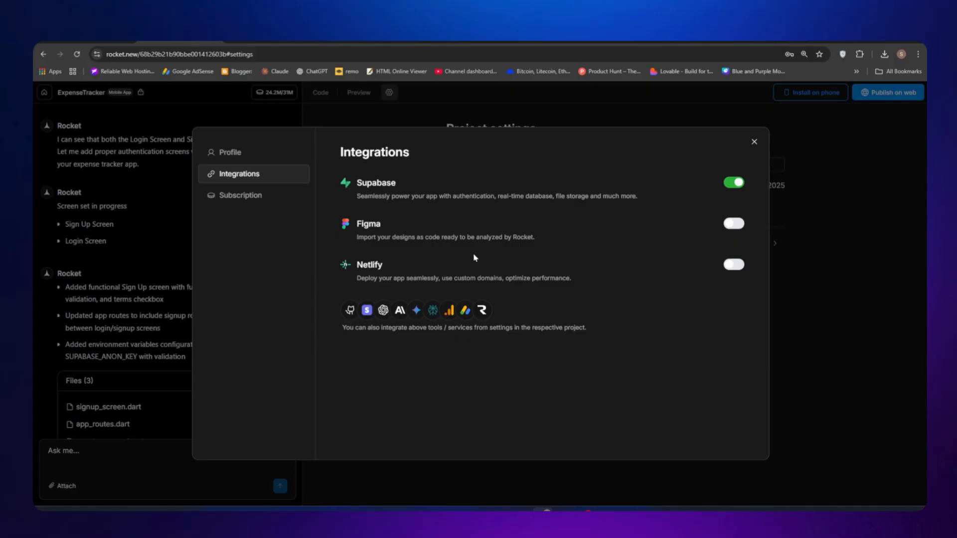
{"action": "mouse_move", "coordinate": [474, 257]}
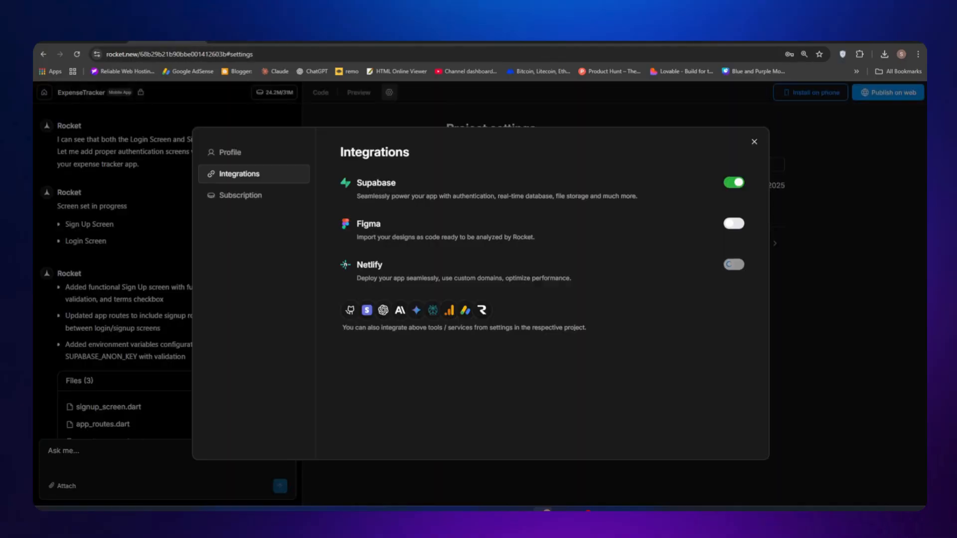
{"action": "mouse_move", "coordinate": [367, 310]}
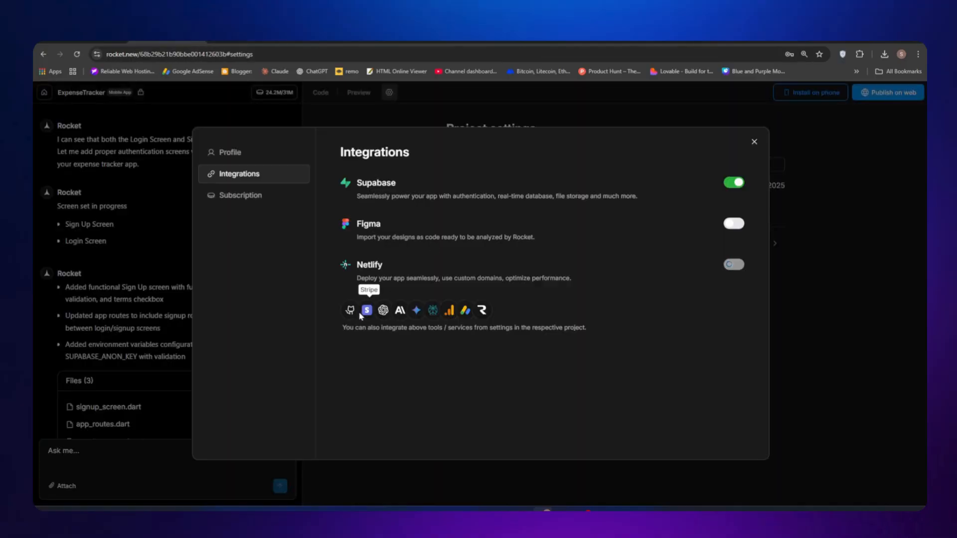
{"action": "mouse_move", "coordinate": [267, 205]}
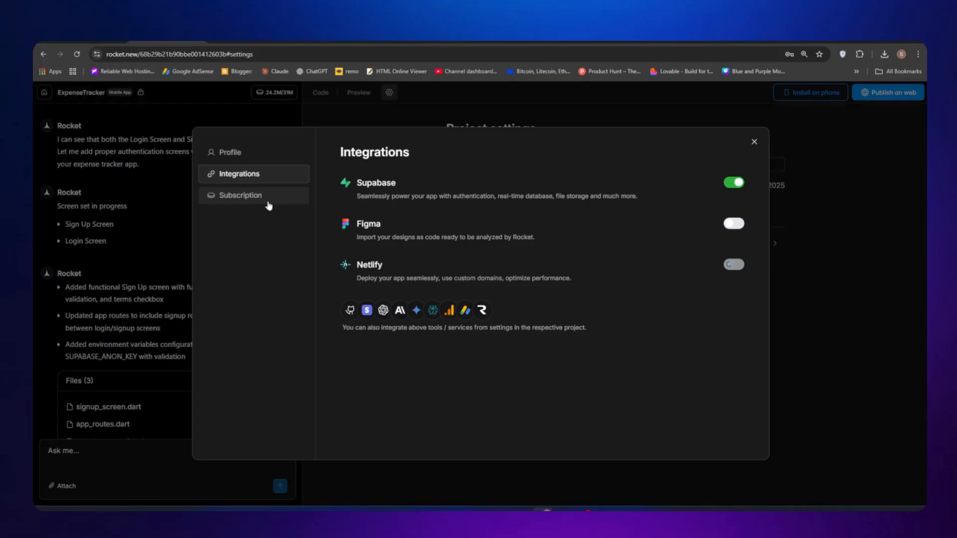
- View the Subscription plans and switch Personal, Rocket and Booster pricing to Monthly
{"action": "left_click", "coordinate": [239, 195]}
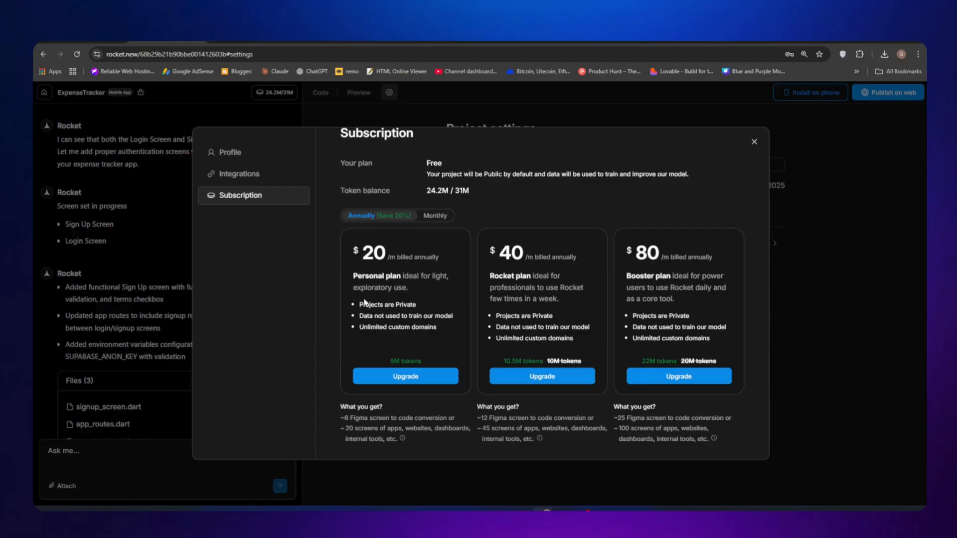
{"action": "mouse_move", "coordinate": [427, 271]}
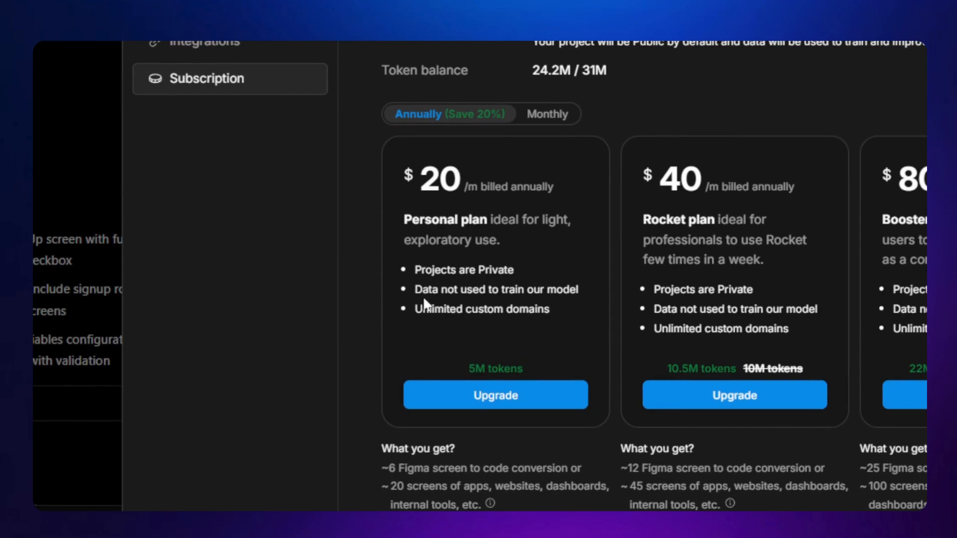
{"action": "mouse_move", "coordinate": [461, 362]}
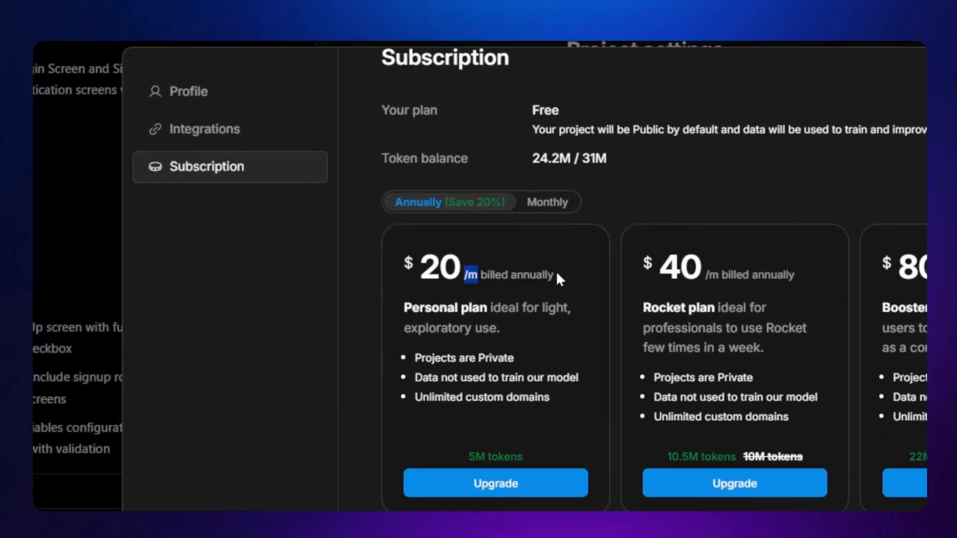
{"action": "left_click", "coordinate": [546, 202]}
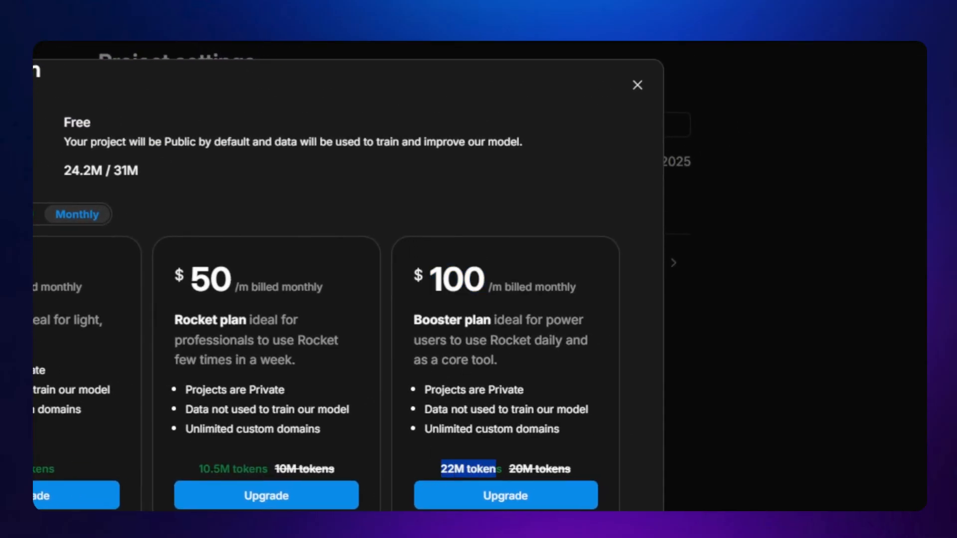
{"action": "scroll", "scroll_direction": "down", "scroll_amount": 3}
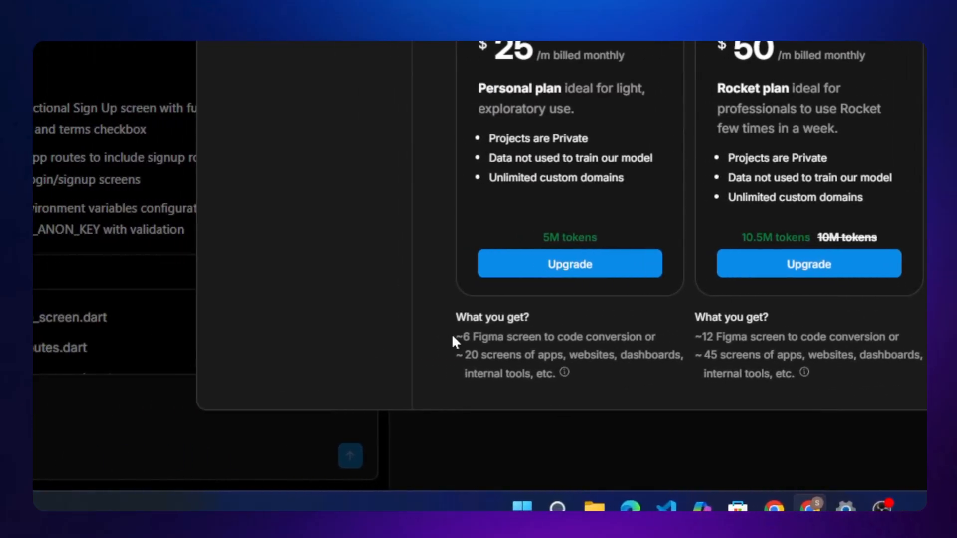
- Read the Rocket build-ready email in Gmail and download the ExpenseTracker APK
{"action": "double_click", "coordinate": [495, 355]}
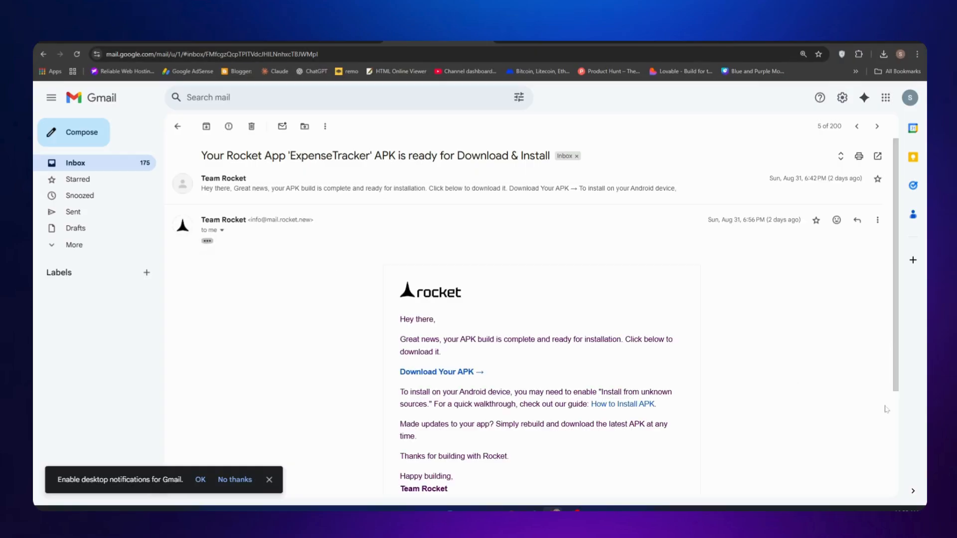
{"action": "scroll", "scroll_direction": "down", "scroll_amount": 3}
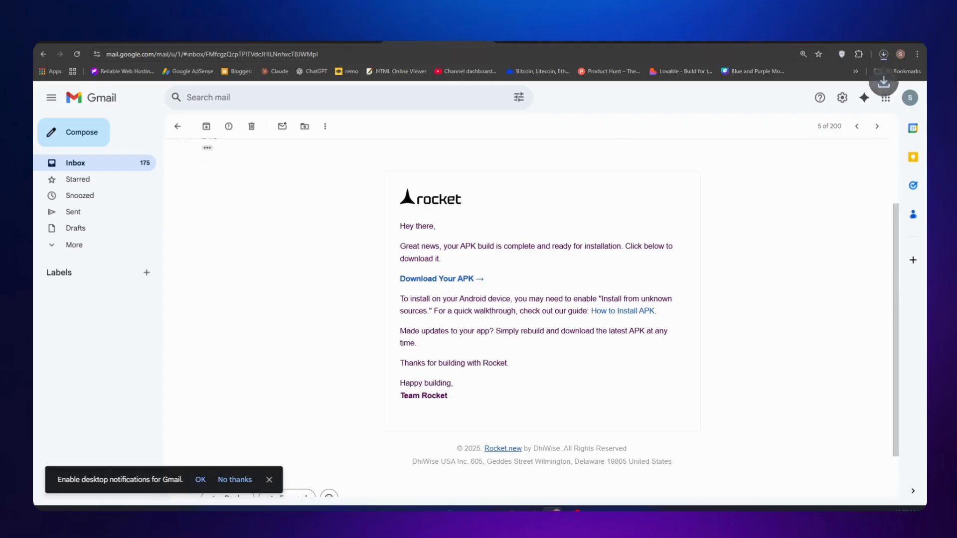
{"action": "left_click", "coordinate": [883, 53]}
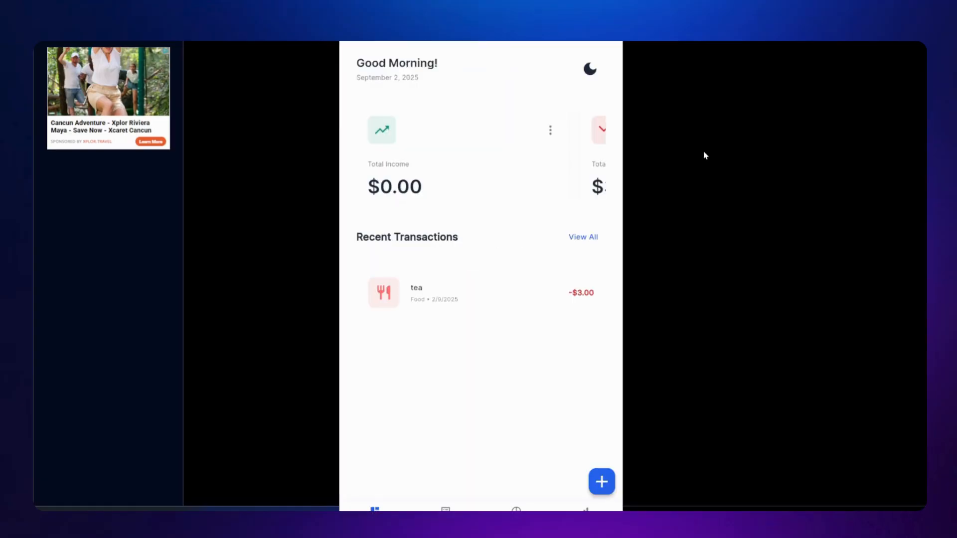
- Make BlueStacks full screen and view the app's Transactions list
{"action": "key", "text": "f11"}
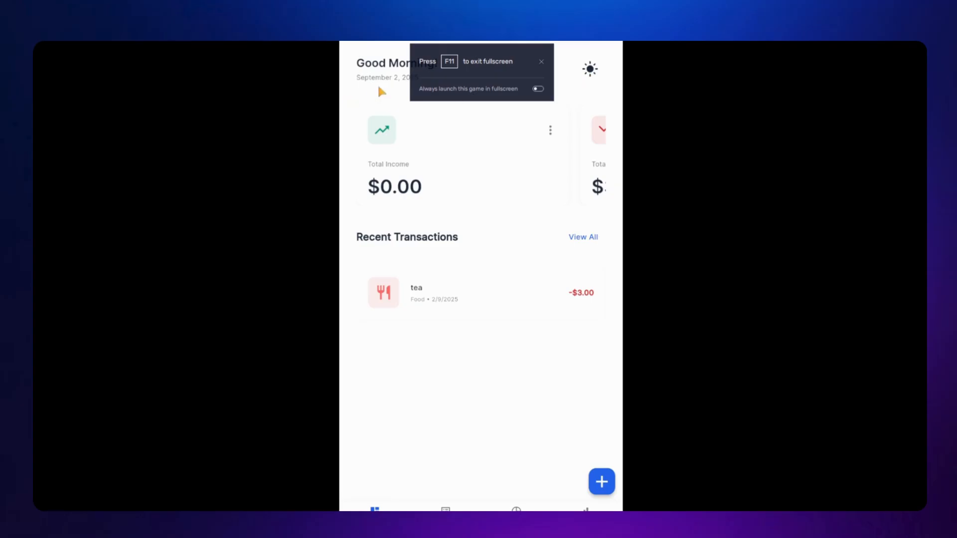
{"action": "scroll", "scroll_direction": "left", "scroll_amount": 3}
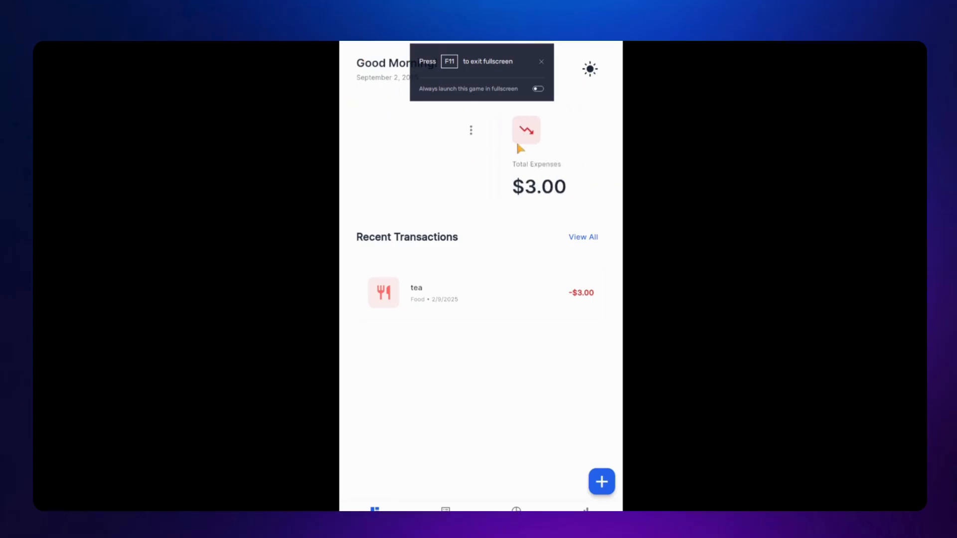
{"action": "left_click", "coordinate": [540, 61]}
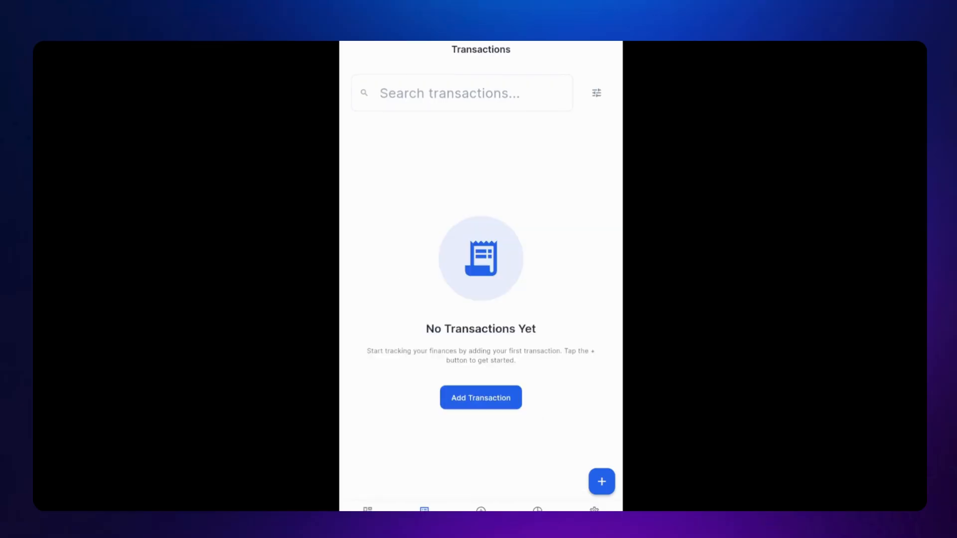
- Start a new Income transaction, then close the form to return to the Dashboard
{"action": "left_click", "coordinate": [481, 397]}
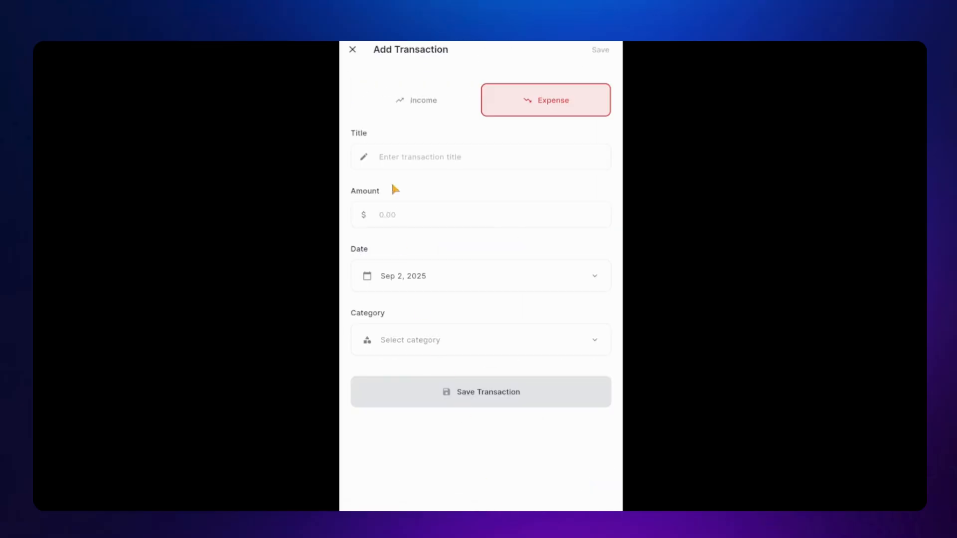
{"action": "left_click", "coordinate": [416, 100]}
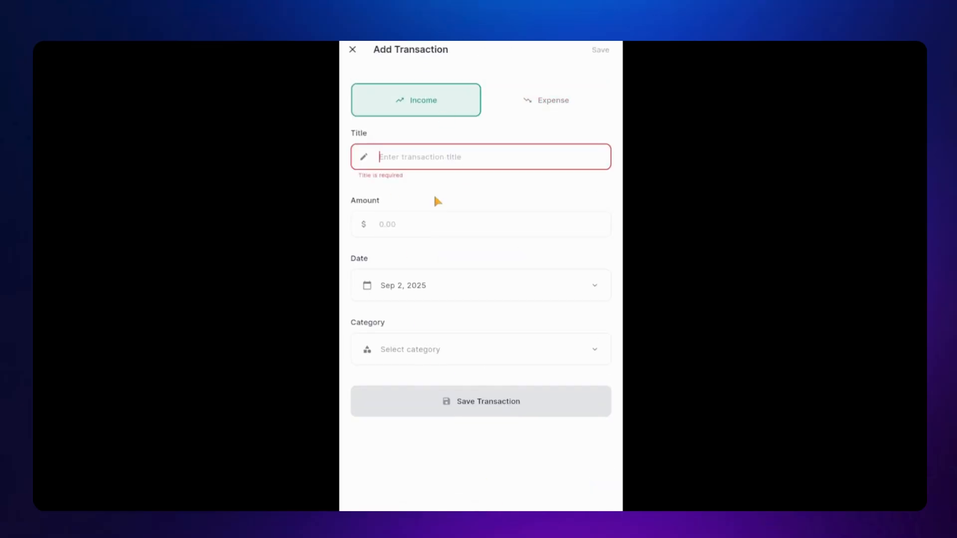
{"action": "left_click", "coordinate": [480, 224]}
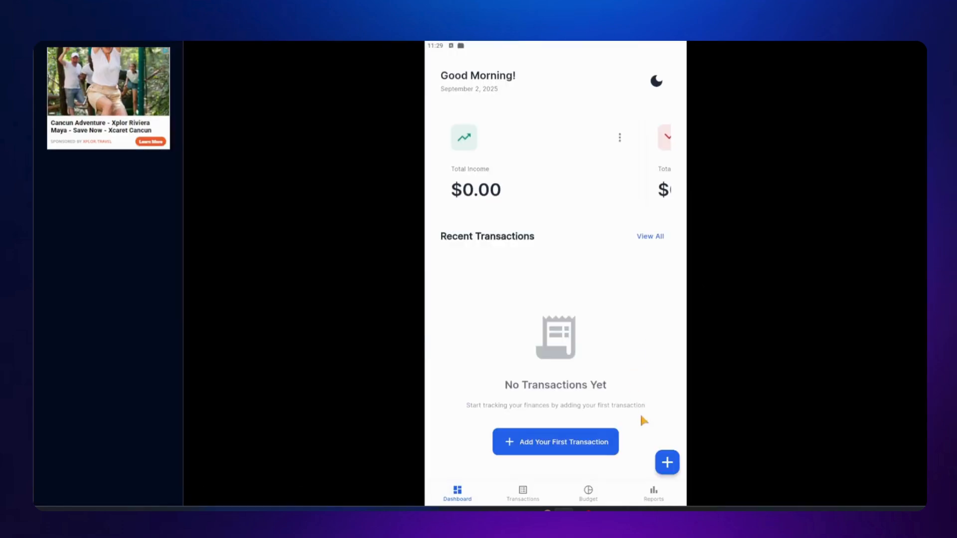
{"action": "mouse_move", "coordinate": [636, 434]}
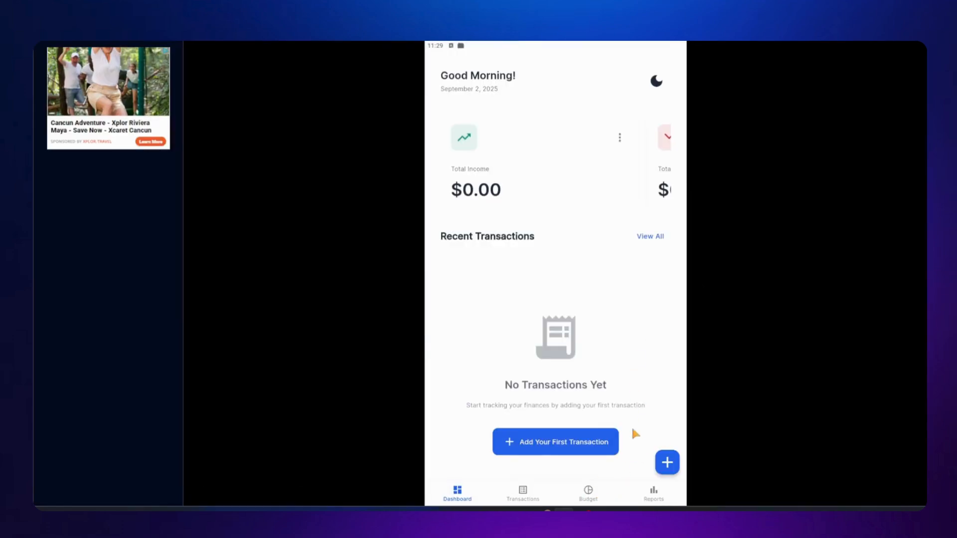